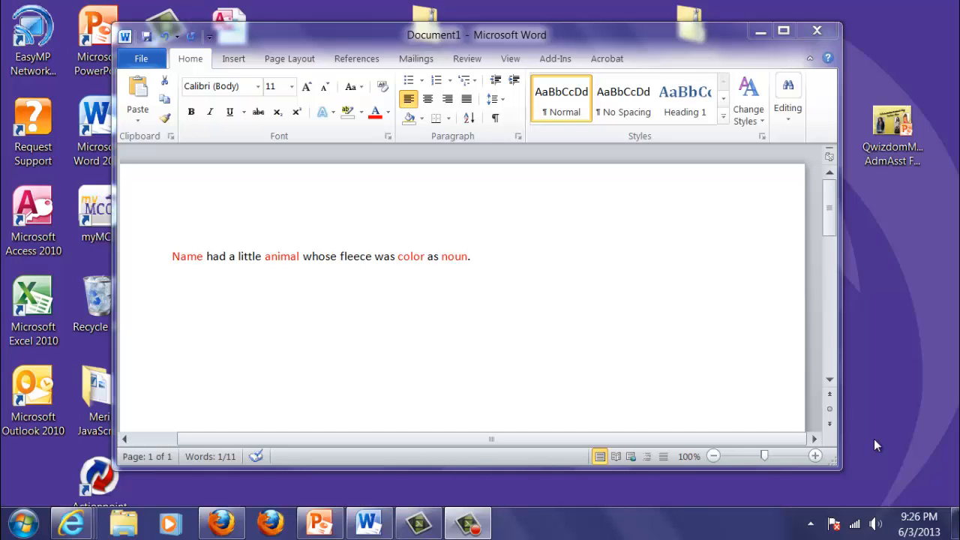
{"action": "mouse_move", "coordinate": [678, 475]}
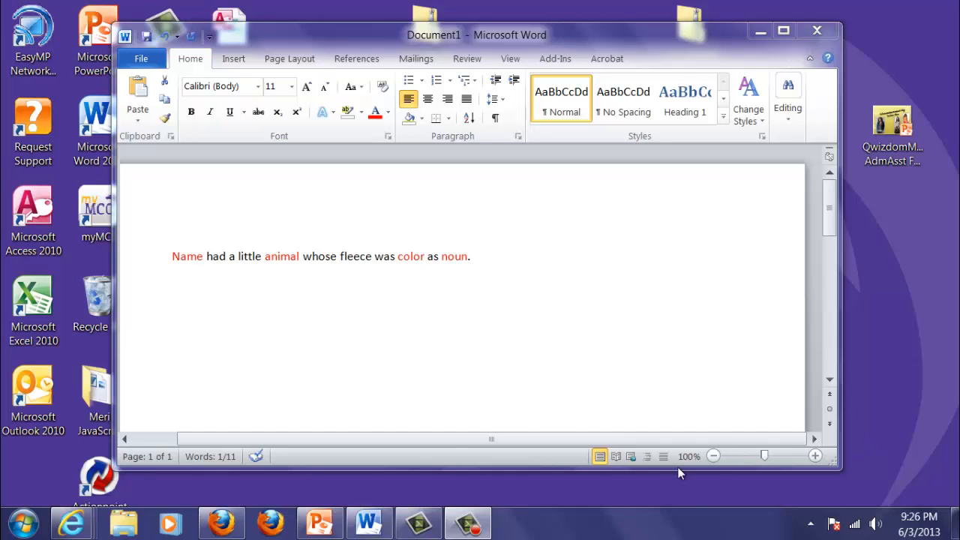
{"action": "mouse_move", "coordinate": [243, 292]}
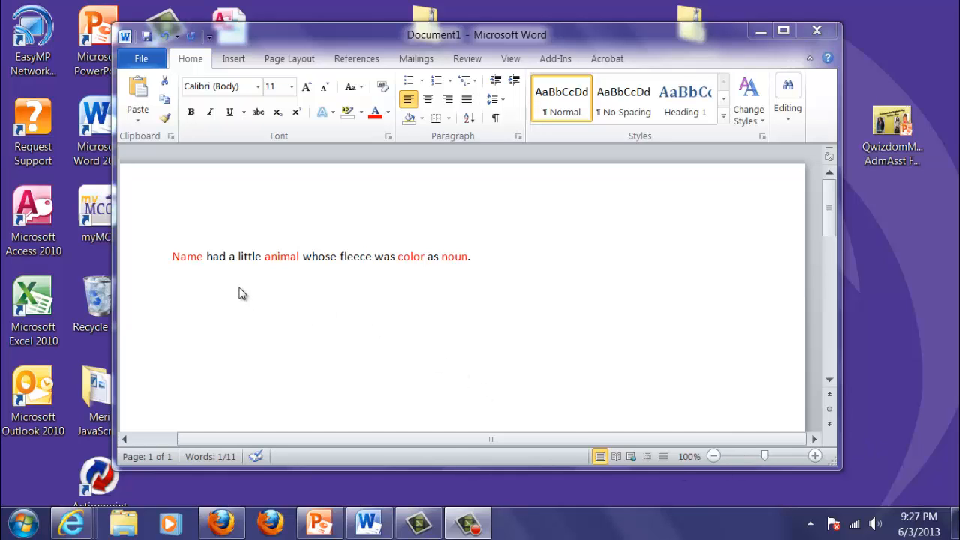
{"action": "mouse_move", "coordinate": [276, 292]}
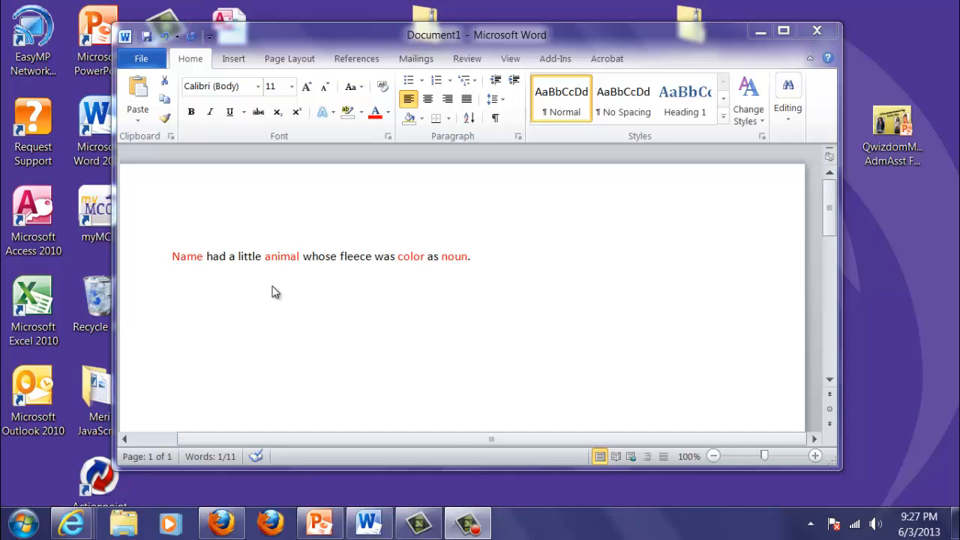
{"action": "mouse_move", "coordinate": [218, 273]}
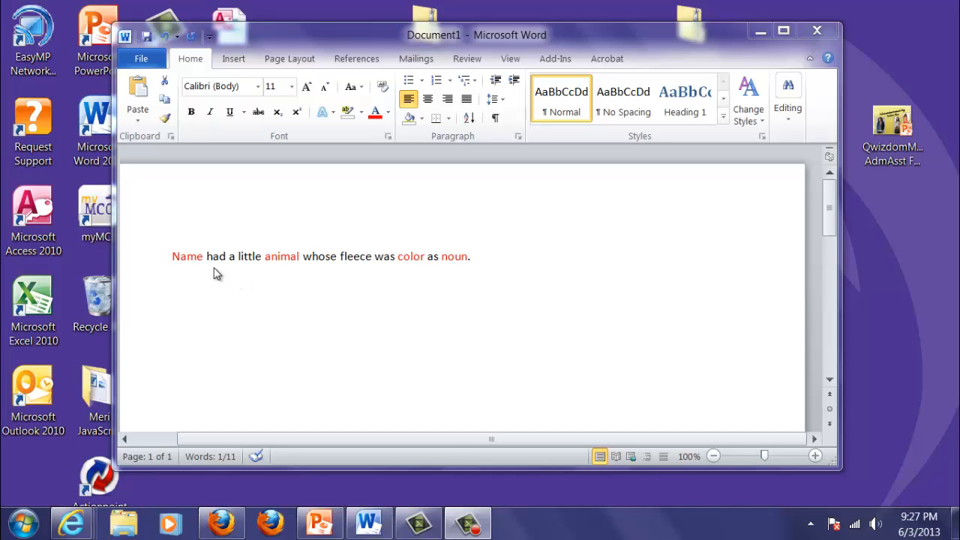
{"action": "mouse_move", "coordinate": [293, 277]}
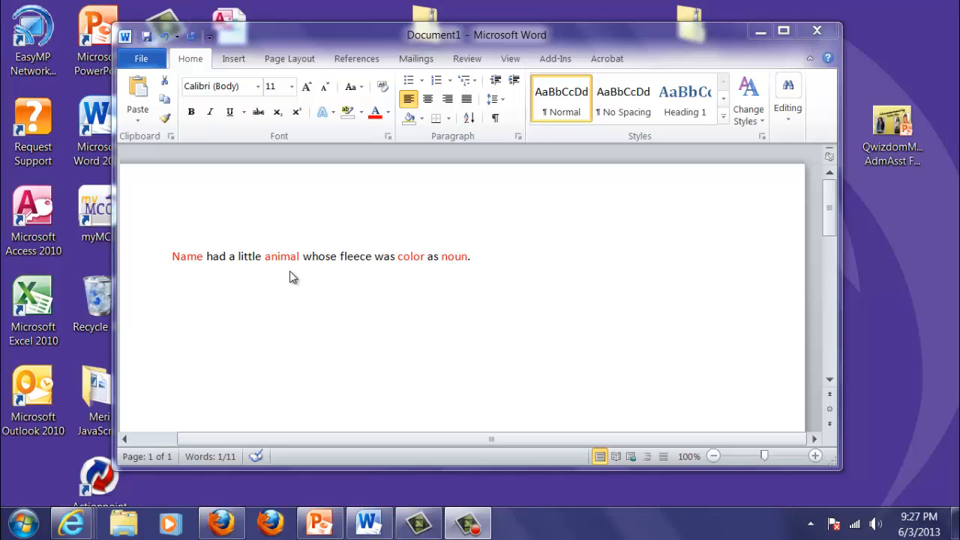
{"action": "mouse_move", "coordinate": [435, 279]}
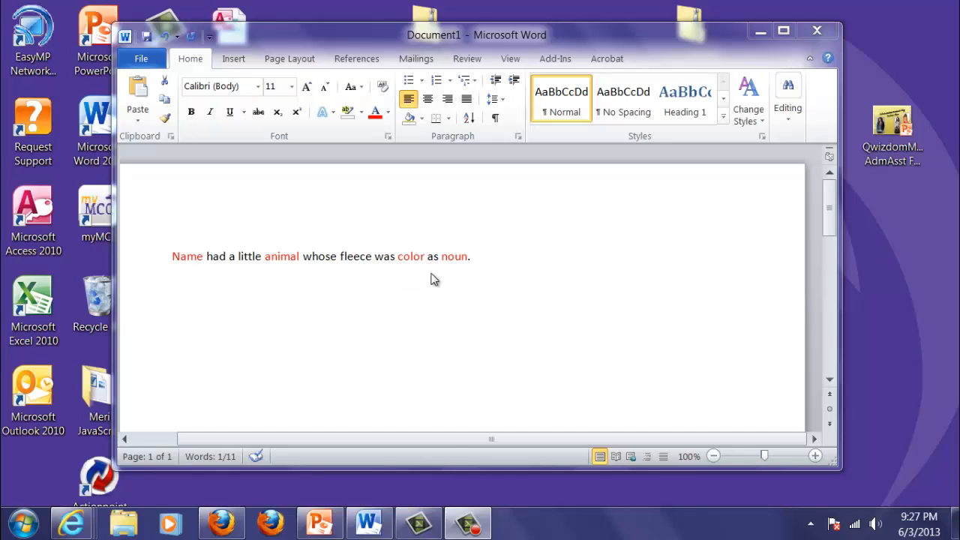
{"action": "mouse_move", "coordinate": [297, 277]}
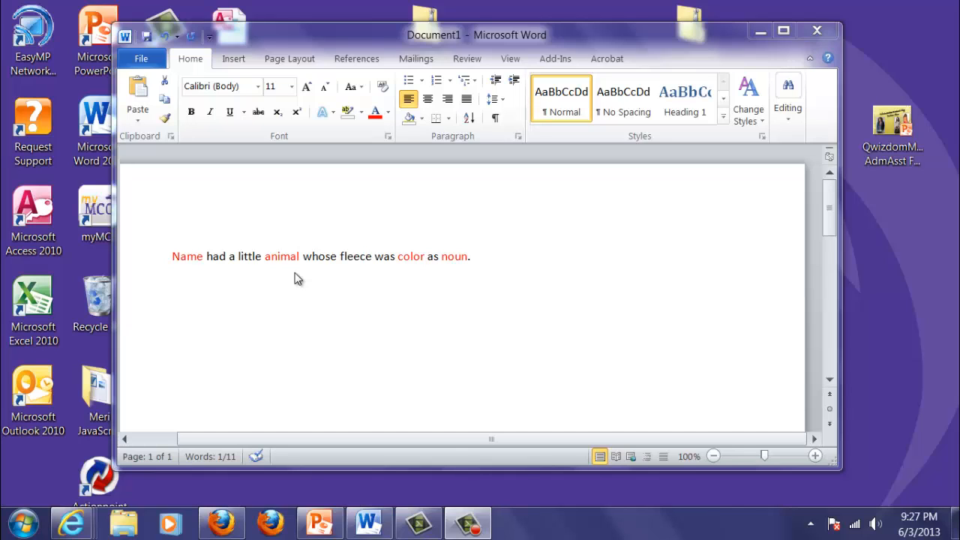
{"action": "mouse_move", "coordinate": [279, 282]}
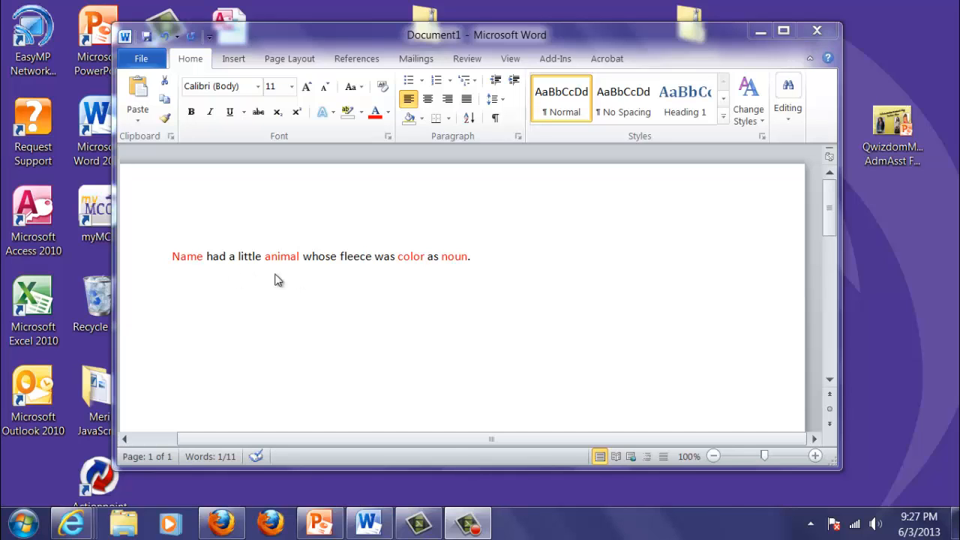
{"action": "mouse_move", "coordinate": [328, 301]}
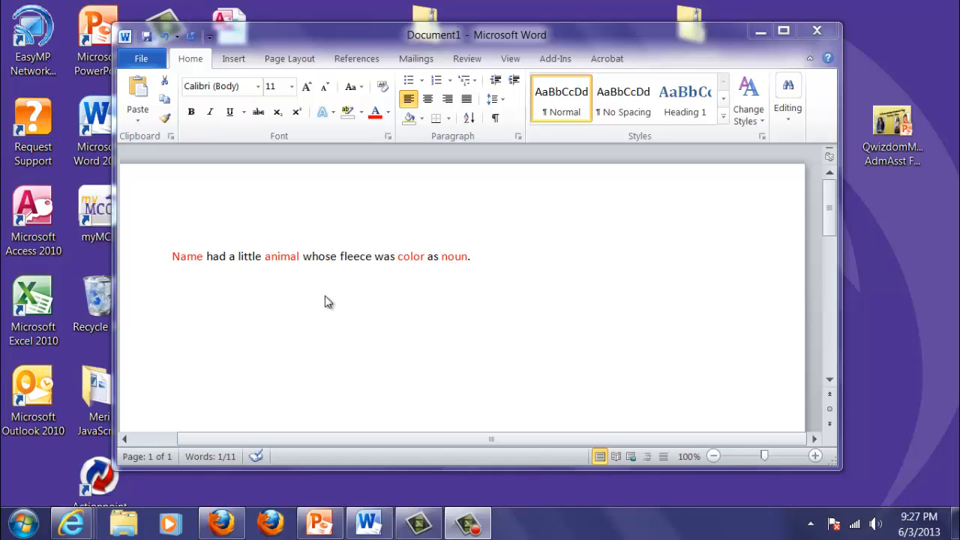
{"action": "mouse_move", "coordinate": [261, 270]}
{"action": "type", "text": "n"}
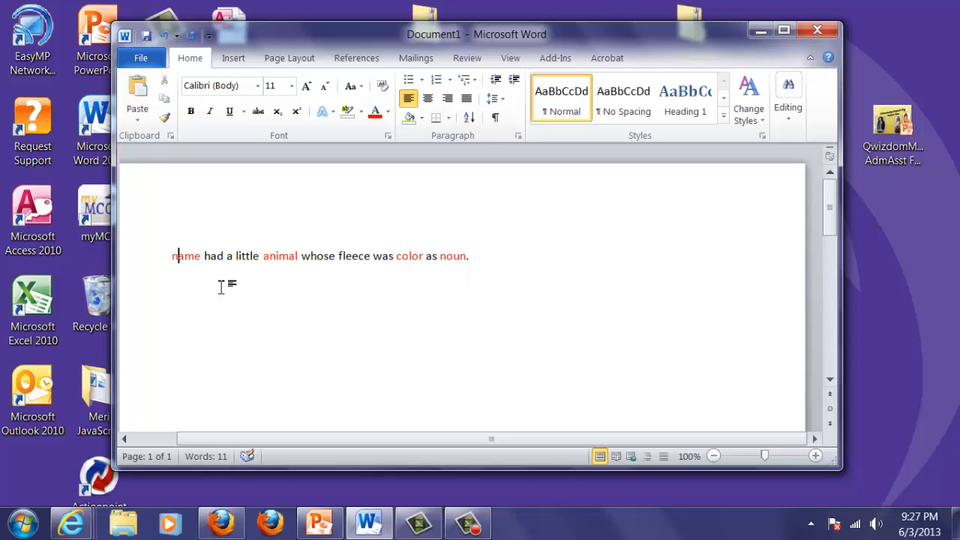
{"action": "mouse_move", "coordinate": [294, 253]}
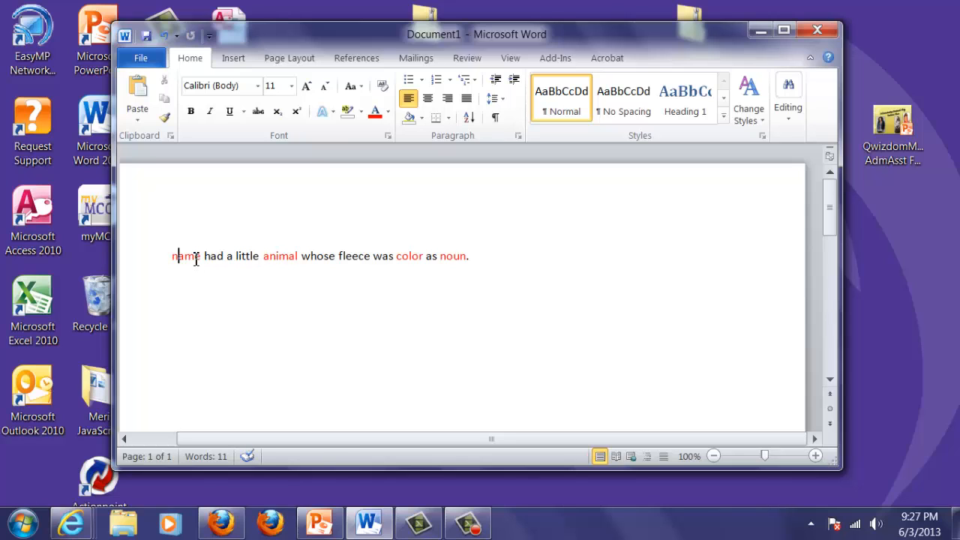
- Place the cursor at the start of the Mad Libs sentence to retype Name in lowercase
{"action": "left_click", "coordinate": [372, 255]}
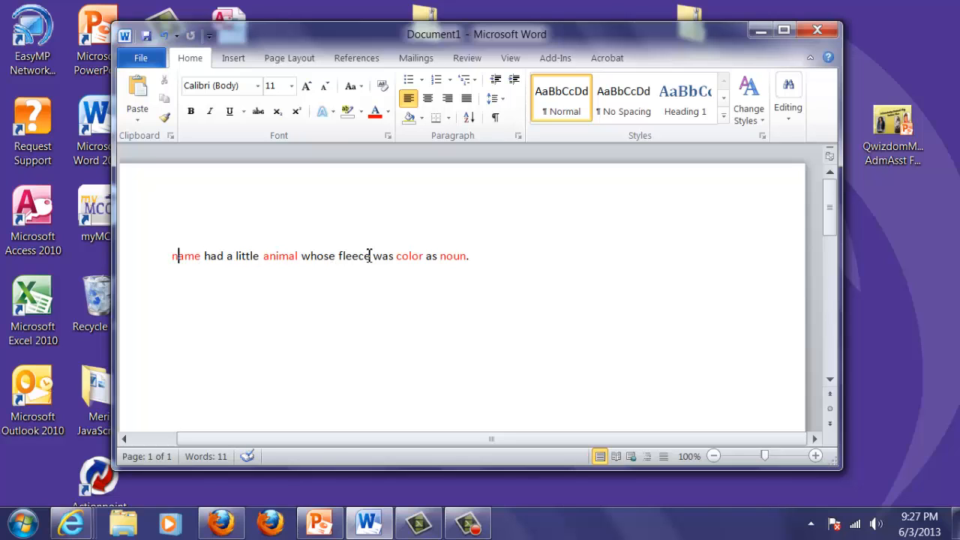
{"action": "mouse_move", "coordinate": [449, 255]}
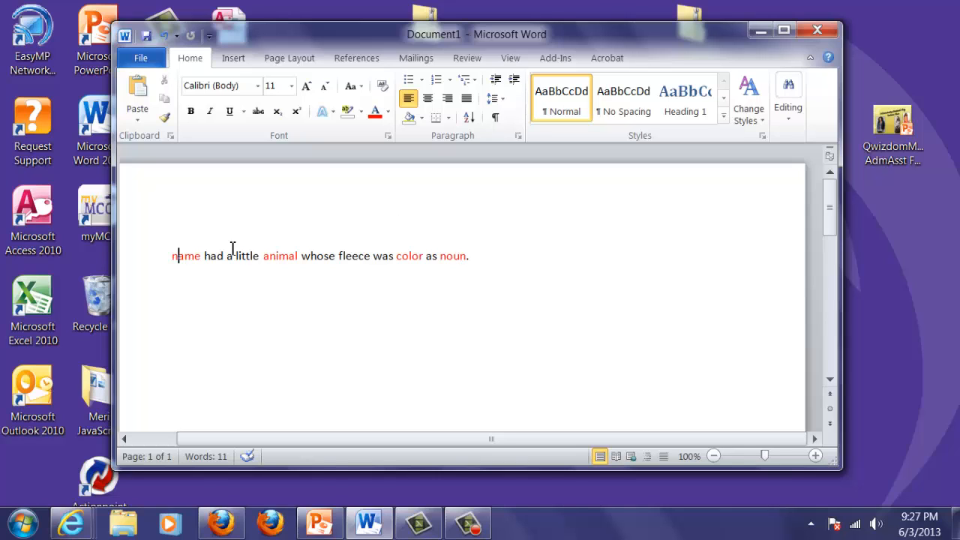
{"action": "mouse_move", "coordinate": [451, 263]}
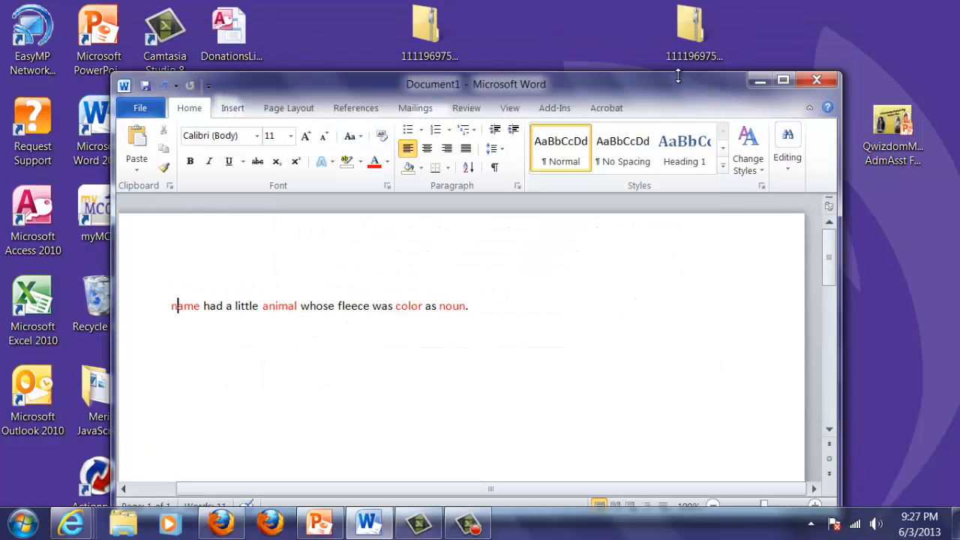
- Launch Visual Logic from the desktop shortcut and continue past the startup screens
{"action": "left_click_drag", "start_coordinate": [477, 84], "coordinate": [519, 207]}
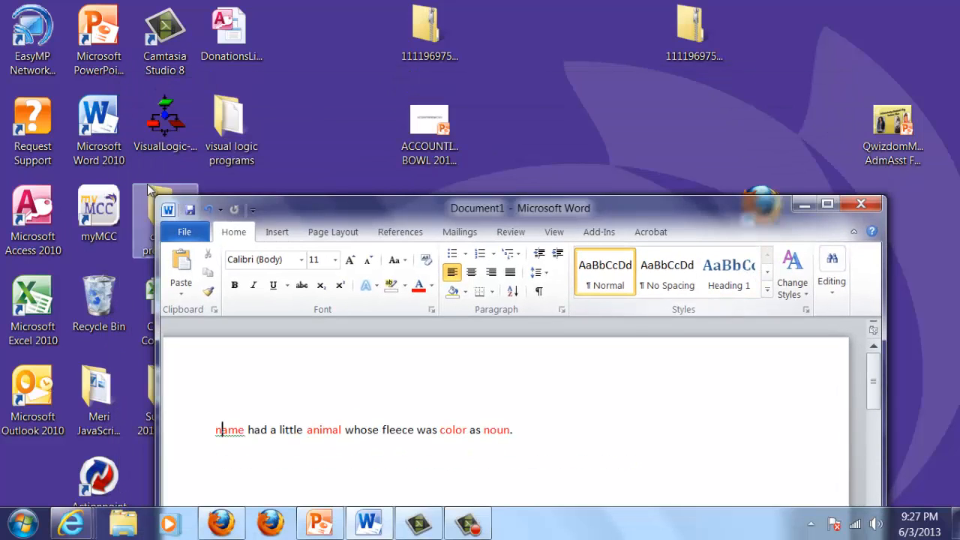
{"action": "double_click", "coordinate": [165, 117]}
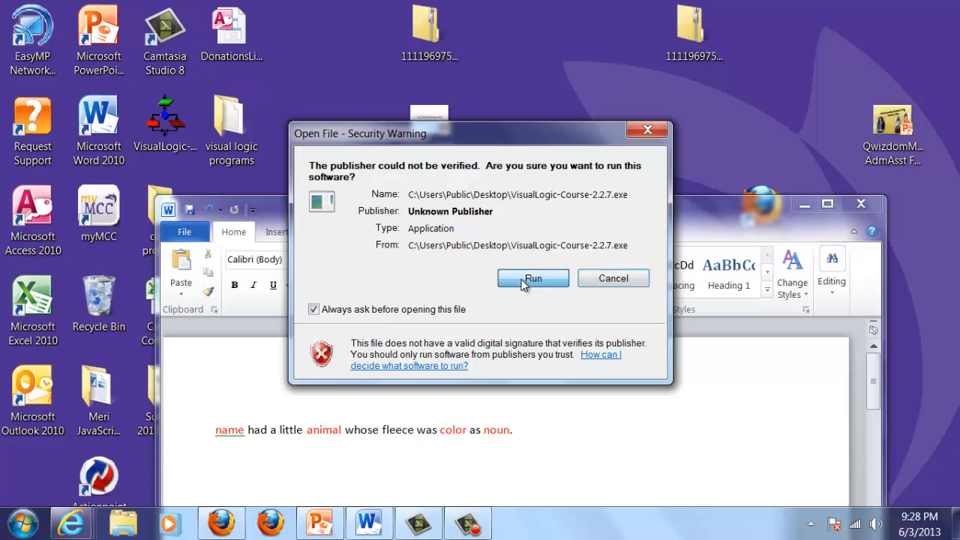
{"action": "left_click", "coordinate": [532, 277]}
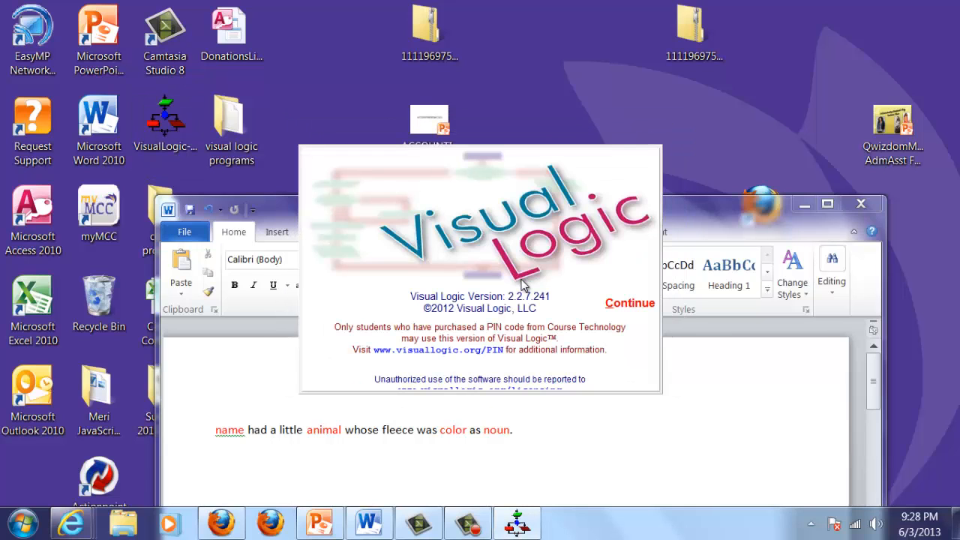
{"action": "left_click", "coordinate": [630, 303]}
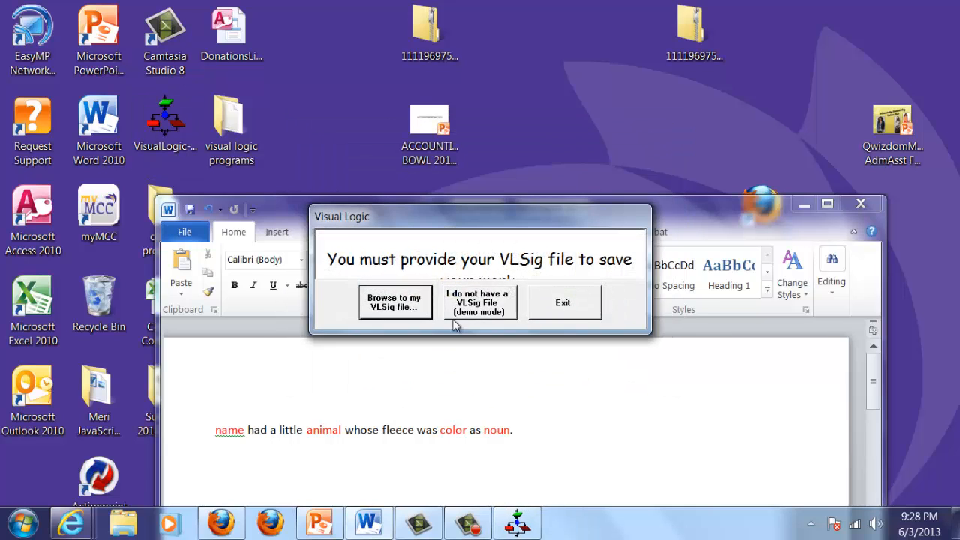
- Browse to the .vlsig signature file and load it
{"action": "left_click", "coordinate": [396, 303]}
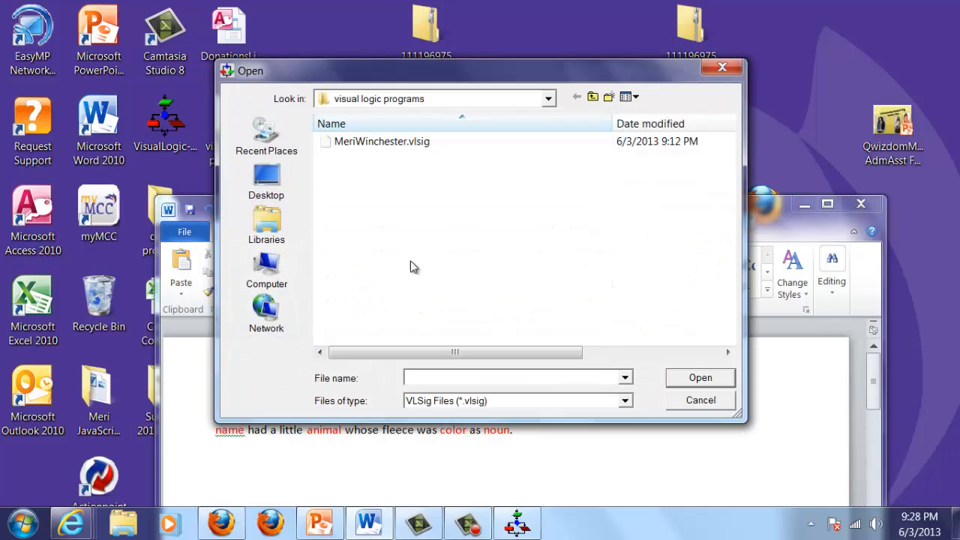
{"action": "left_click", "coordinate": [381, 141]}
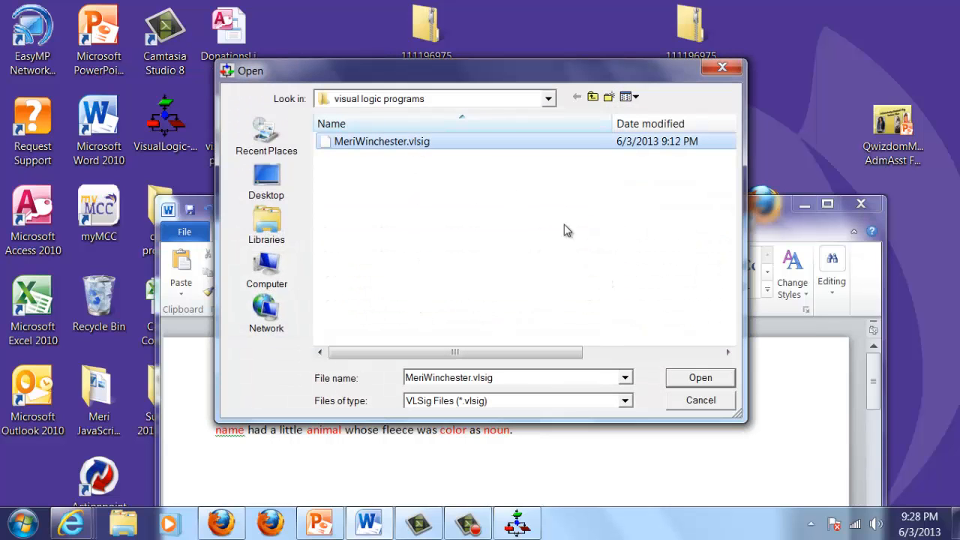
{"action": "left_click", "coordinate": [699, 378]}
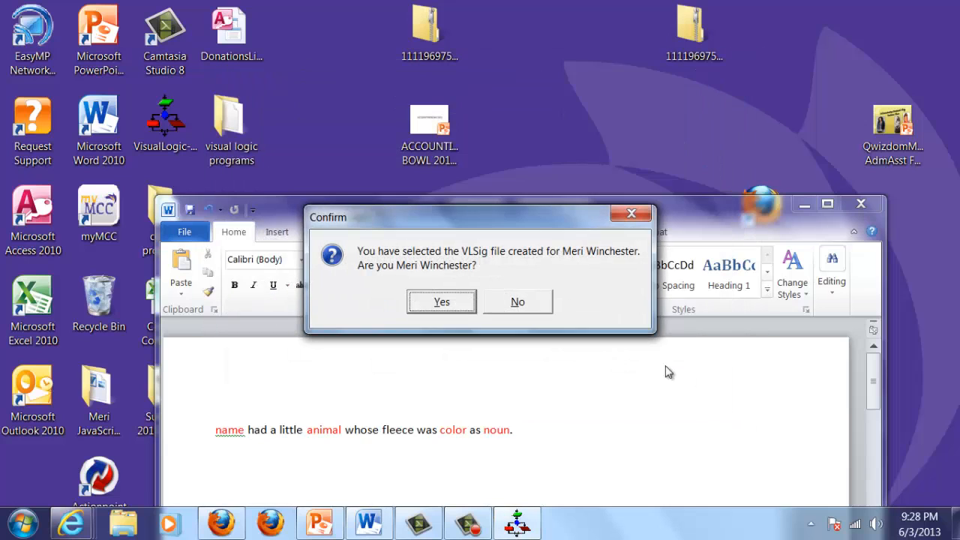
{"action": "mouse_move", "coordinate": [465, 303]}
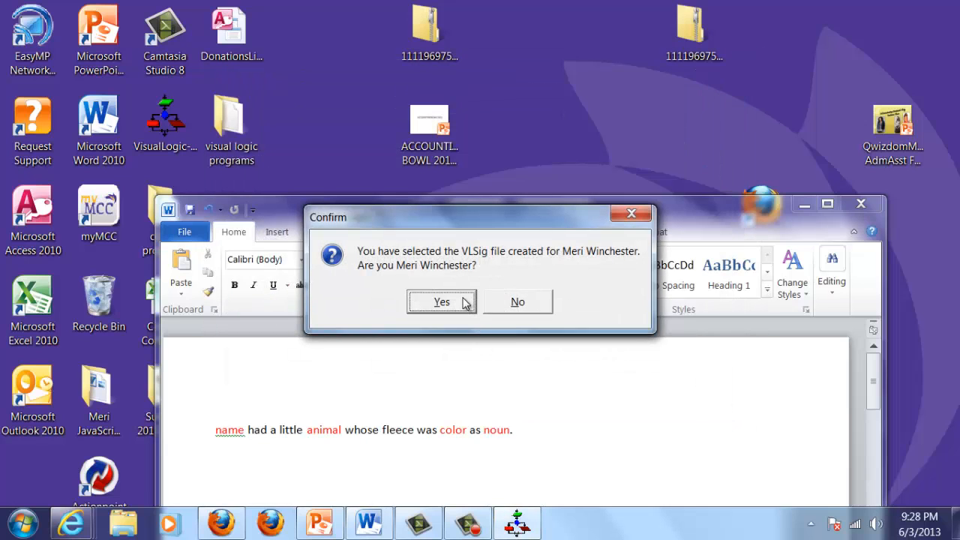
{"action": "left_click", "coordinate": [441, 301]}
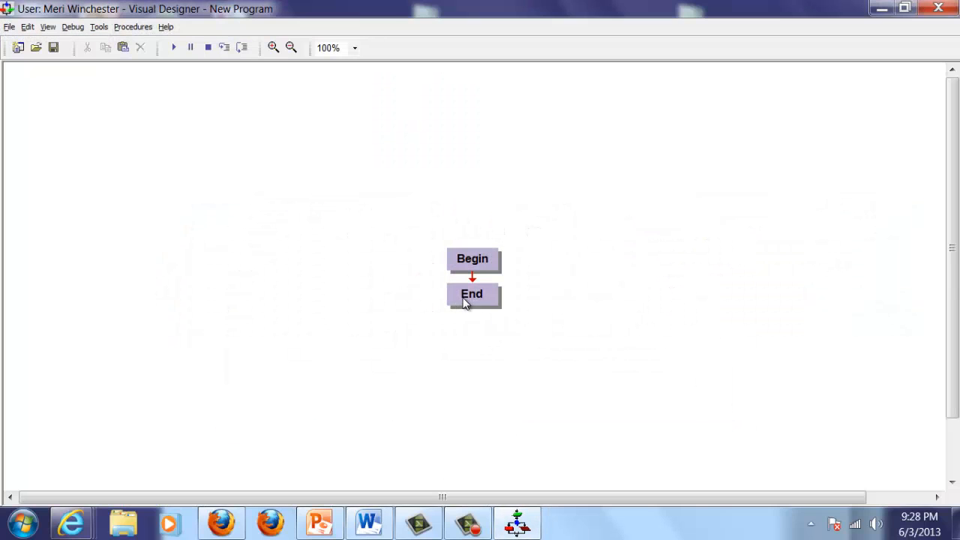
{"action": "mouse_move", "coordinate": [531, 69]}
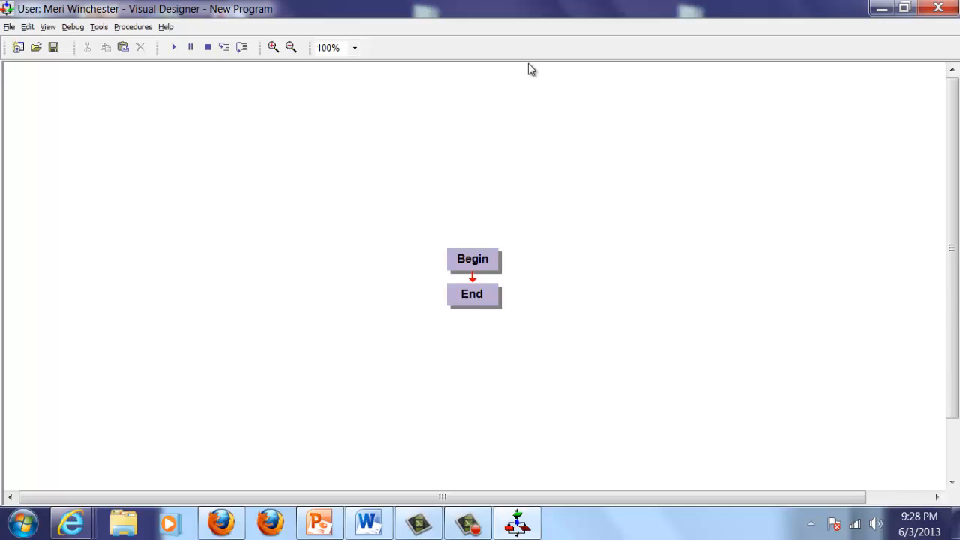
{"action": "mouse_move", "coordinate": [547, 45]}
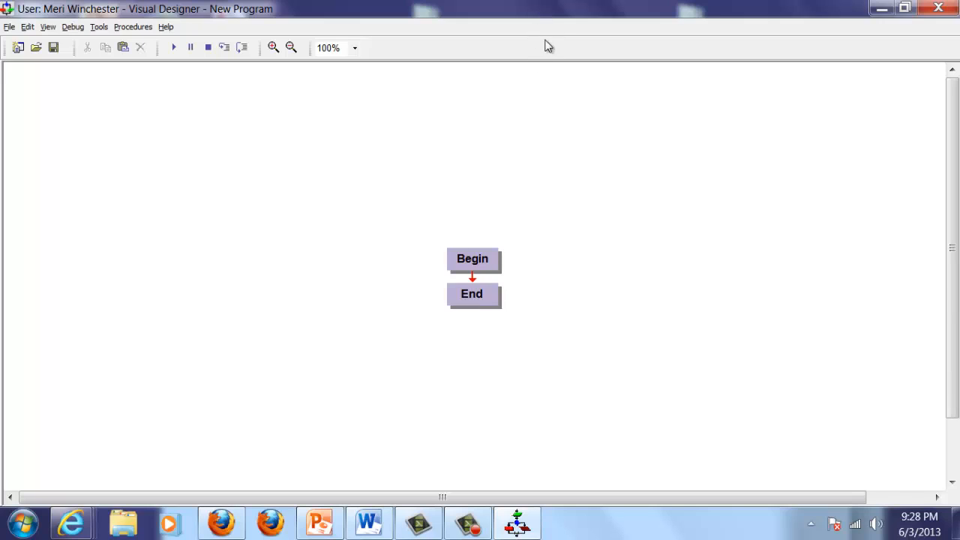
{"action": "mouse_move", "coordinate": [531, 123]}
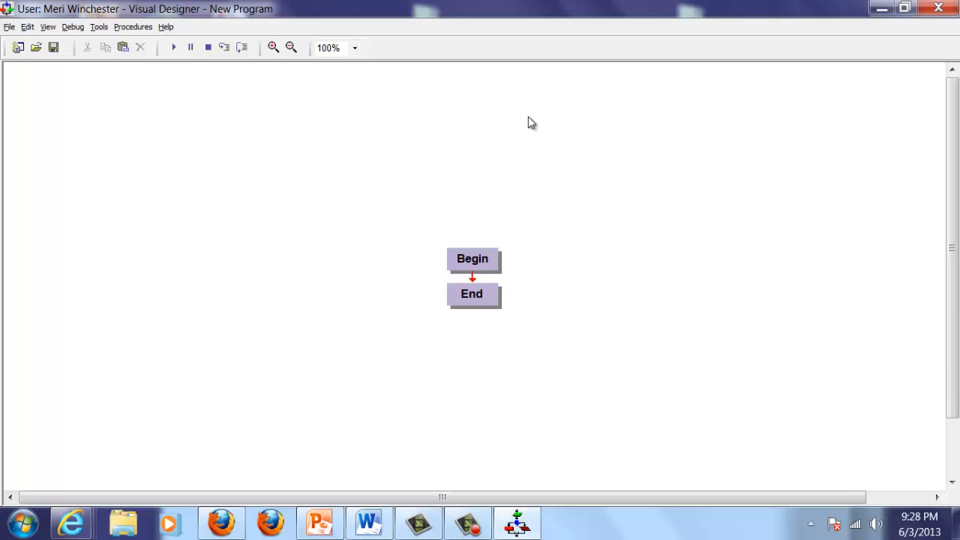
{"action": "mouse_move", "coordinate": [479, 276]}
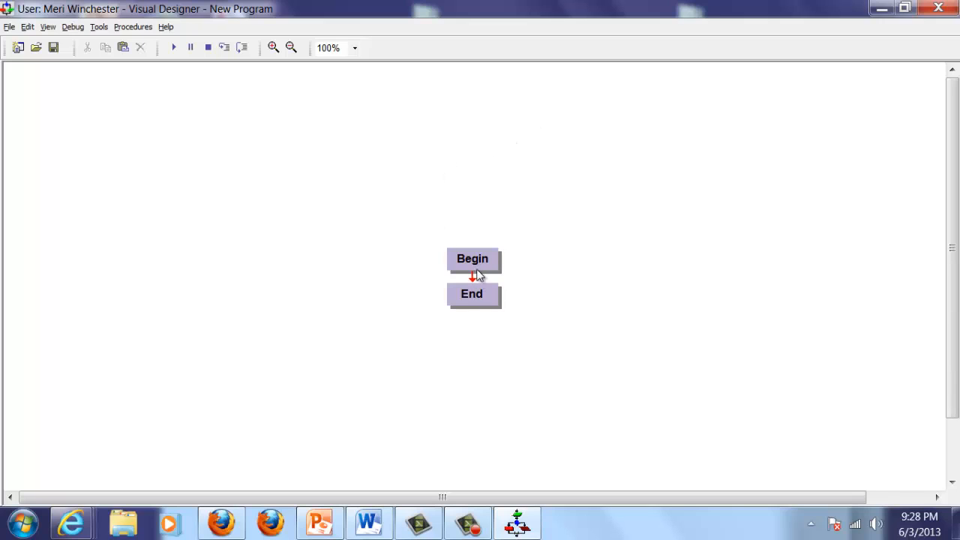
{"action": "mouse_move", "coordinate": [477, 300]}
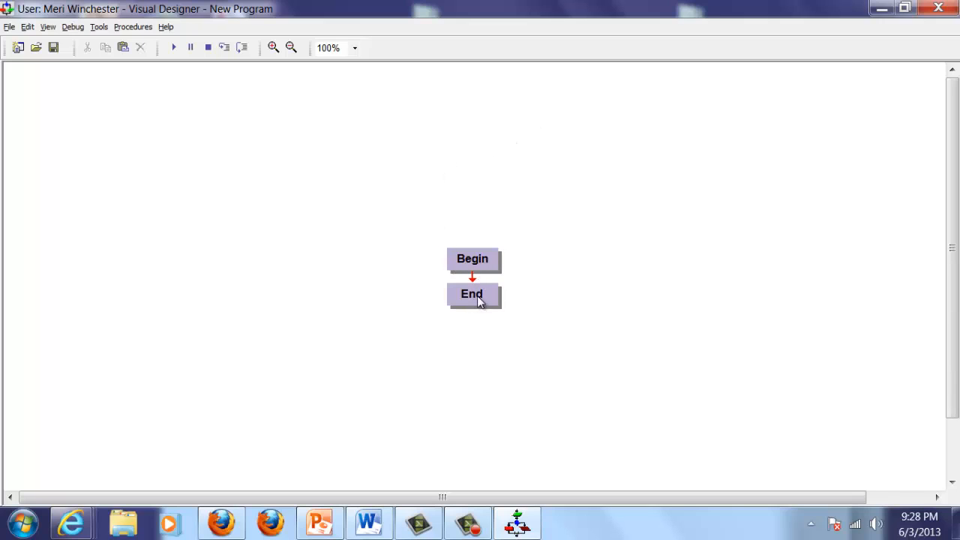
{"action": "mouse_move", "coordinate": [483, 300]}
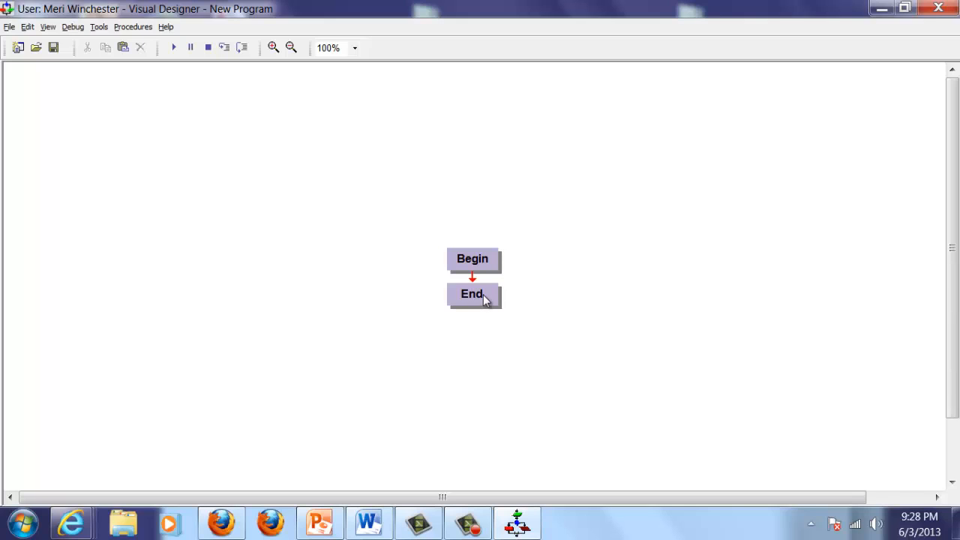
{"action": "mouse_move", "coordinate": [473, 279]}
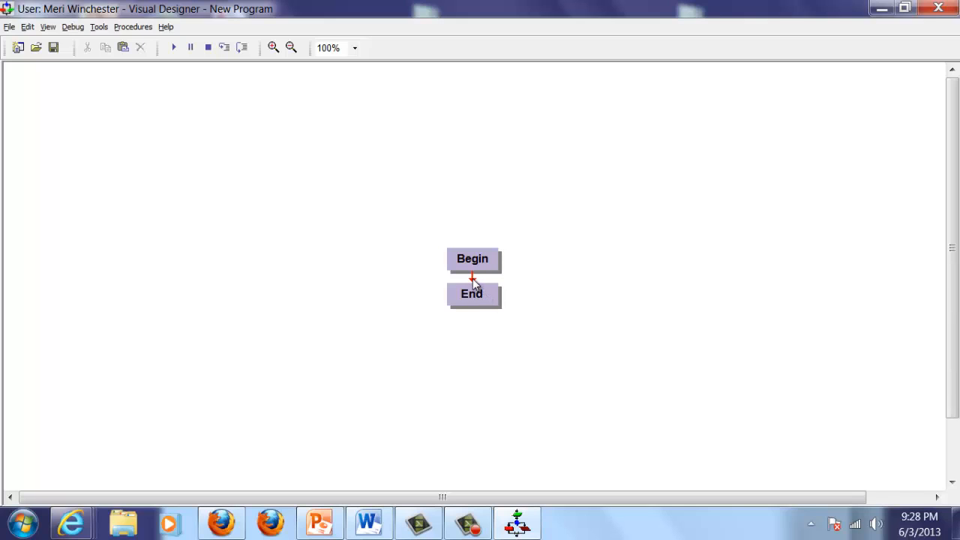
- Insert an Input step between Begin and End and enter name as its variable
{"action": "right_click", "coordinate": [472, 279]}
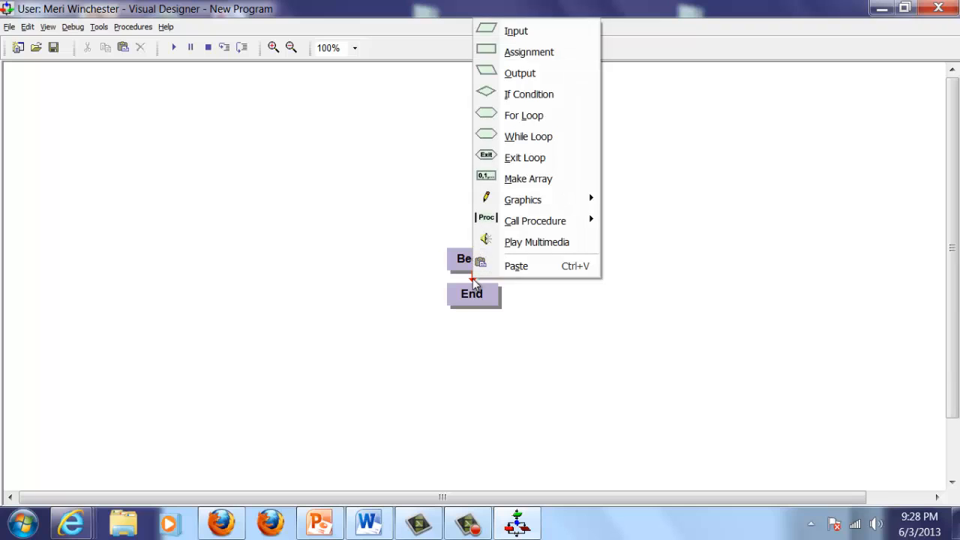
{"action": "mouse_move", "coordinate": [537, 178]}
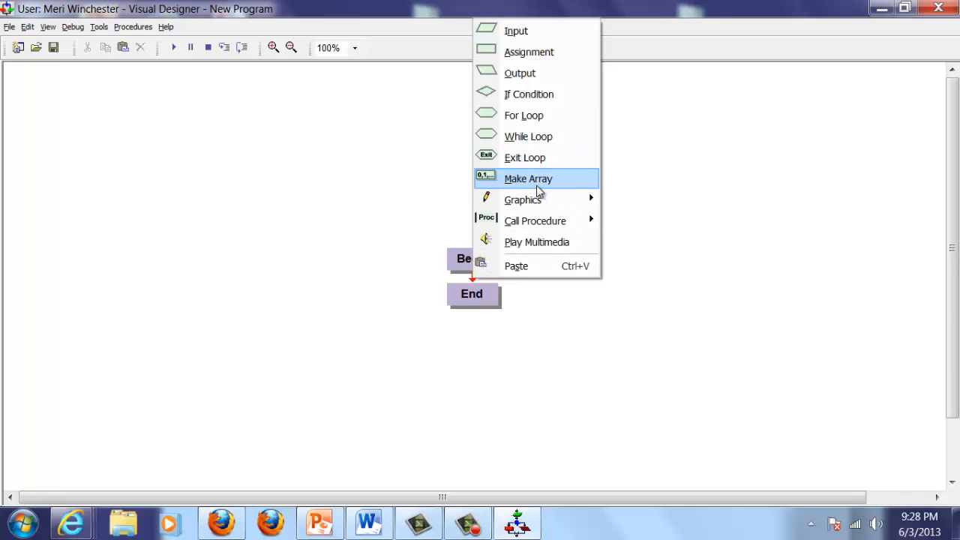
{"action": "mouse_move", "coordinate": [567, 69]}
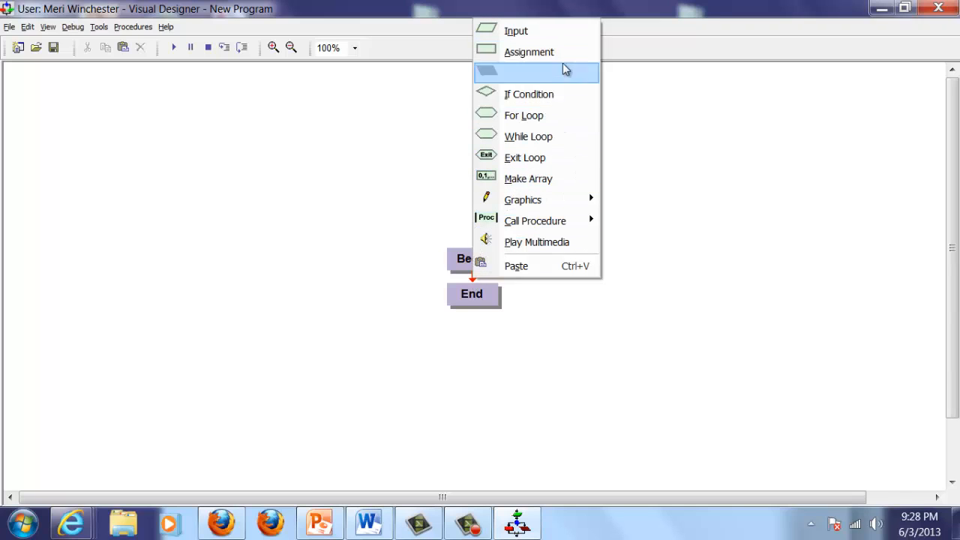
{"action": "left_click", "coordinate": [516, 30]}
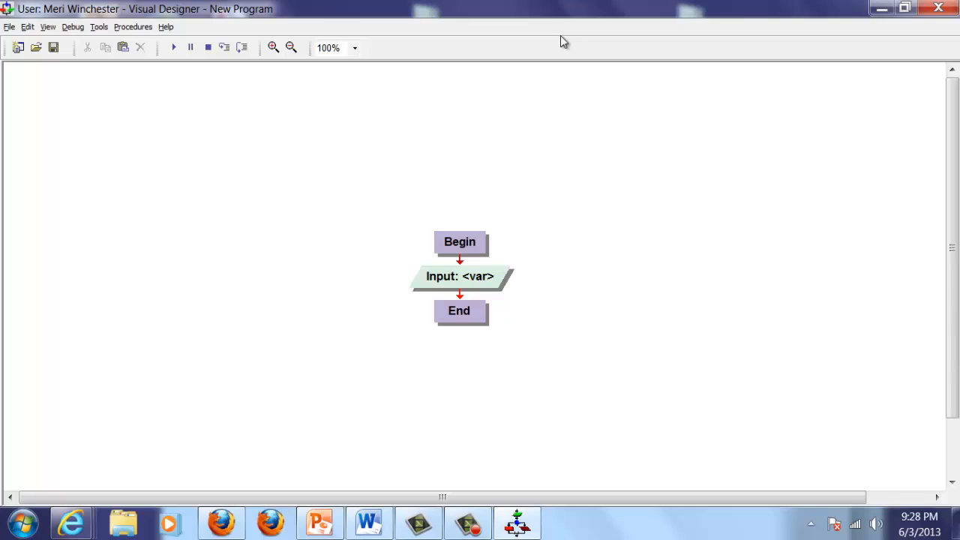
{"action": "mouse_move", "coordinate": [473, 282]}
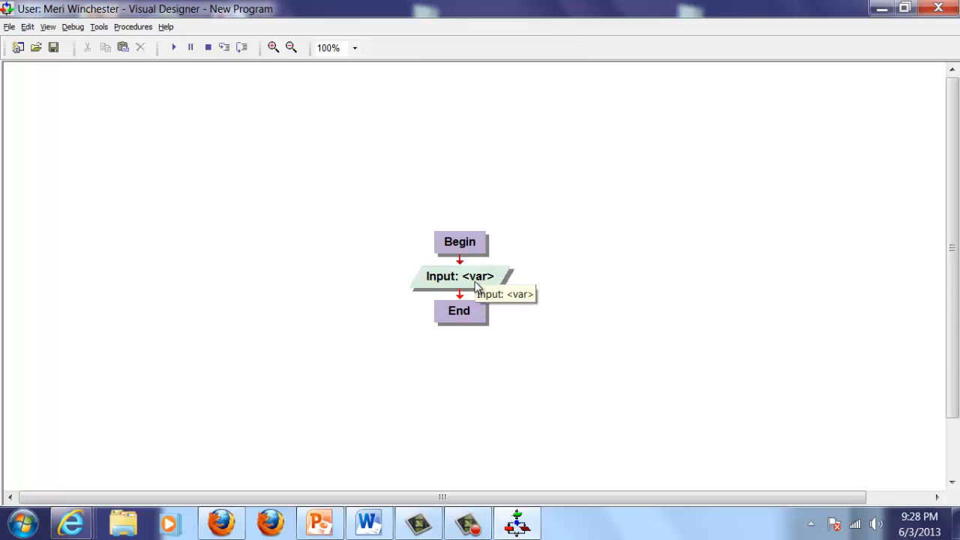
{"action": "double_click", "coordinate": [459, 276]}
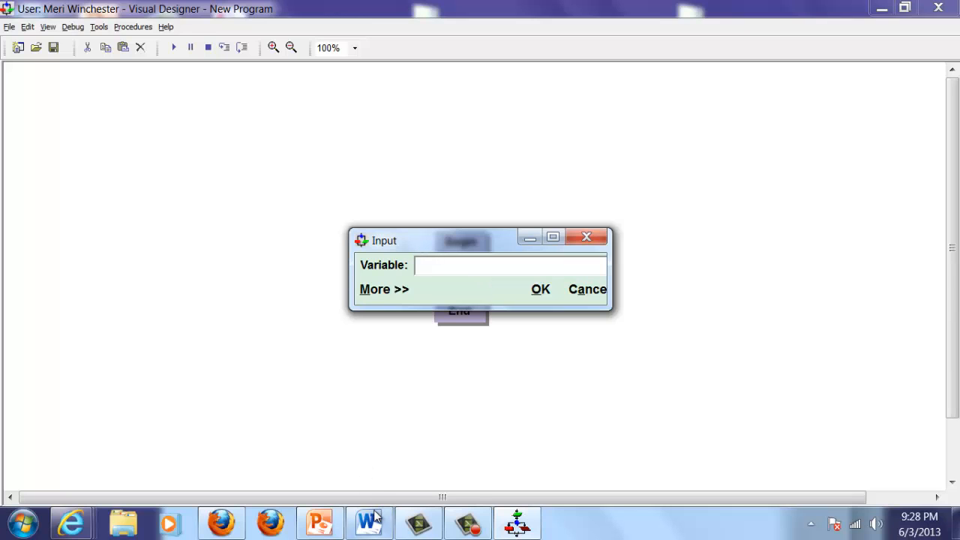
{"action": "left_click", "coordinate": [369, 522]}
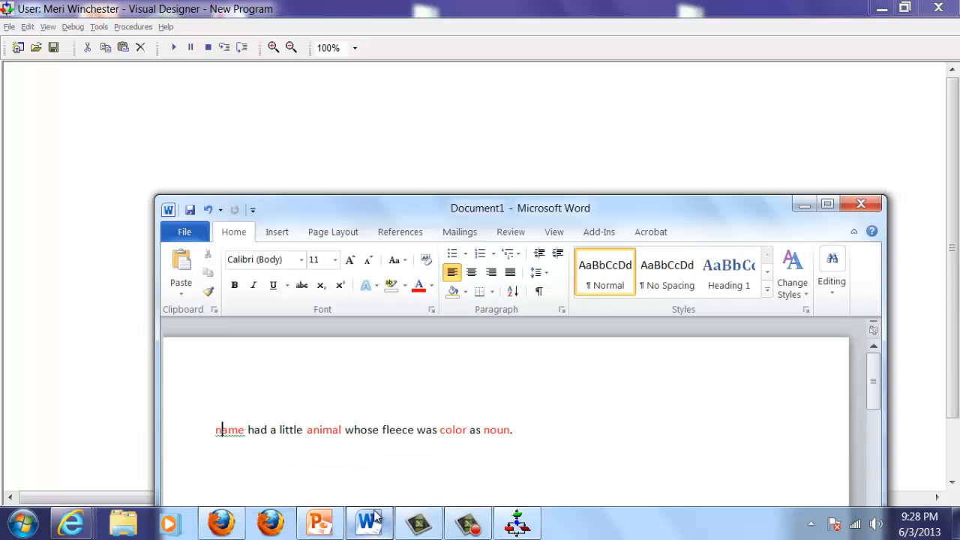
{"action": "mouse_move", "coordinate": [612, 186]}
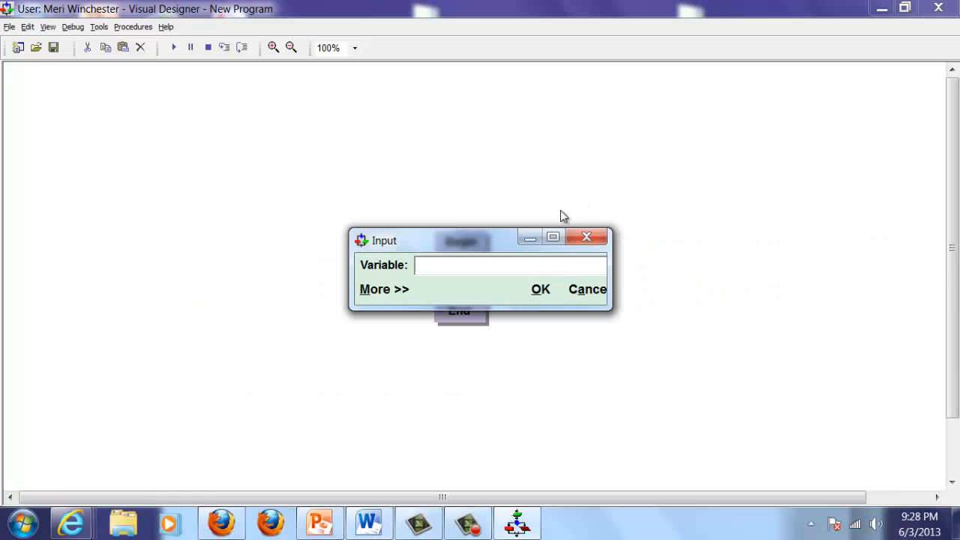
{"action": "type", "text": "n"}
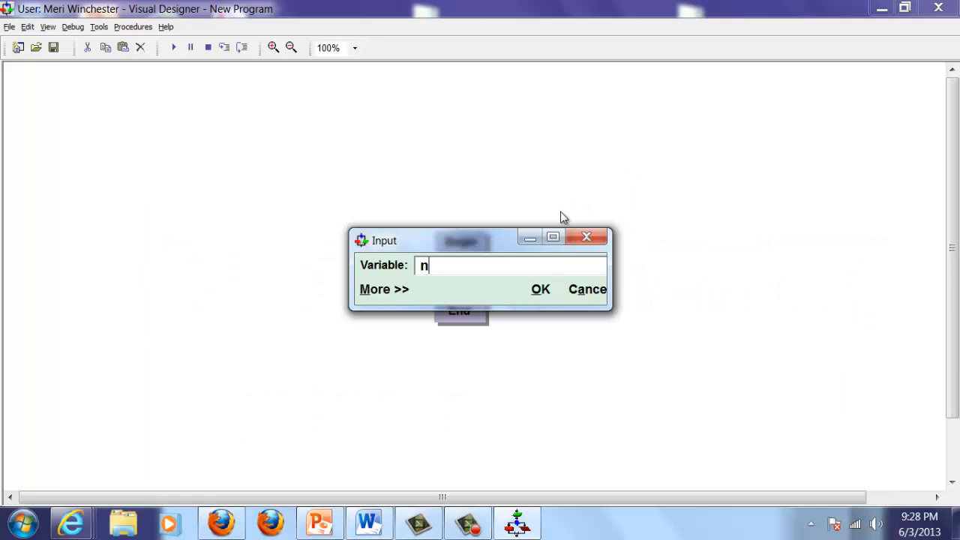
{"action": "type", "text": "ame"}
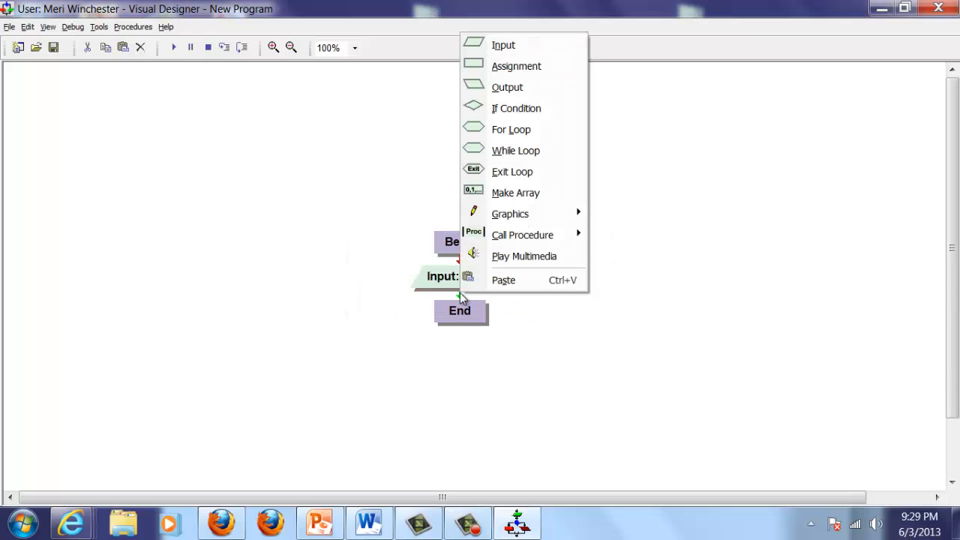
{"action": "mouse_move", "coordinate": [504, 45]}
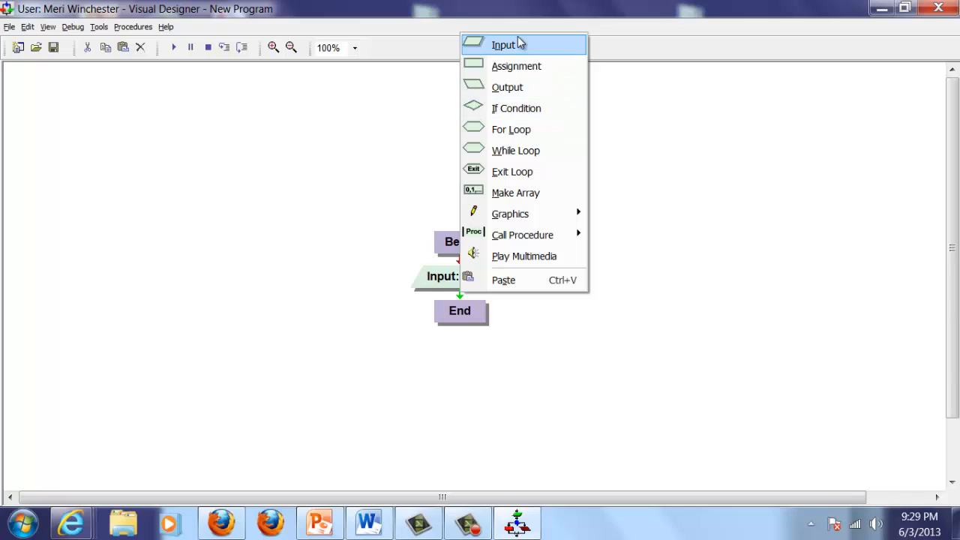
- Insert a second Input step with the variable animal and reveal its prompt options
{"action": "left_click", "coordinate": [504, 45]}
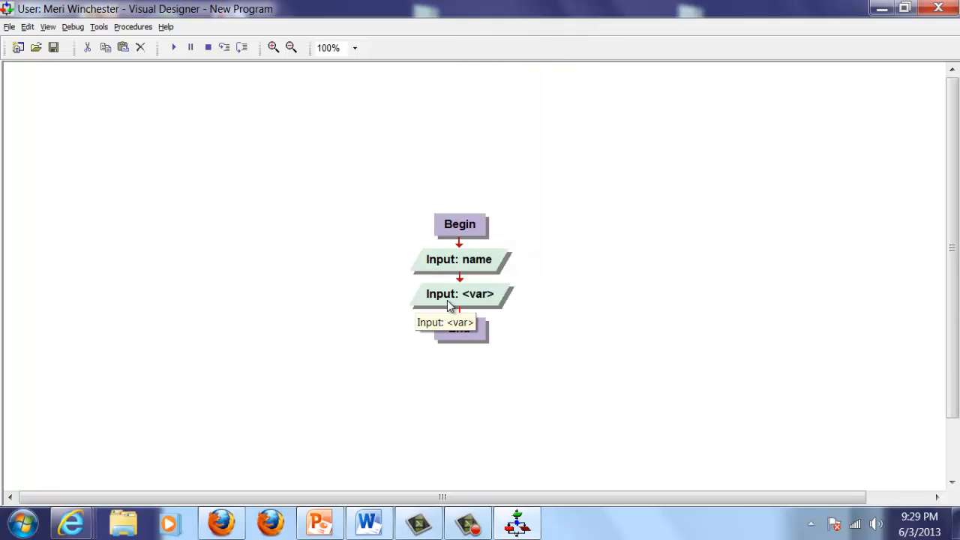
{"action": "left_click", "coordinate": [459, 293]}
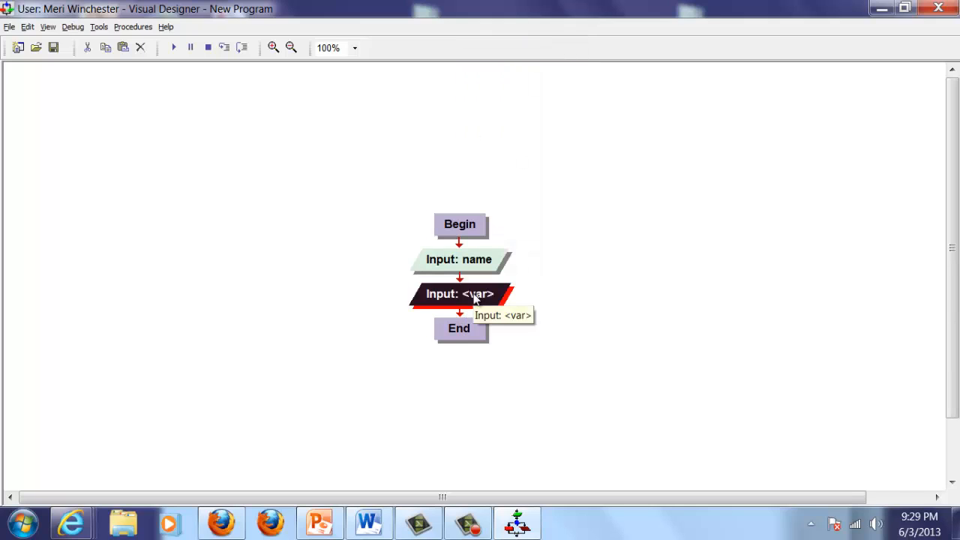
{"action": "double_click", "coordinate": [459, 292]}
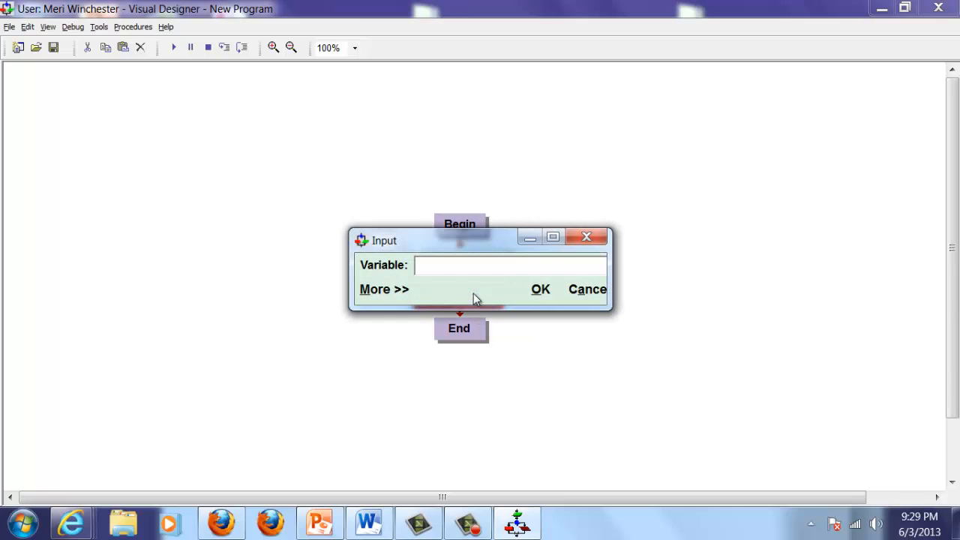
{"action": "type", "text": "animal"}
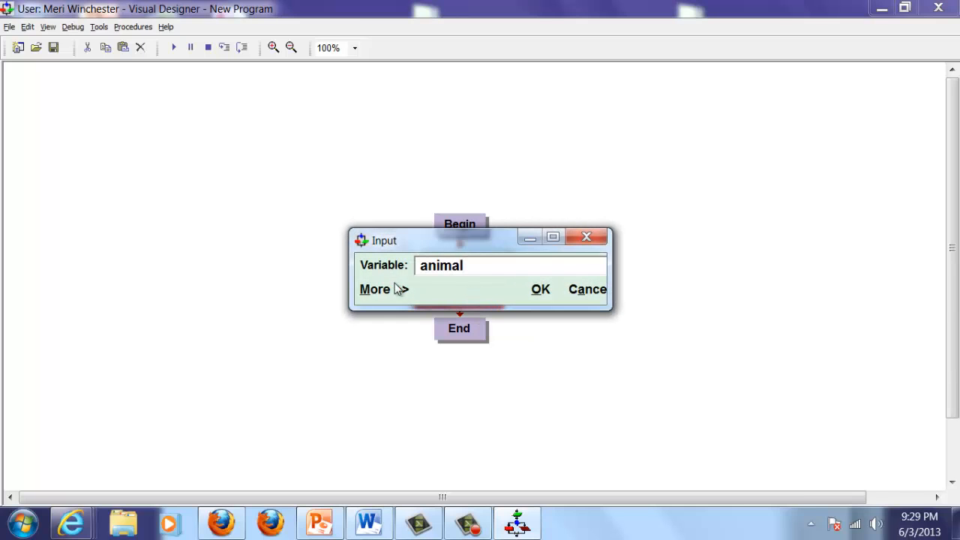
{"action": "left_click", "coordinate": [375, 288]}
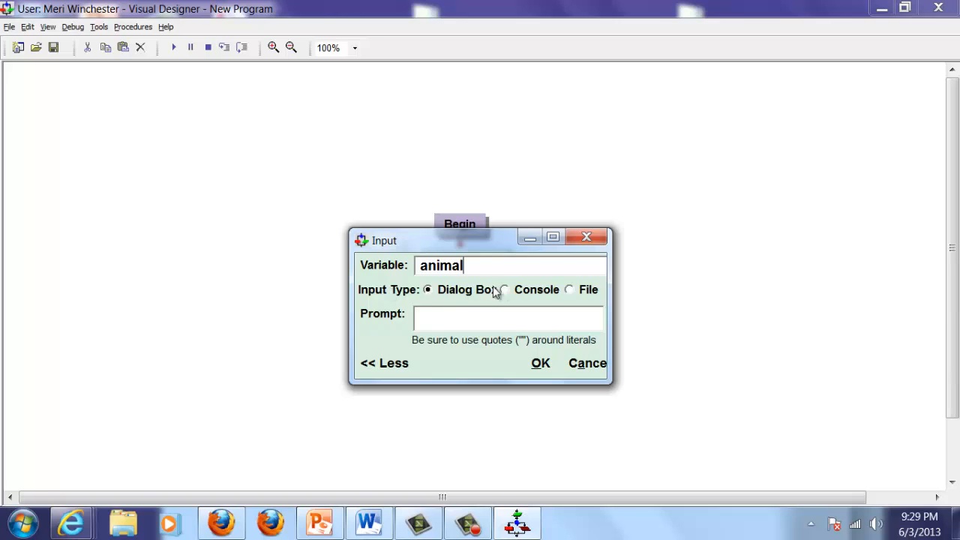
{"action": "mouse_move", "coordinate": [483, 314]}
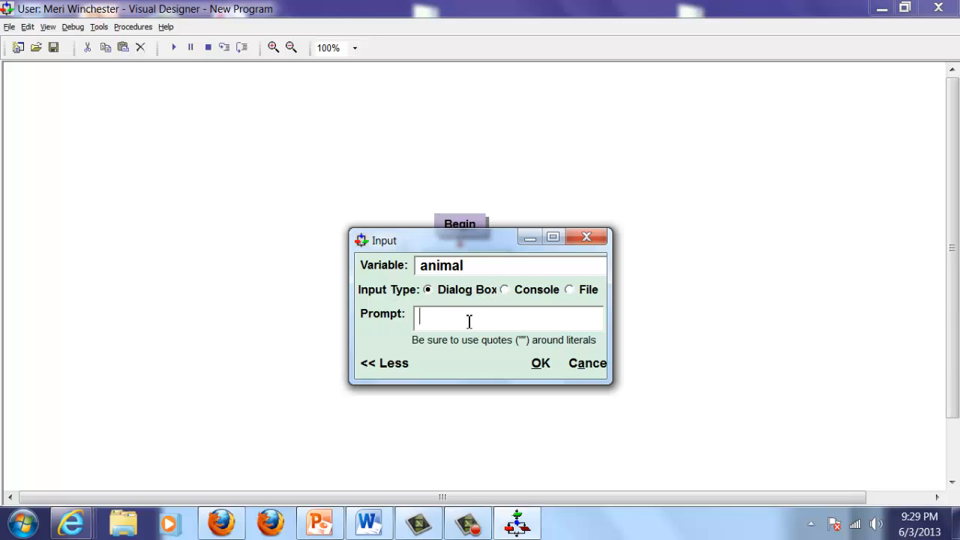
- Give the animal Input the quoted prompt "Please enter a kind of" and confirm it
{"action": "type", "text": "P"}
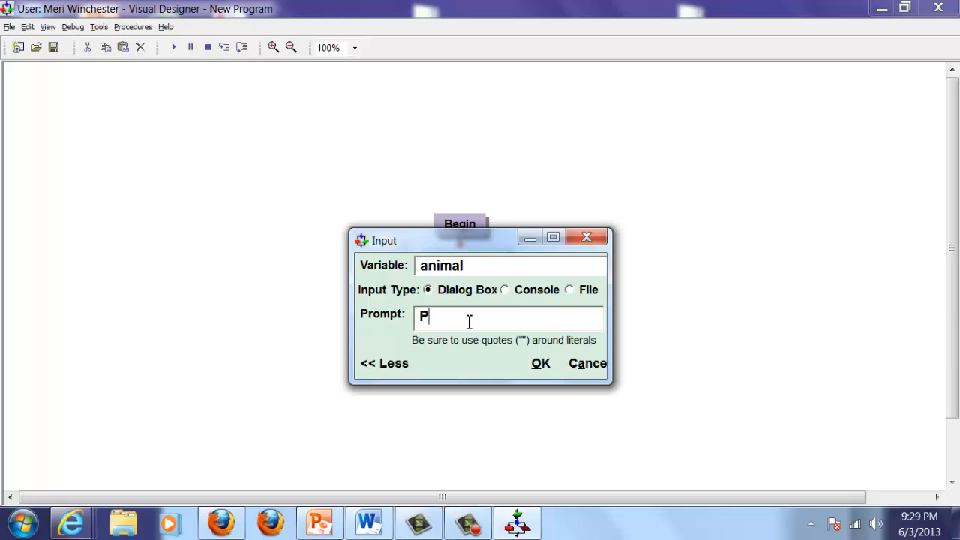
{"action": "type", "text": "lease enter"}
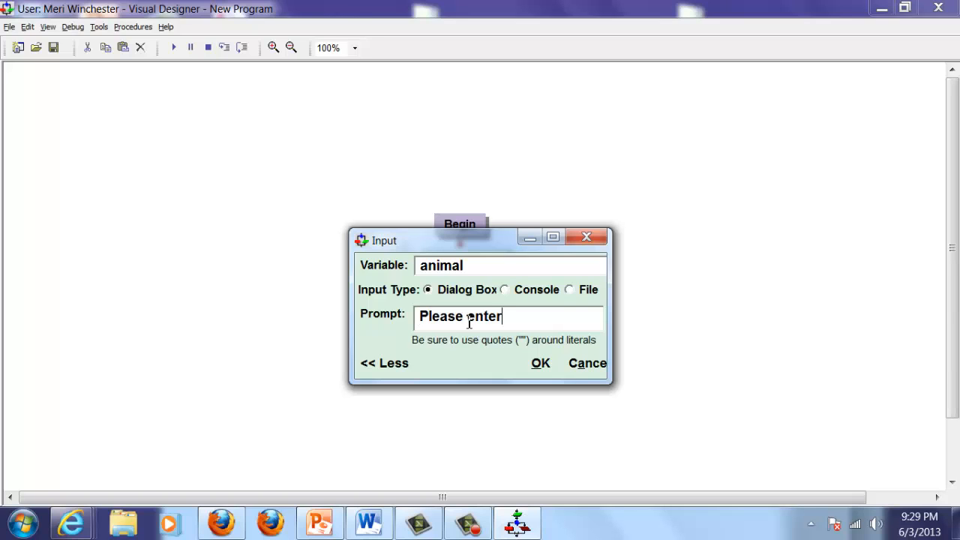
{"action": "type", "text": "a kind"}
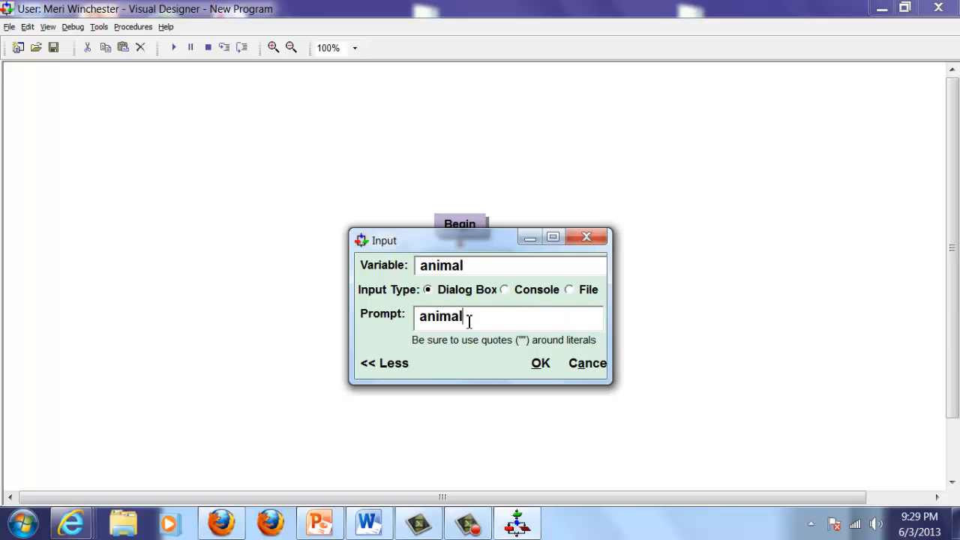
{"action": "type", "text": "\""}
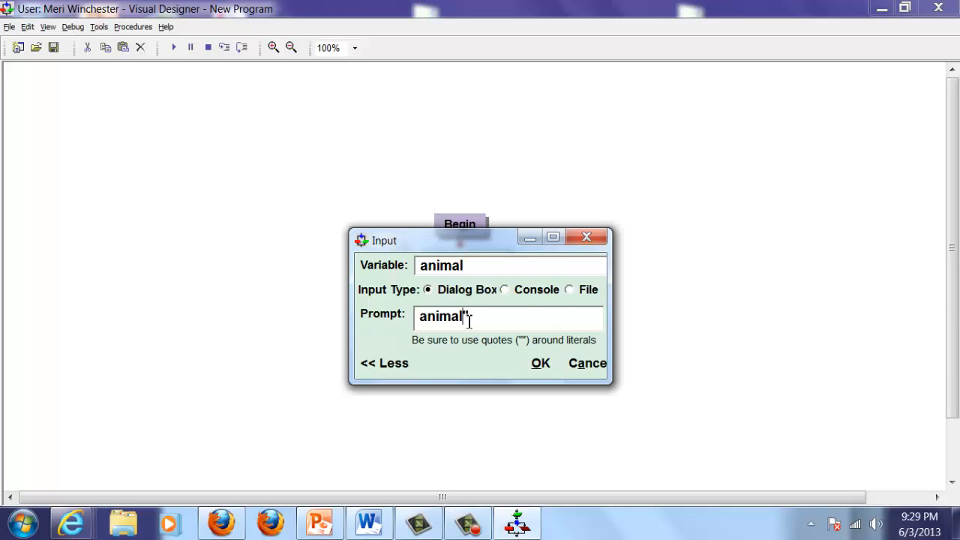
{"action": "type", "text": "Please enter a kind of"}
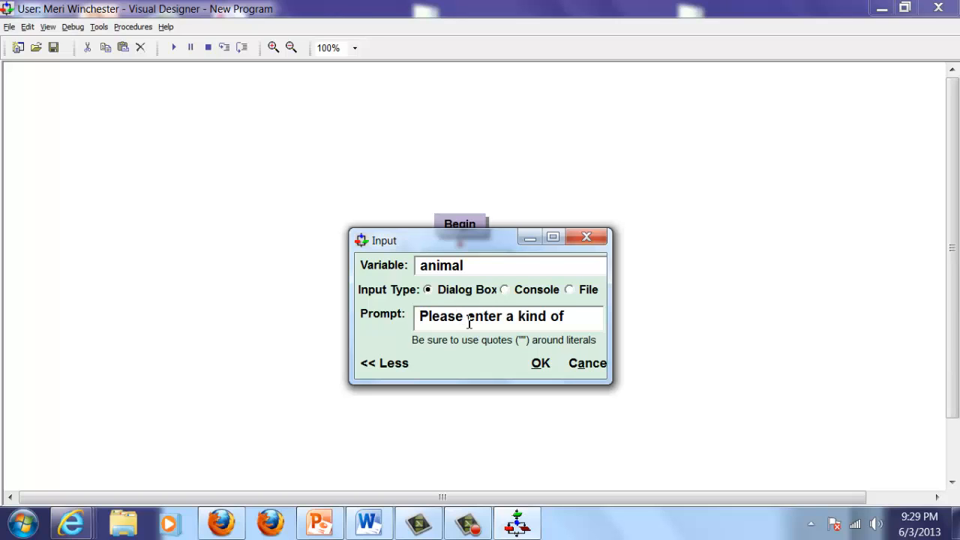
{"action": "type", "text": "\""}
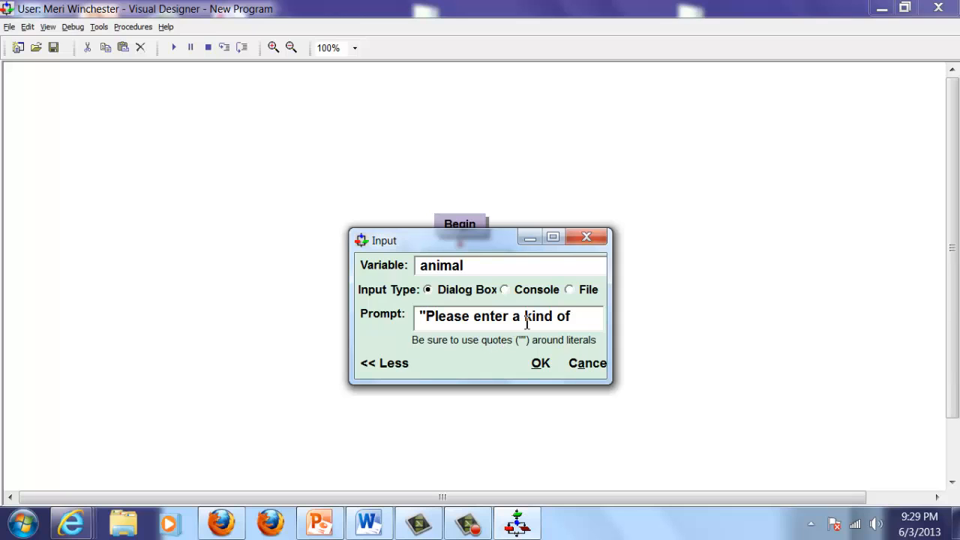
{"action": "left_click", "coordinate": [540, 363]}
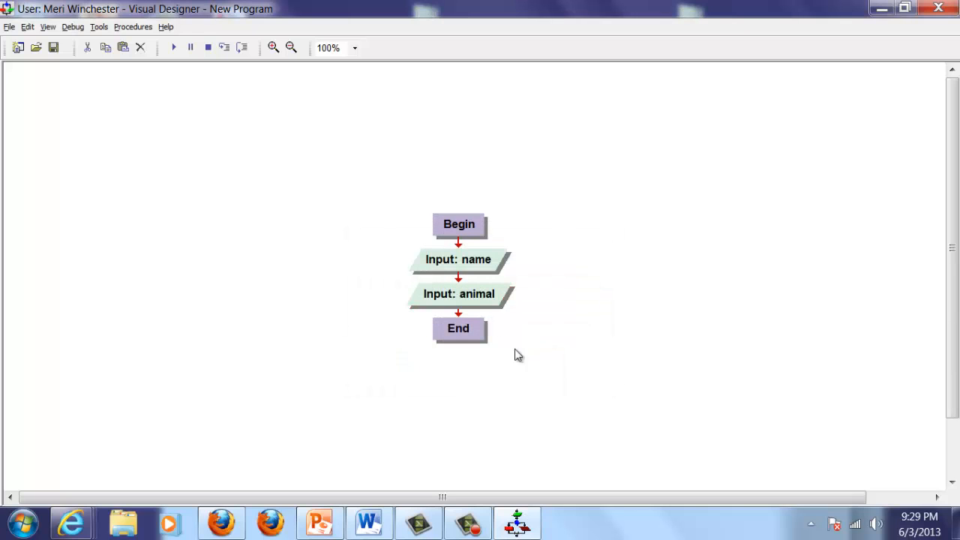
- Give the name Input the quoted prompt "Please enter a first name" and confirm it
{"action": "double_click", "coordinate": [459, 258]}
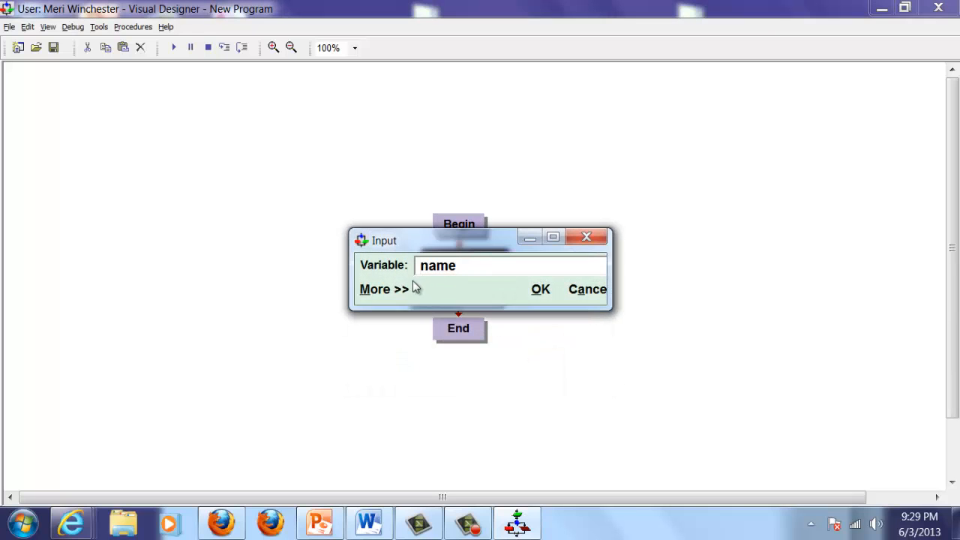
{"action": "left_click", "coordinate": [384, 288]}
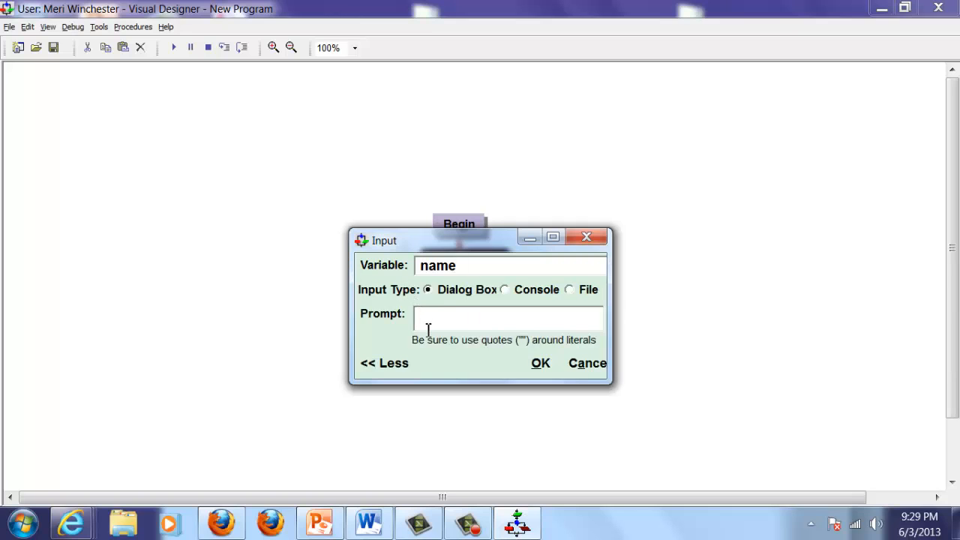
{"action": "type", "text": "\"Pl"}
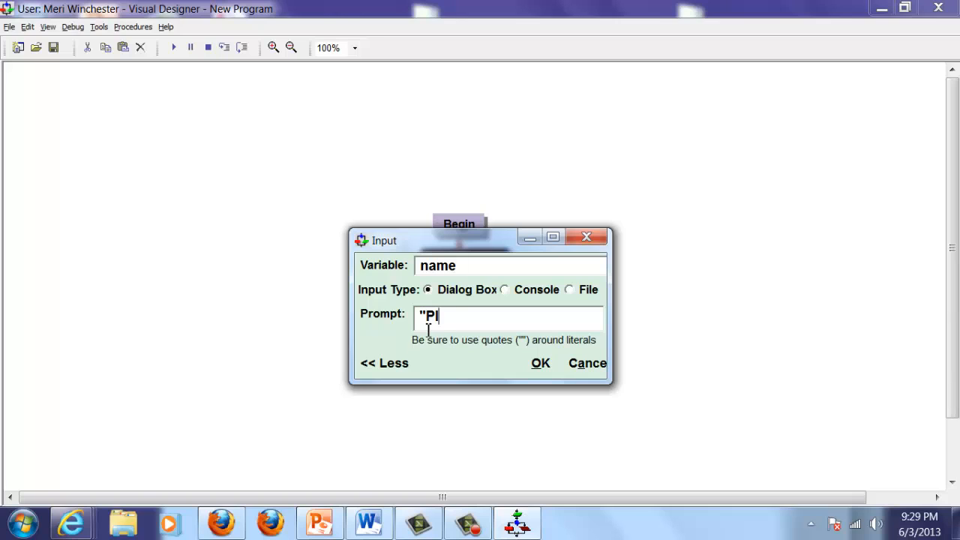
{"action": "type", "text": "ease enter a fir"}
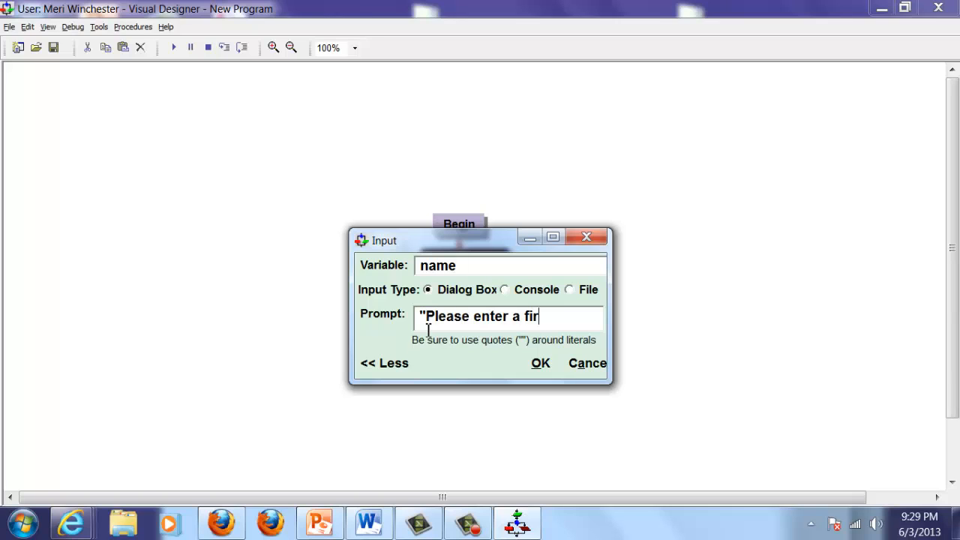
{"action": "type", "text": "st name\""}
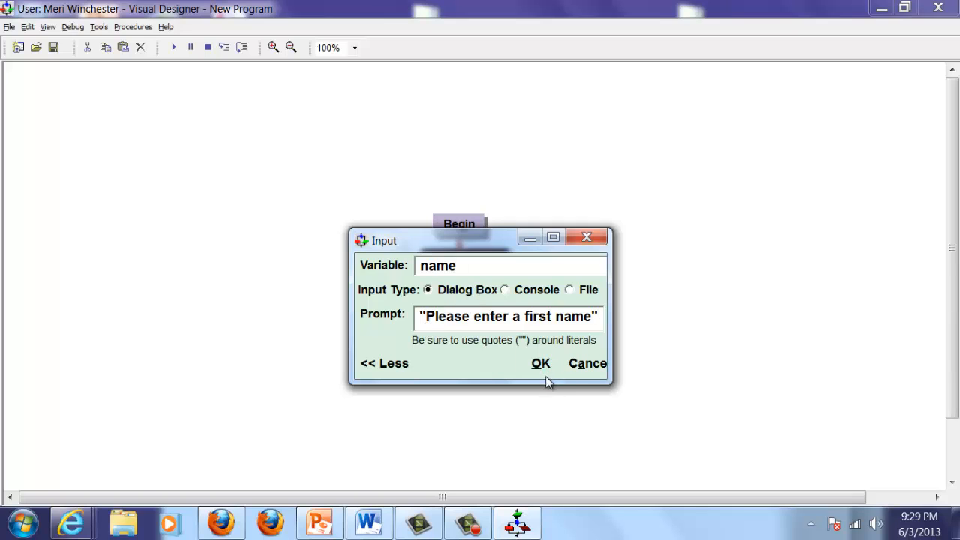
{"action": "left_click", "coordinate": [540, 363]}
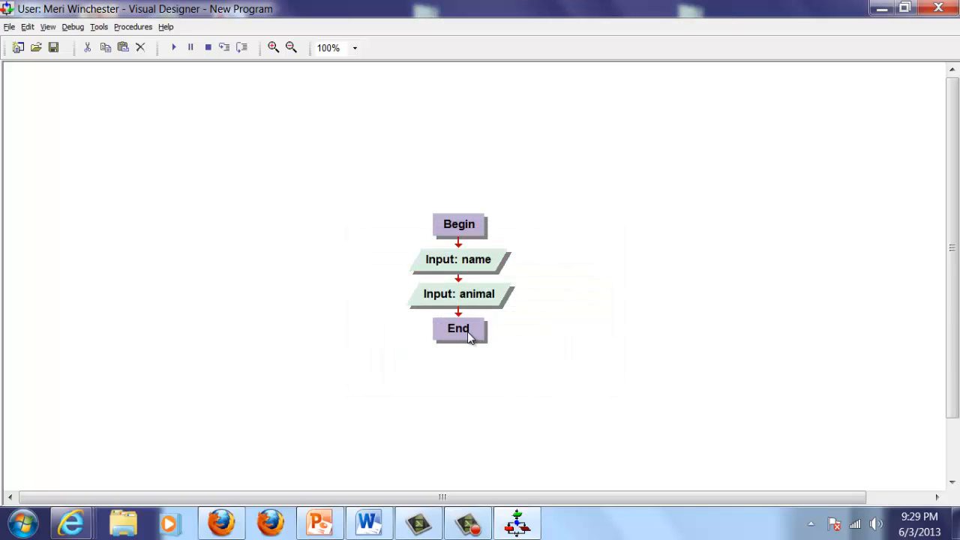
- Insert a third Input step after animal and set its variable to color
{"action": "right_click", "coordinate": [459, 313]}
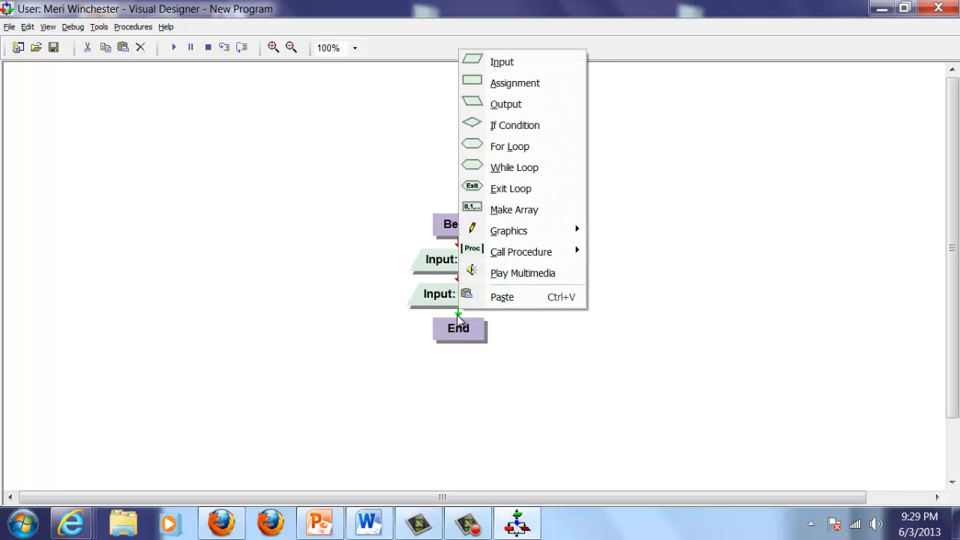
{"action": "left_click", "coordinate": [501, 61]}
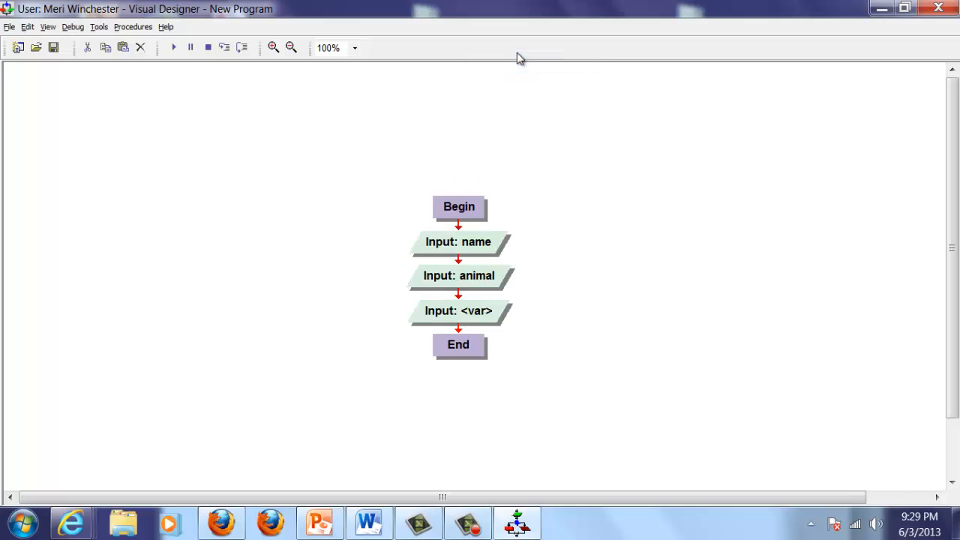
{"action": "left_click", "coordinate": [460, 310]}
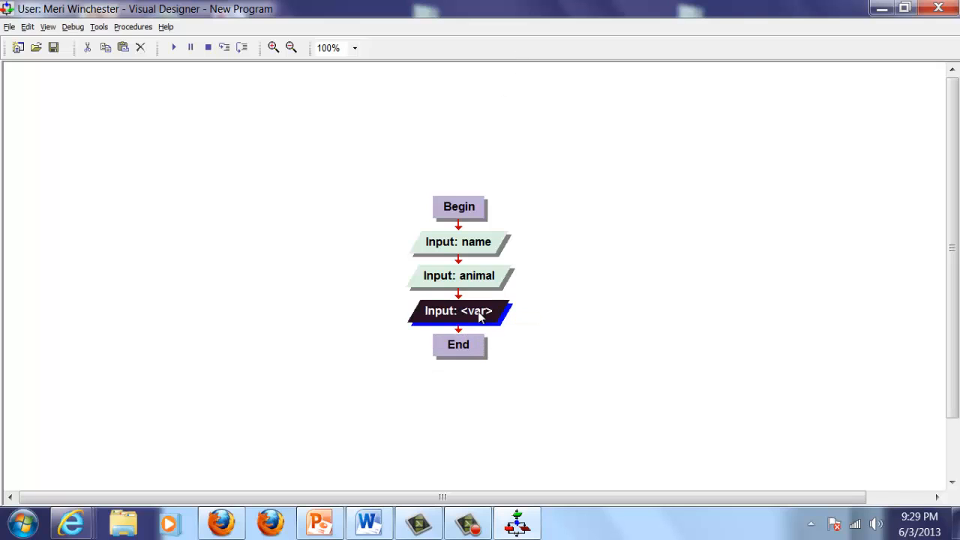
{"action": "double_click", "coordinate": [459, 311]}
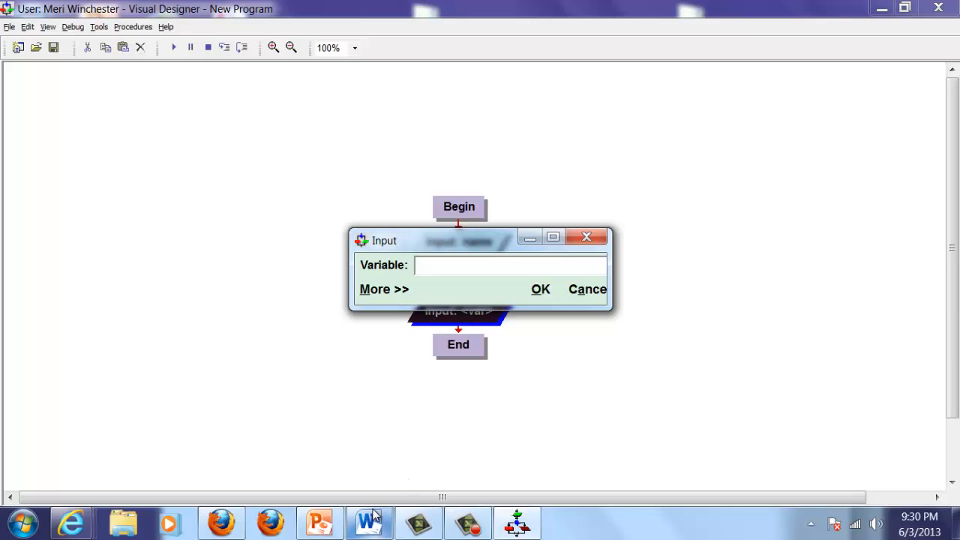
{"action": "left_click", "coordinate": [369, 522]}
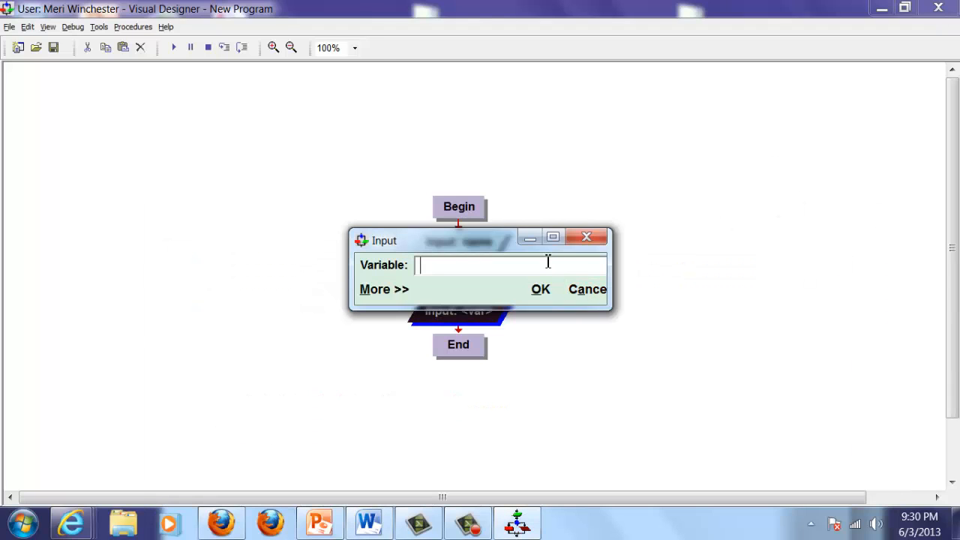
{"action": "type", "text": "color"}
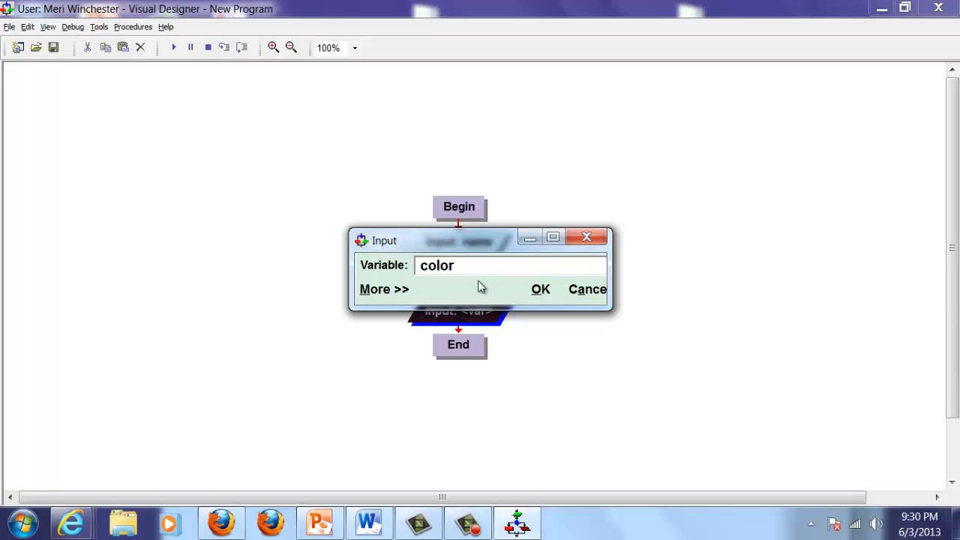
- Give the color Input the prompt Please enter a color and confirm it
{"action": "left_click", "coordinate": [384, 288]}
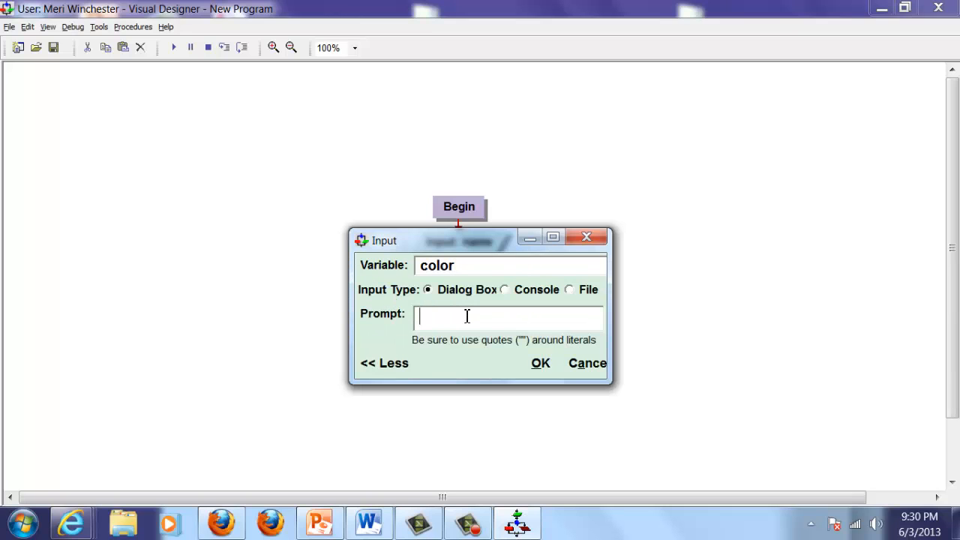
{"action": "type", "text": "Please"}
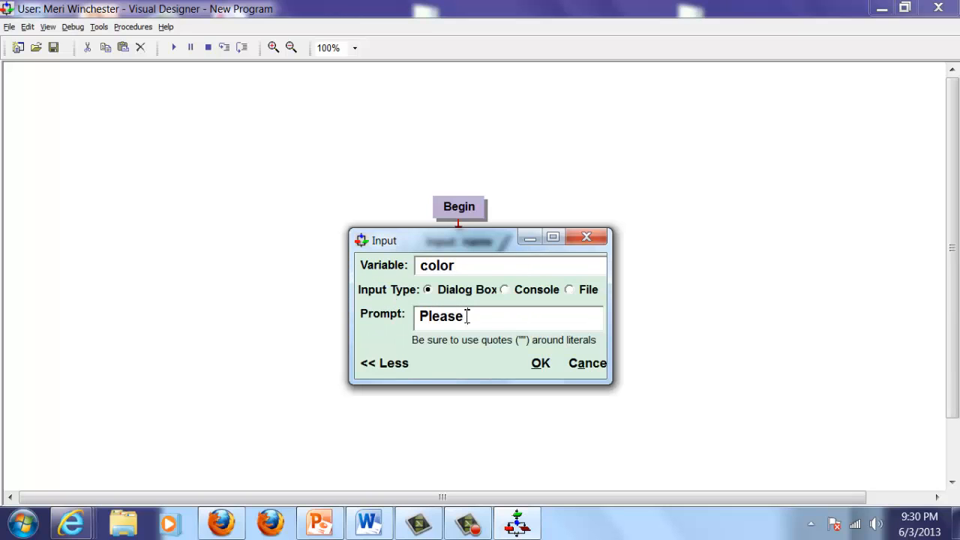
{"action": "type", "text": "enter a lol"}
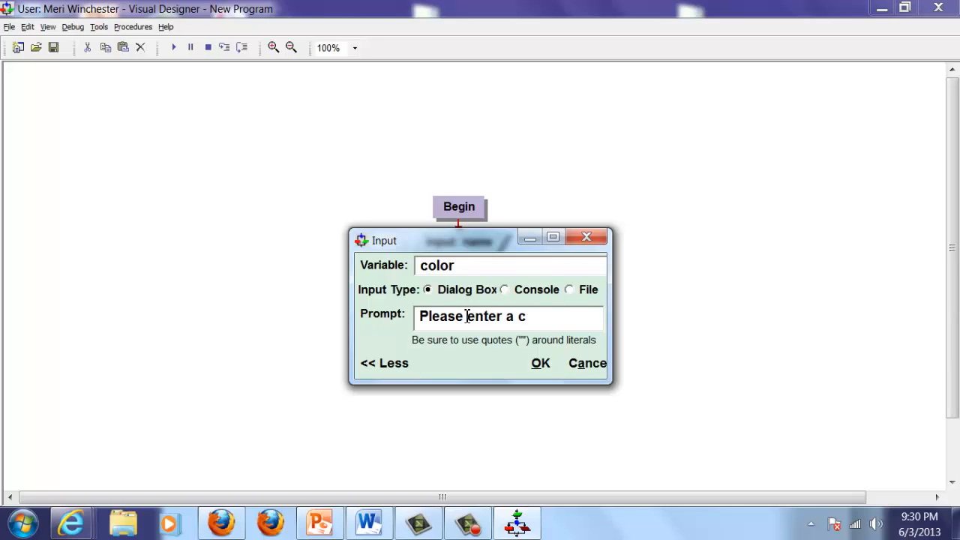
{"action": "type", "text": "olor"}
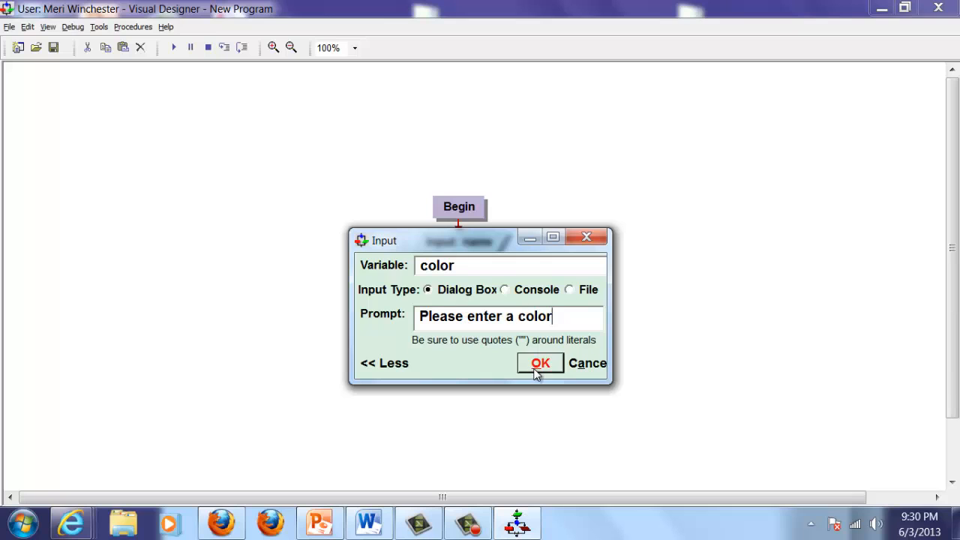
{"action": "left_click", "coordinate": [540, 363]}
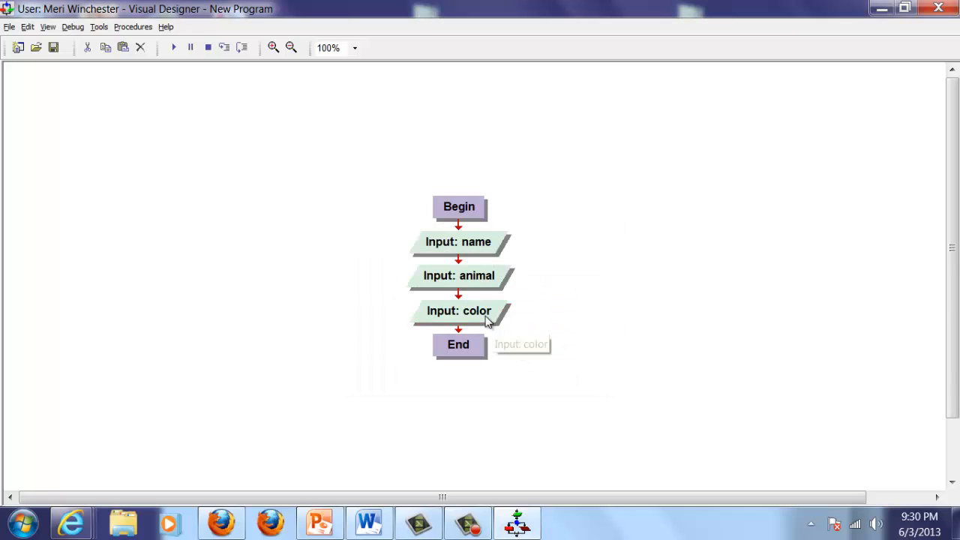
- Insert a fourth Input step after color with the variable noun
{"action": "left_click", "coordinate": [459, 311]}
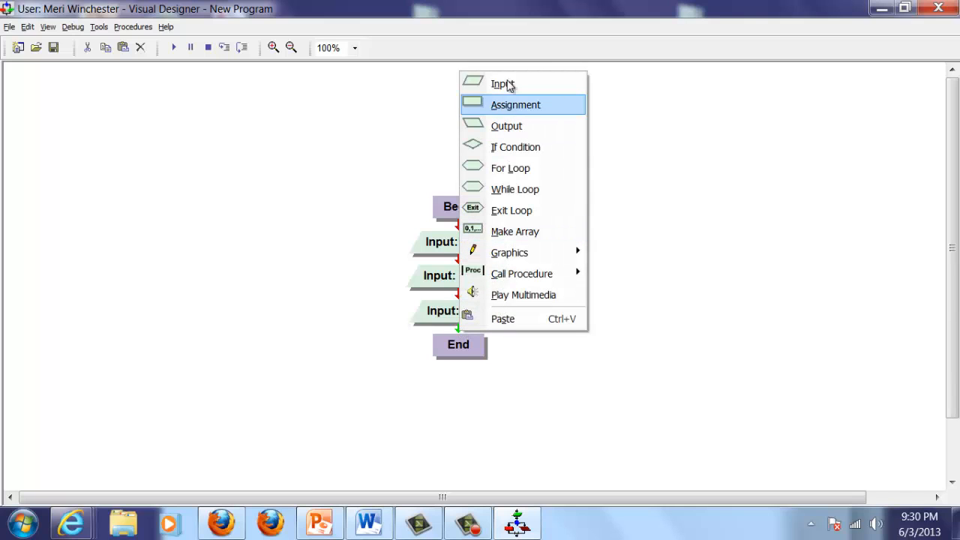
{"action": "left_click", "coordinate": [503, 84]}
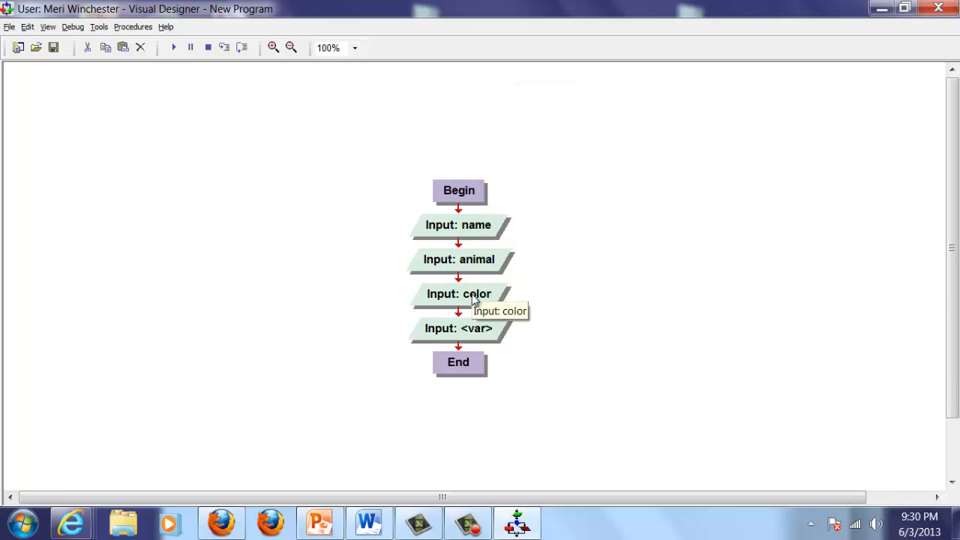
{"action": "double_click", "coordinate": [459, 329]}
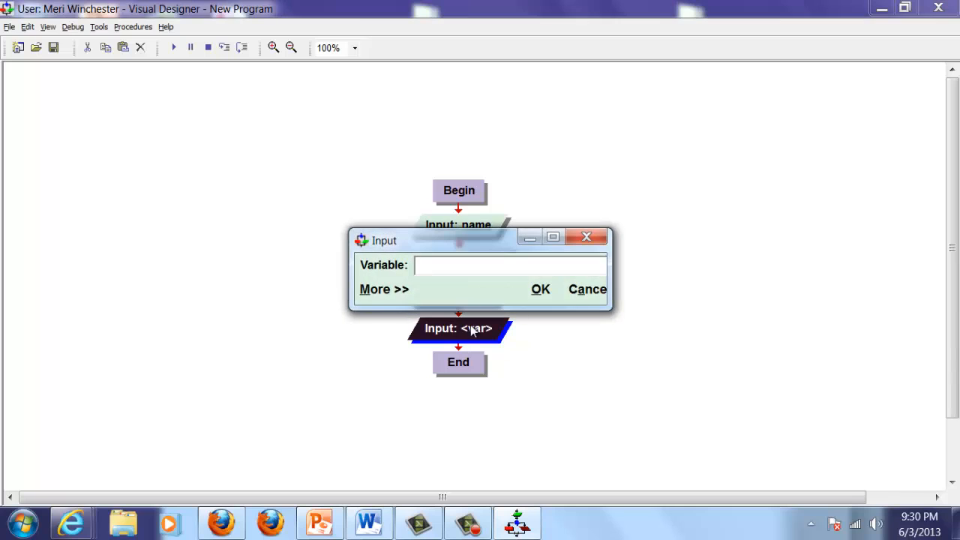
{"action": "type", "text": "noun"}
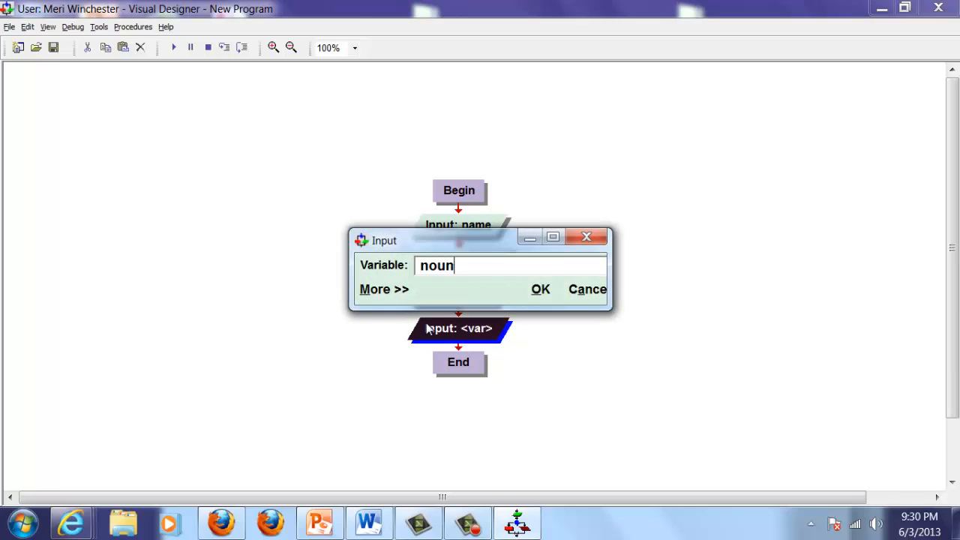
{"action": "left_click", "coordinate": [540, 288]}
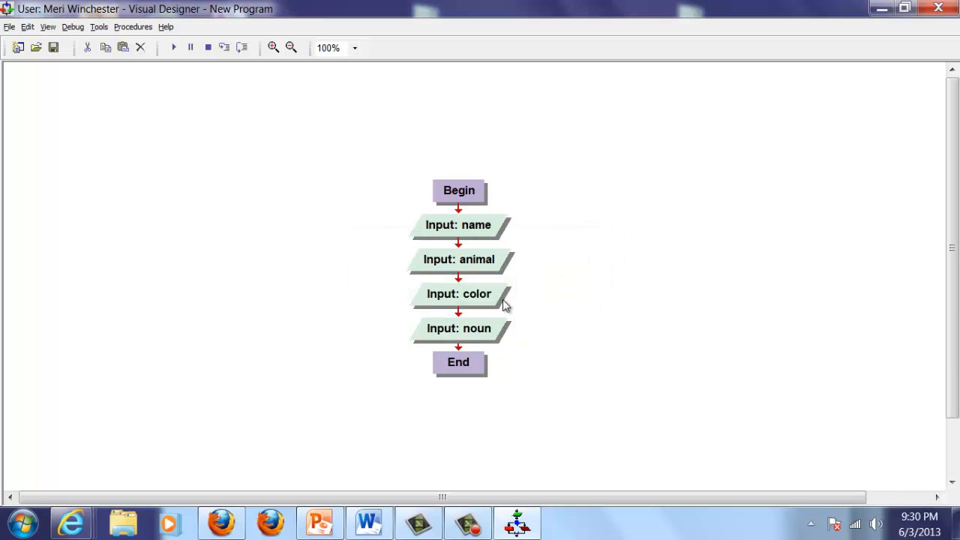
- Give the noun Input the quoted prompt "Please enter a noun" and confirm it
{"action": "double_click", "coordinate": [459, 327]}
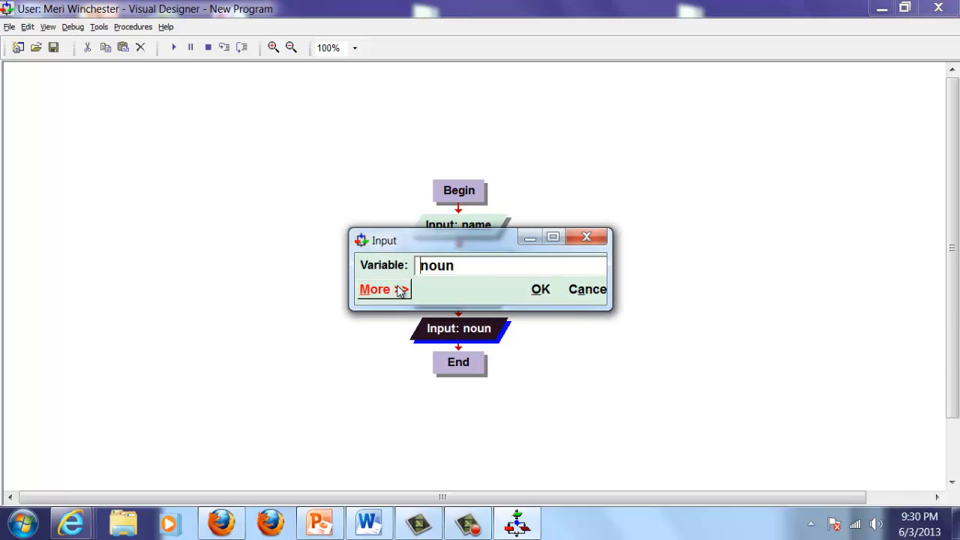
{"action": "left_click", "coordinate": [375, 290]}
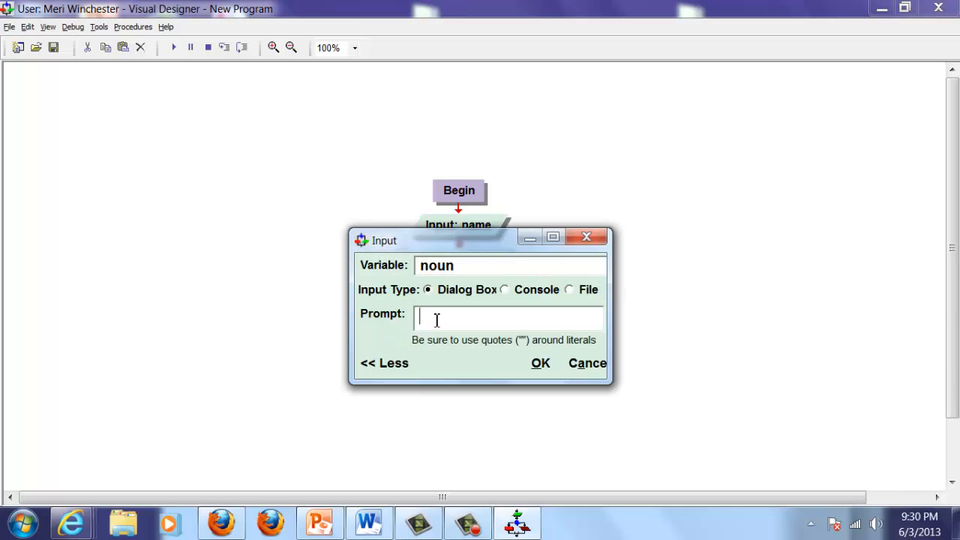
{"action": "type", "text": "\"Please enter"}
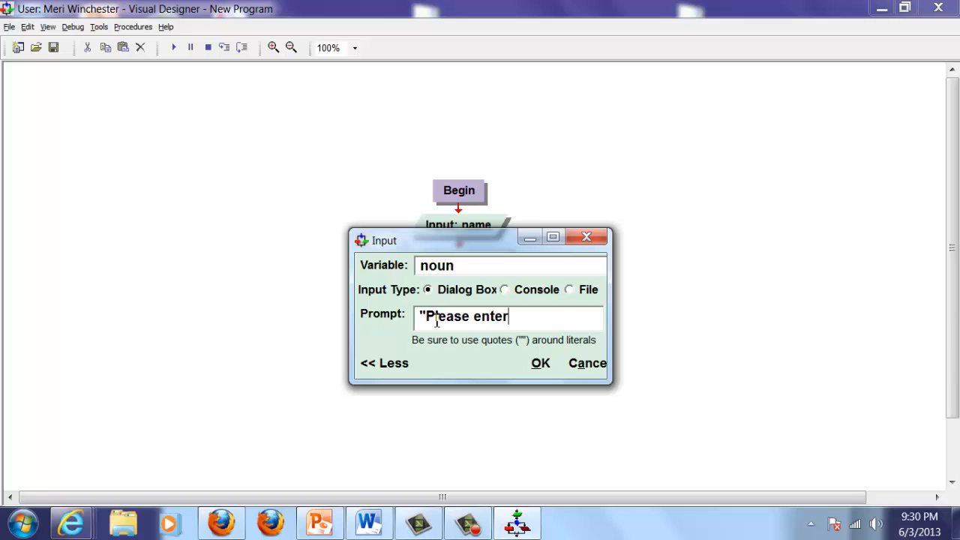
{"action": "type", "text": "a noun\""}
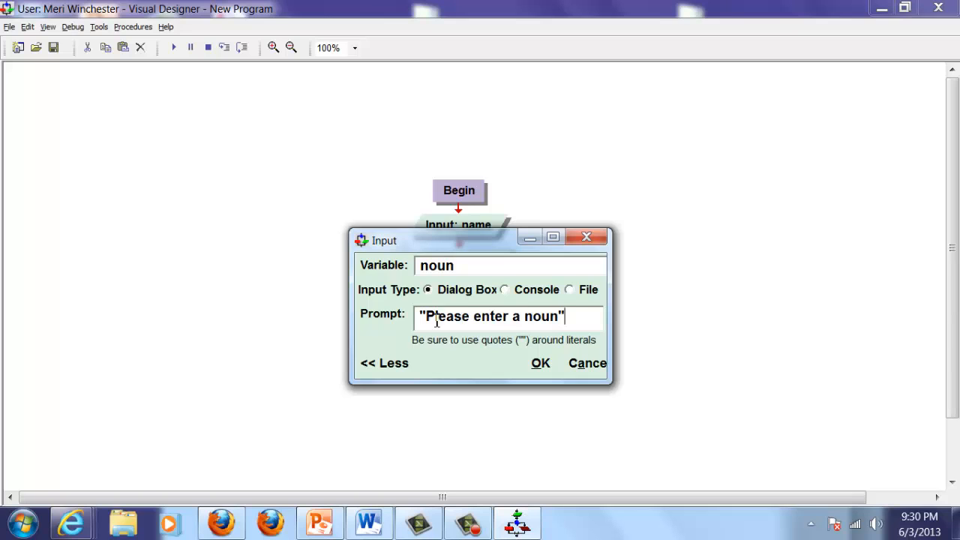
{"action": "left_click", "coordinate": [540, 364]}
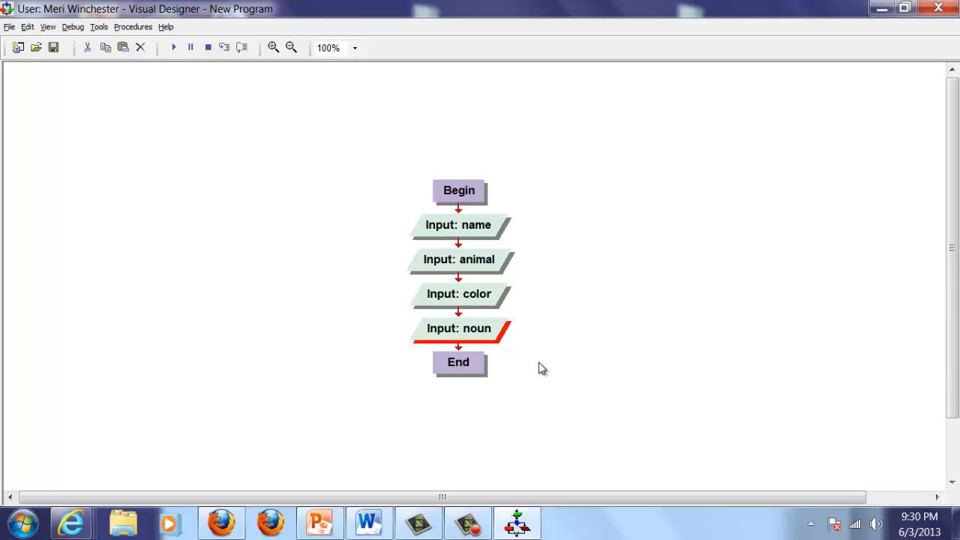
{"action": "mouse_move", "coordinate": [450, 351]}
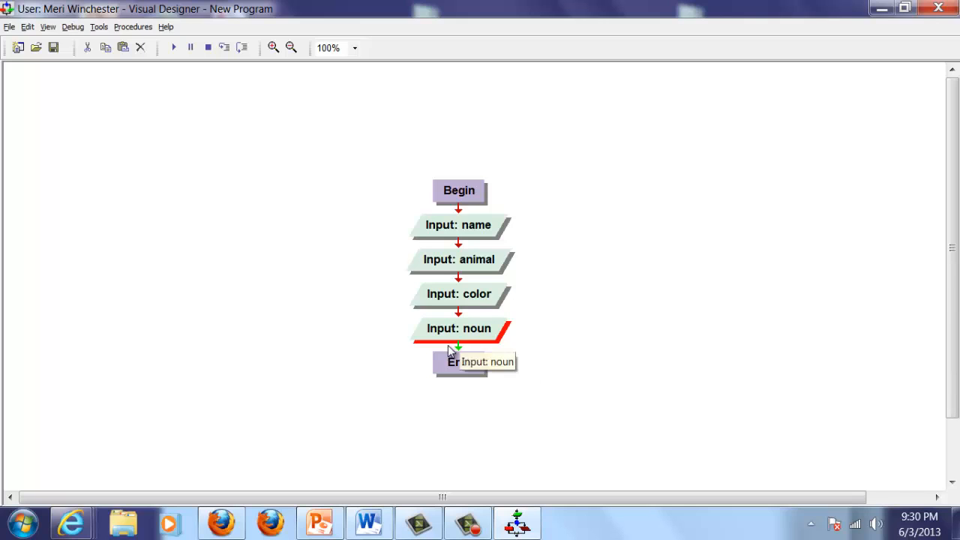
- Insert an Output step between Input: noun and End
{"action": "right_click", "coordinate": [458, 348]}
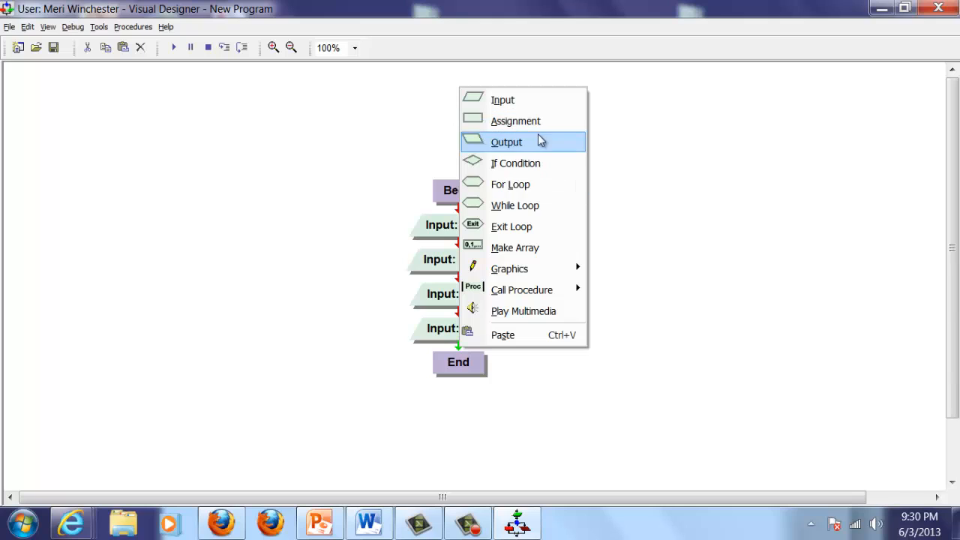
{"action": "left_click", "coordinate": [507, 141]}
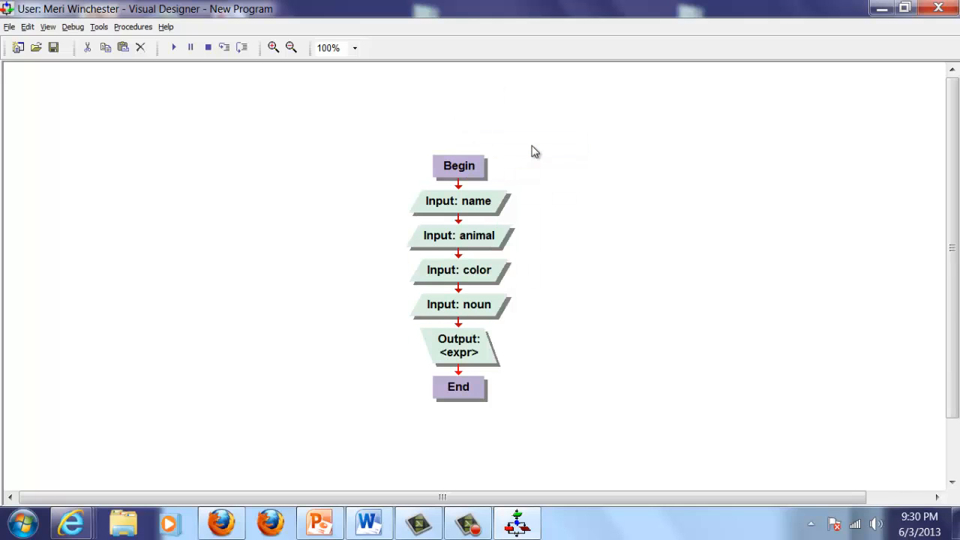
{"action": "mouse_move", "coordinate": [459, 270]}
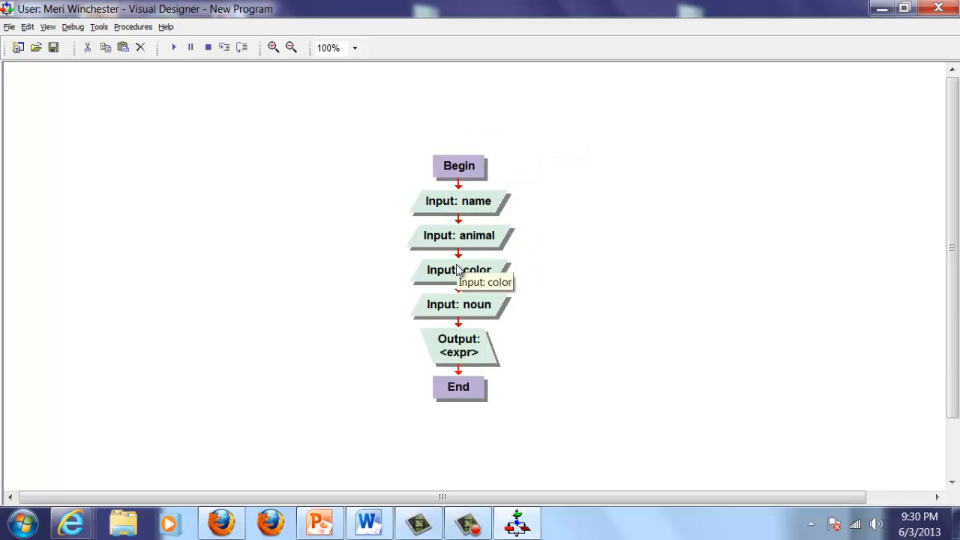
{"action": "mouse_move", "coordinate": [459, 285]}
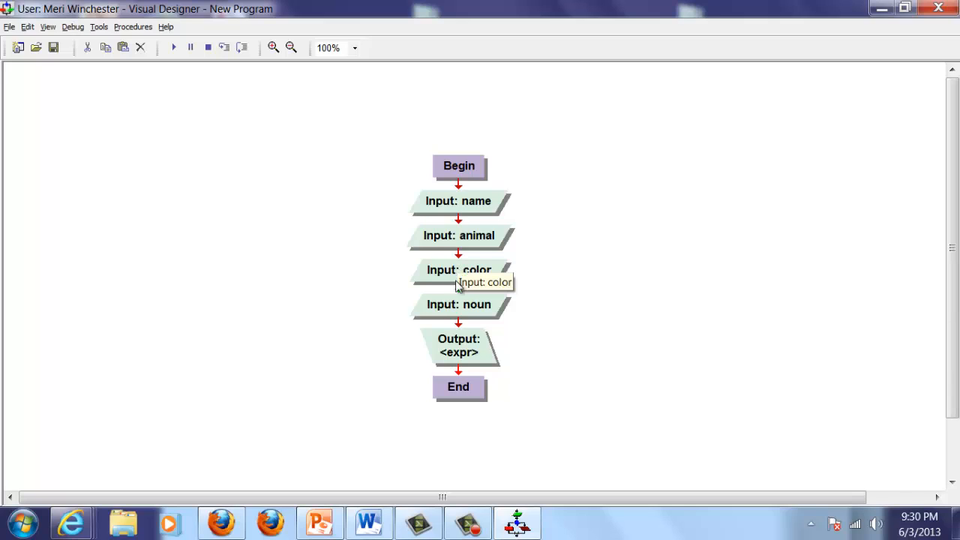
{"action": "mouse_move", "coordinate": [479, 367]}
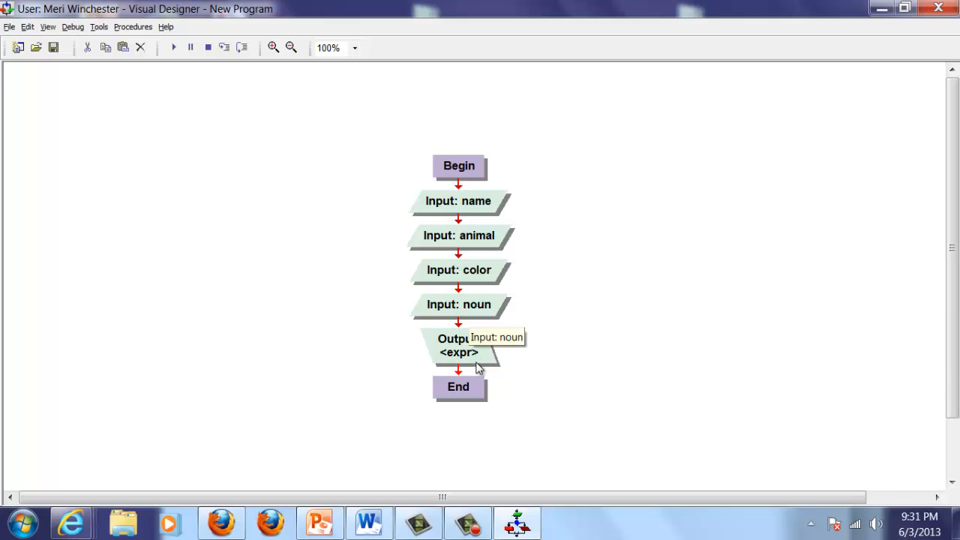
{"action": "mouse_move", "coordinate": [478, 367]}
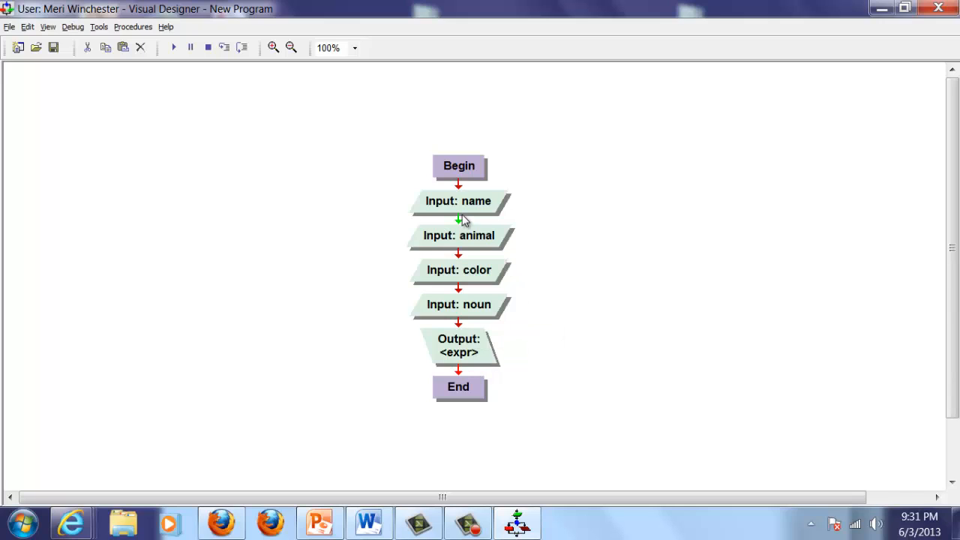
{"action": "mouse_move", "coordinate": [463, 360]}
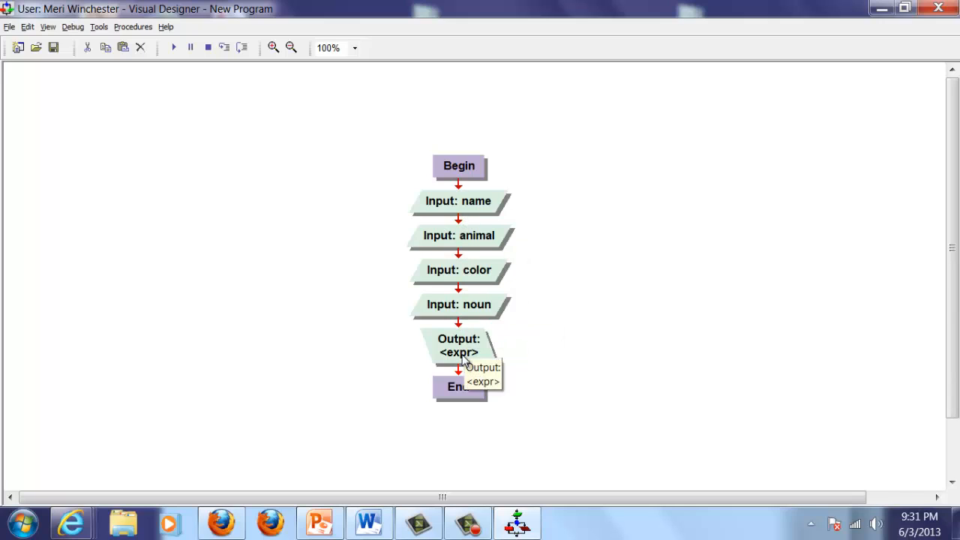
- Begin the Output expression: name + " had a little " + animal + " whose fleece was "
{"action": "double_click", "coordinate": [460, 345]}
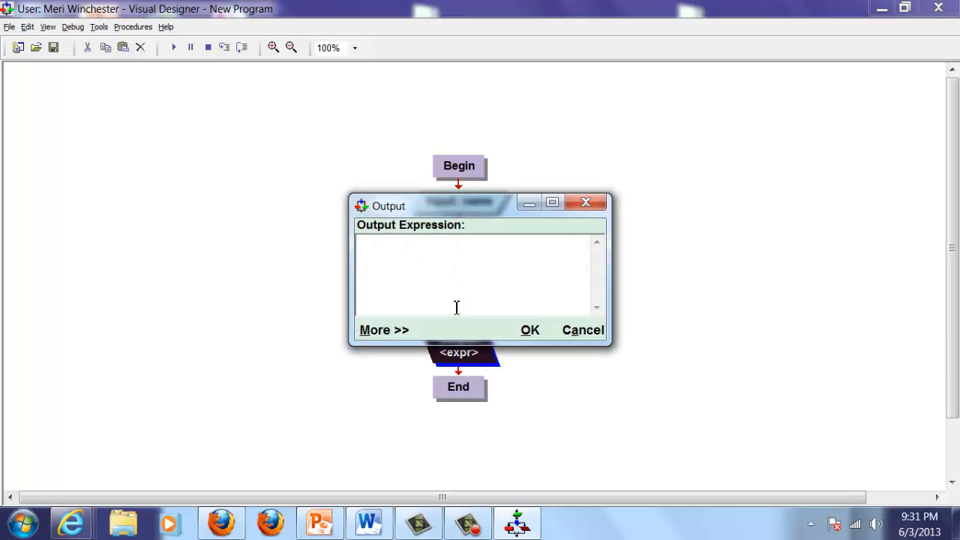
{"action": "mouse_move", "coordinate": [447, 207]}
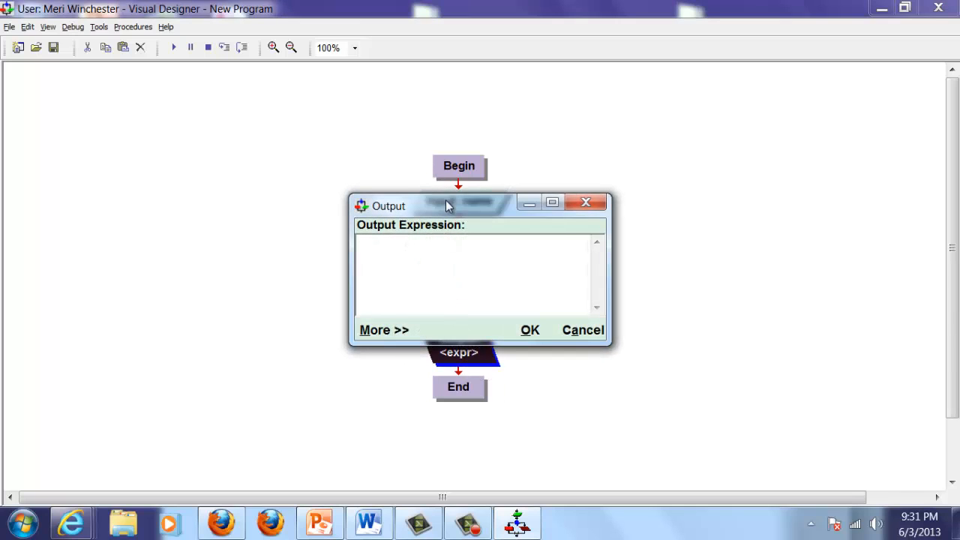
{"action": "left_click_drag", "start_coordinate": [447, 202], "coordinate": [702, 167]}
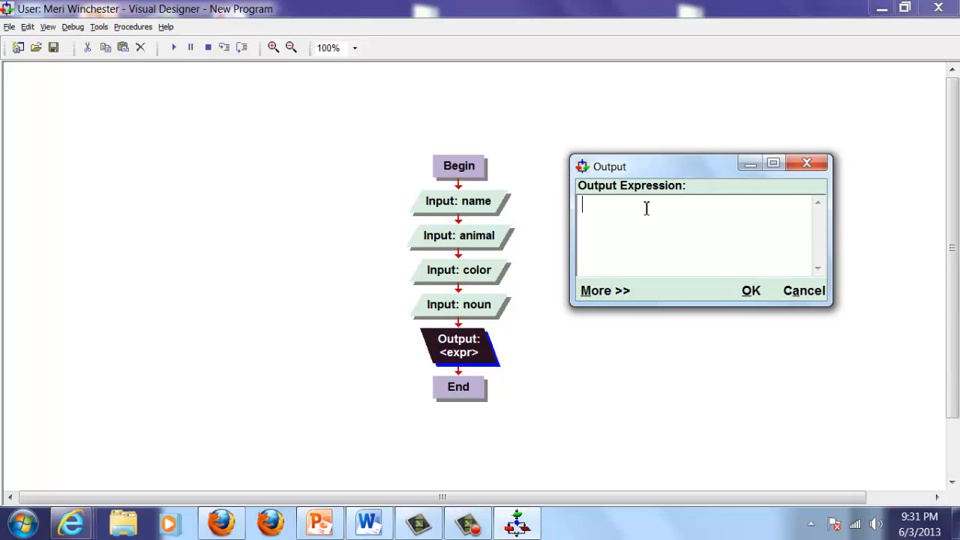
{"action": "type", "text": "name"}
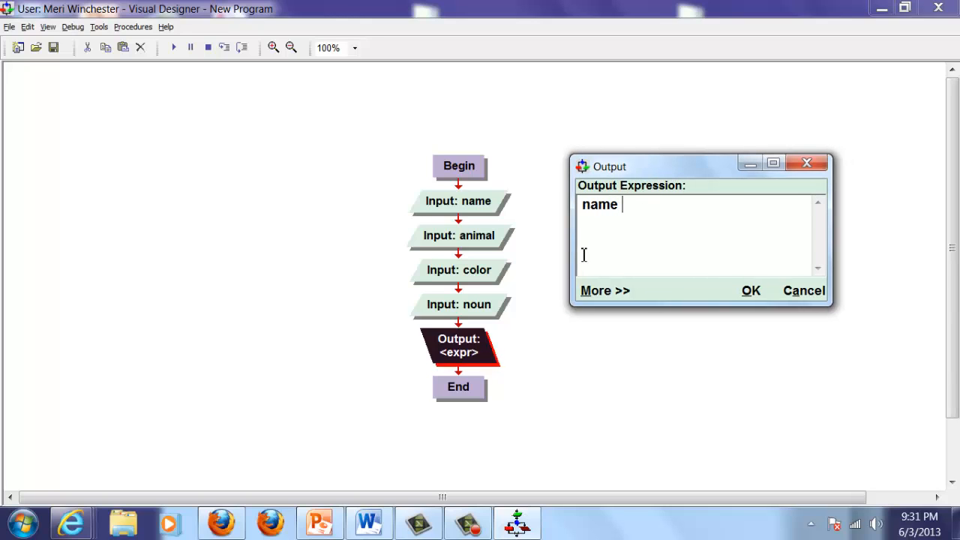
{"action": "type", "text": "+"}
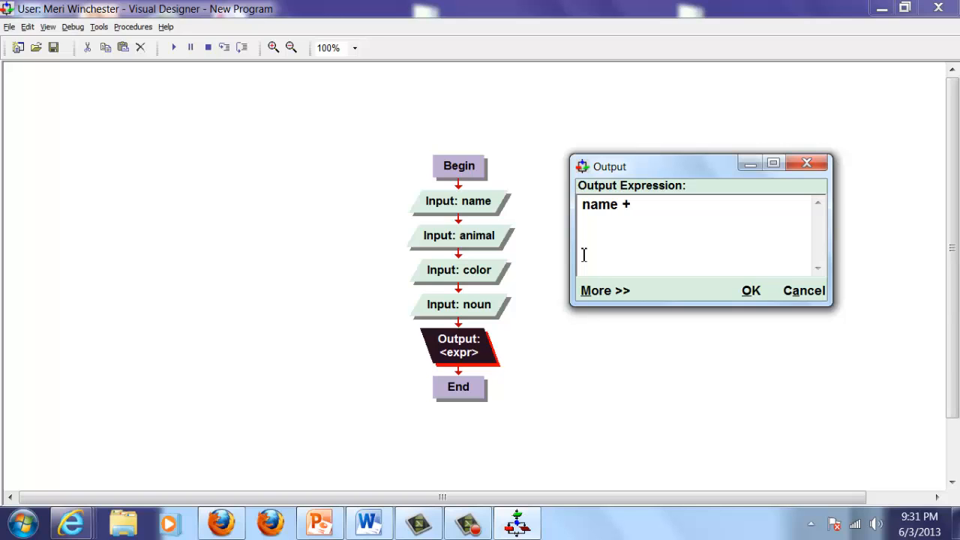
{"action": "type", "text": "\""}
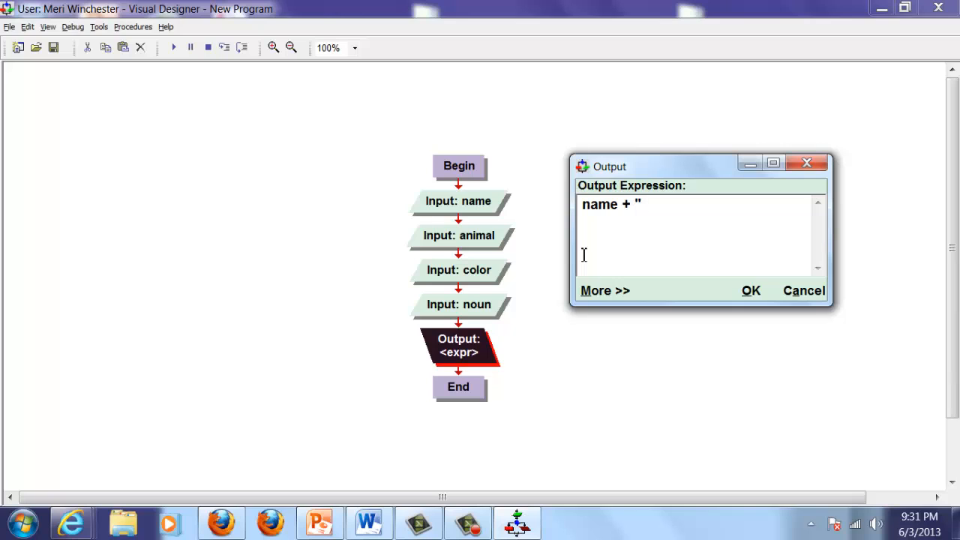
{"action": "type", "text": "had a"}
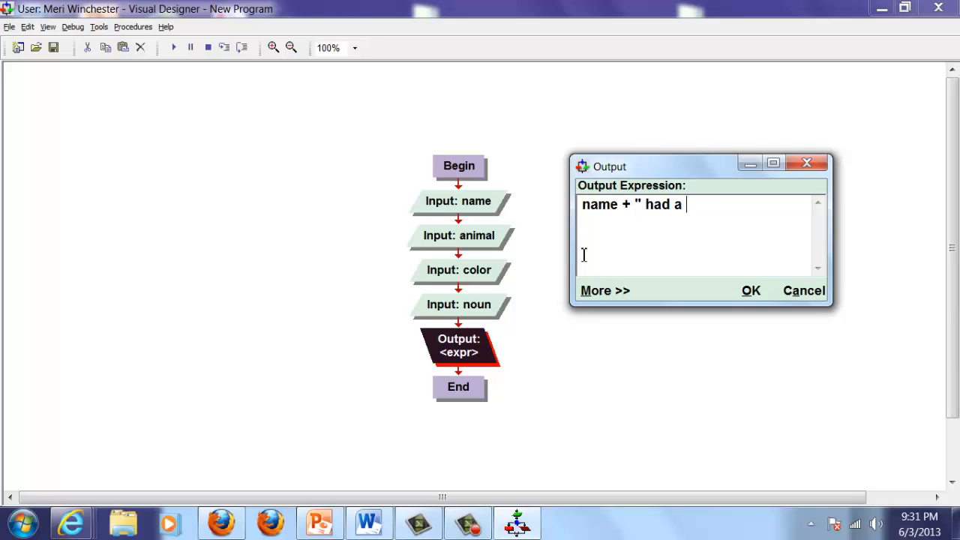
{"action": "type", "text": "little"}
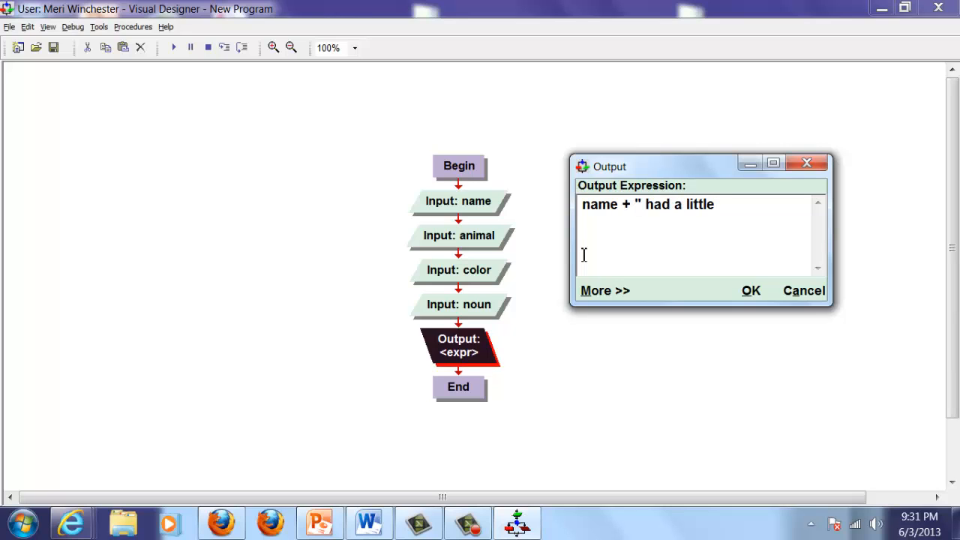
{"action": "type", "text": "\" +"}
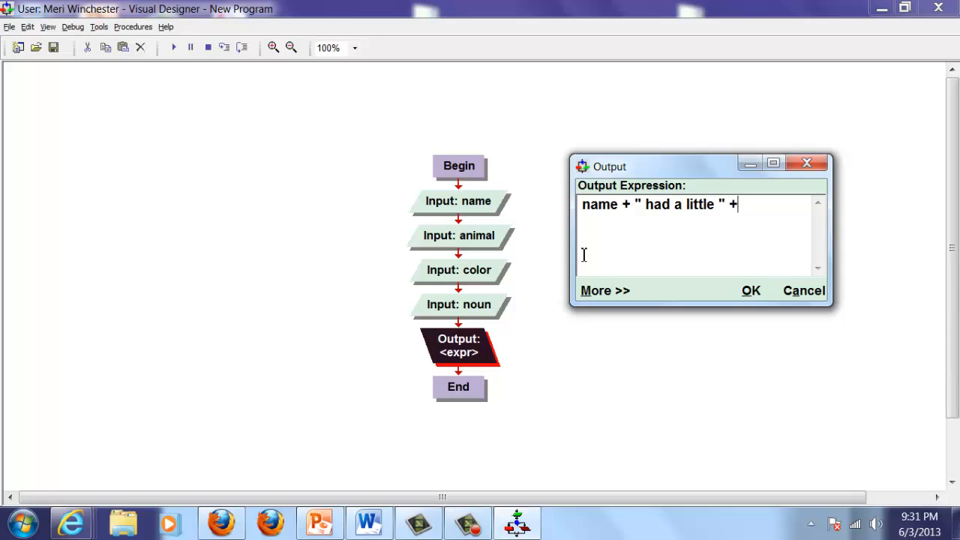
{"action": "type", "text": "animal"}
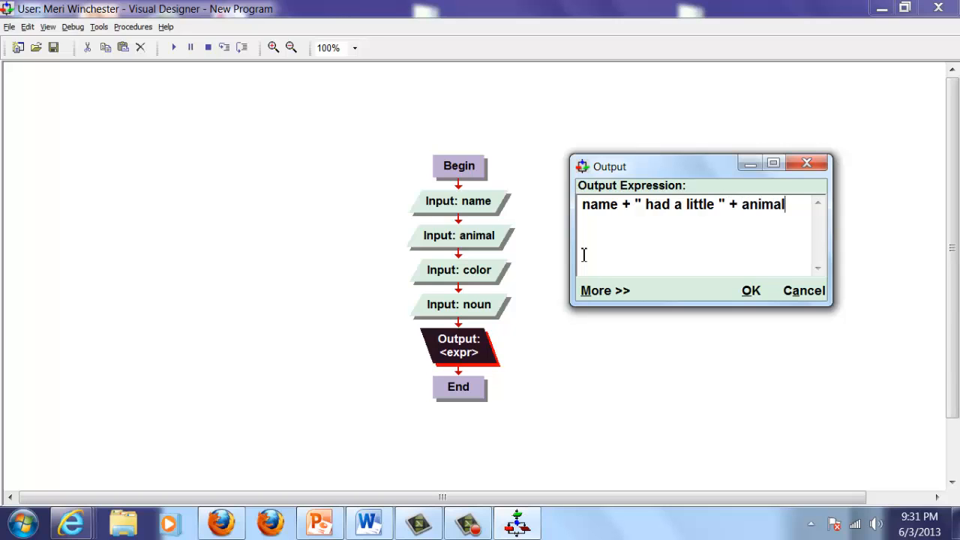
{"action": "type", "text": "+"}
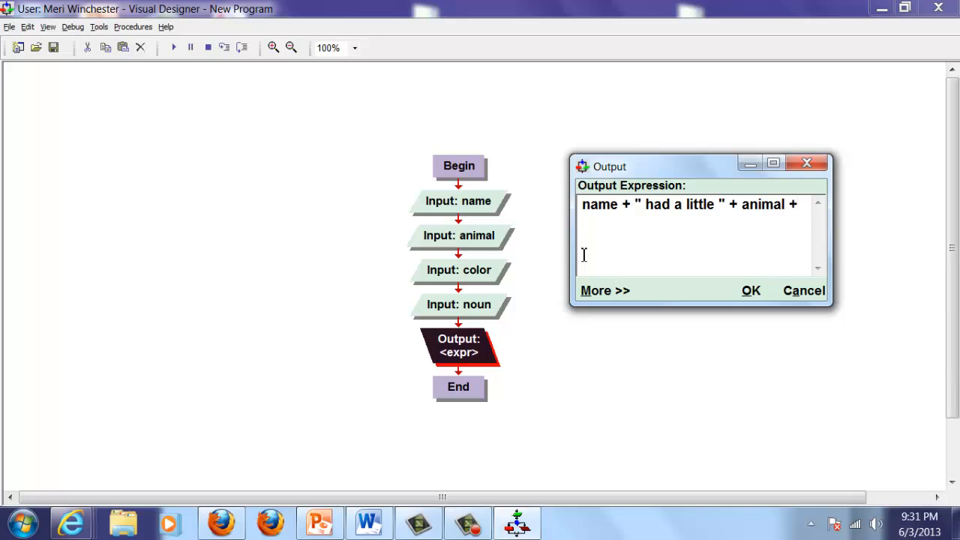
{"action": "type", "text": "\" who"}
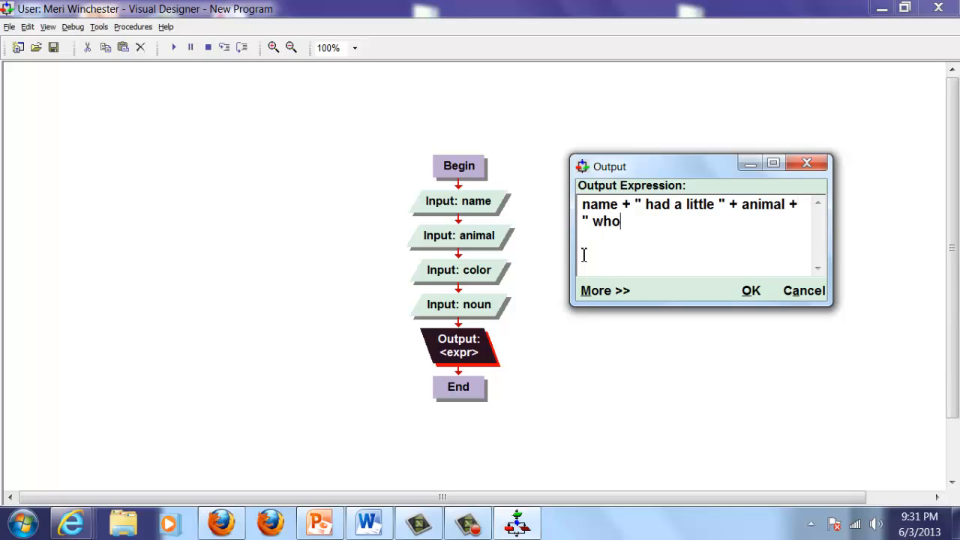
{"action": "type", "text": "se"}
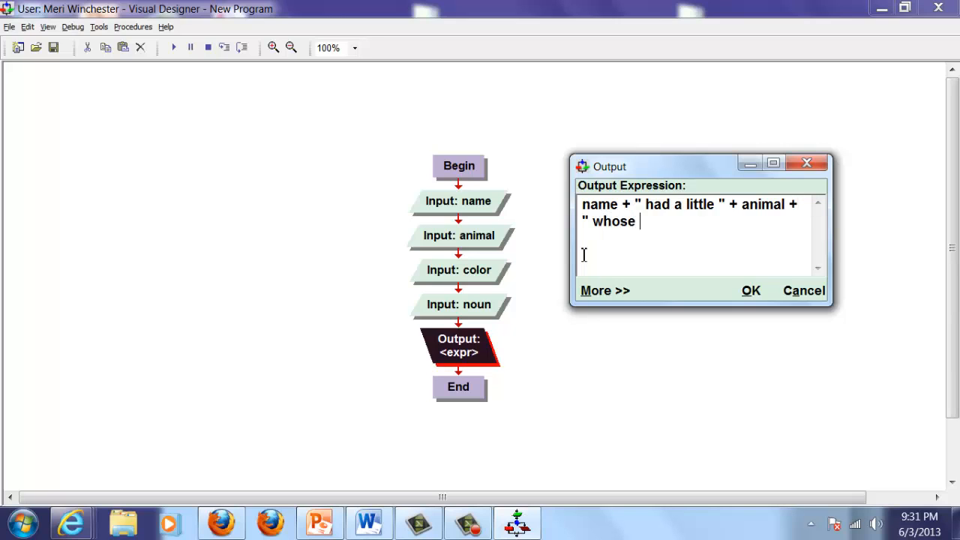
{"action": "type", "text": "fleece"}
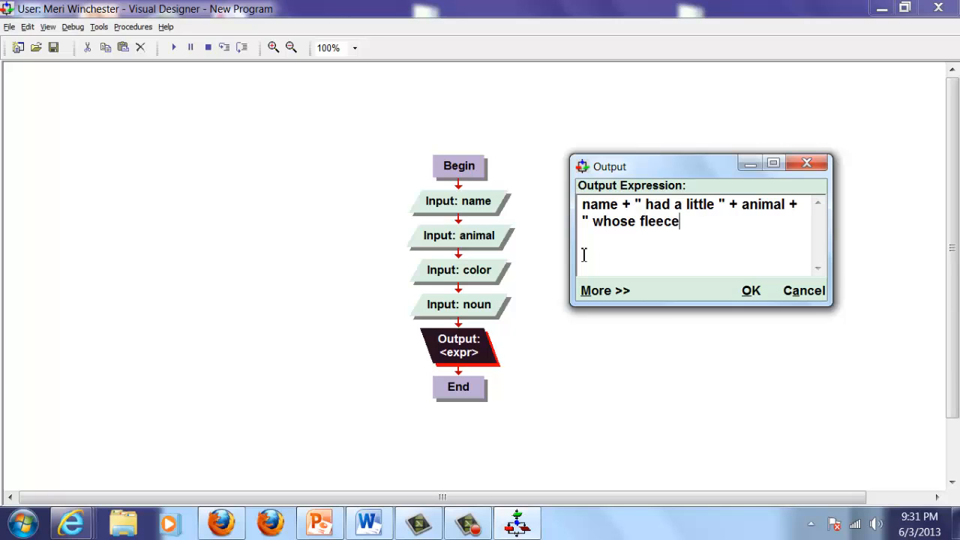
{"action": "type", "text": "was \""}
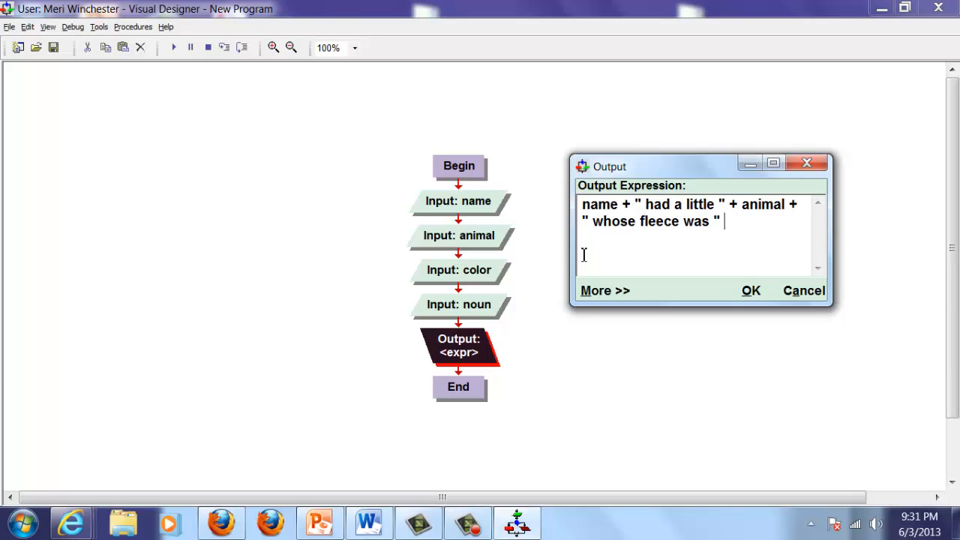
- Finish the expression with + color + " as " + noun + ".", confirm it and run the flowchart
{"action": "type", "text": "+ colo"}
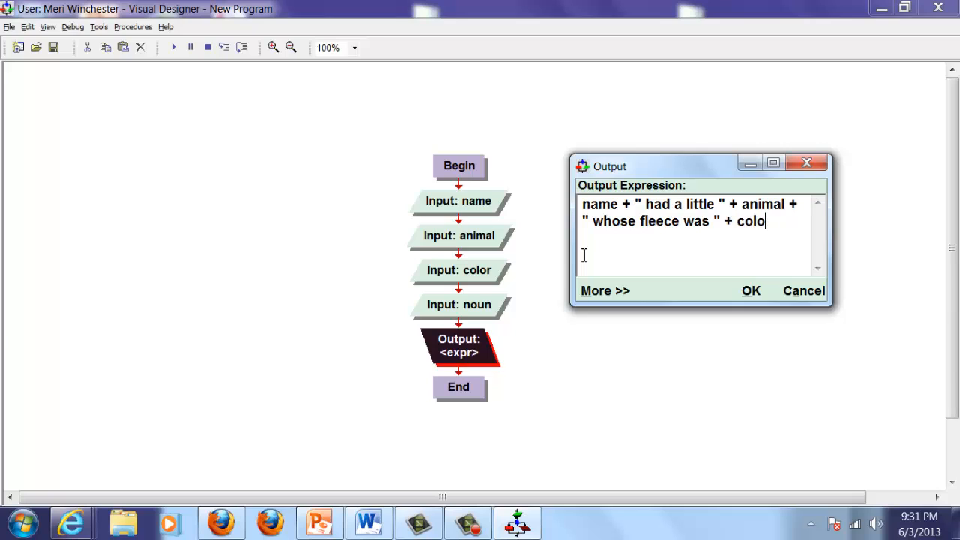
{"action": "type", "text": "r +"}
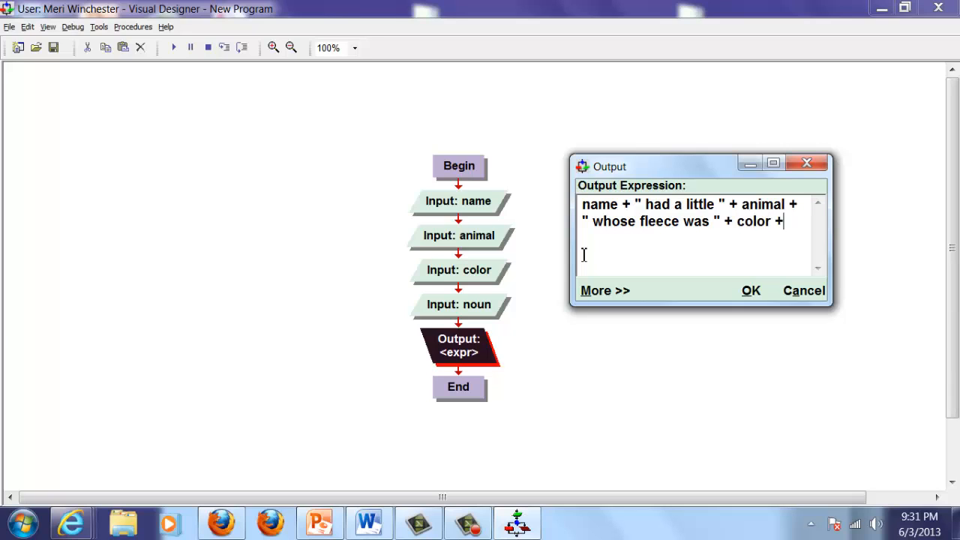
{"action": "type", "text": "\" as"}
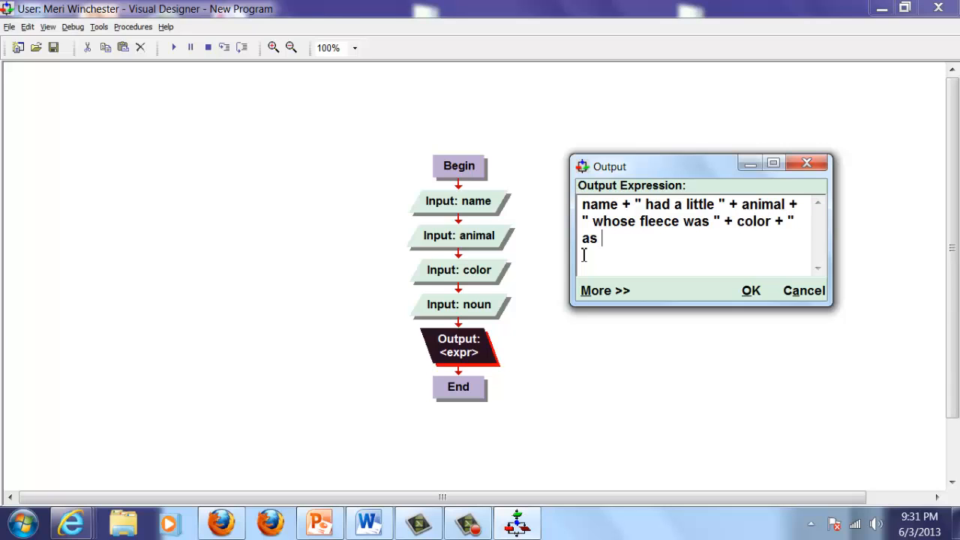
{"action": "type", "text": "\""}
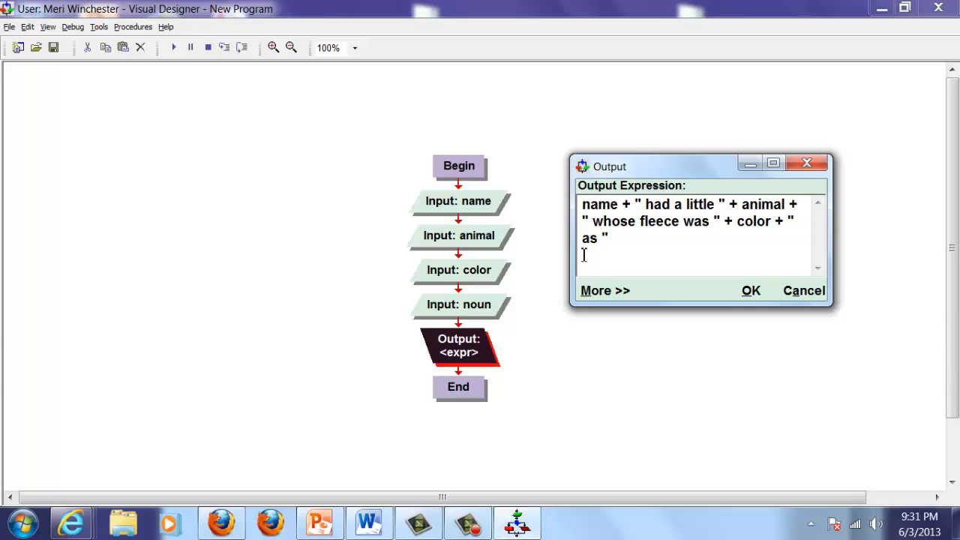
{"action": "type", "text": "+ noun"}
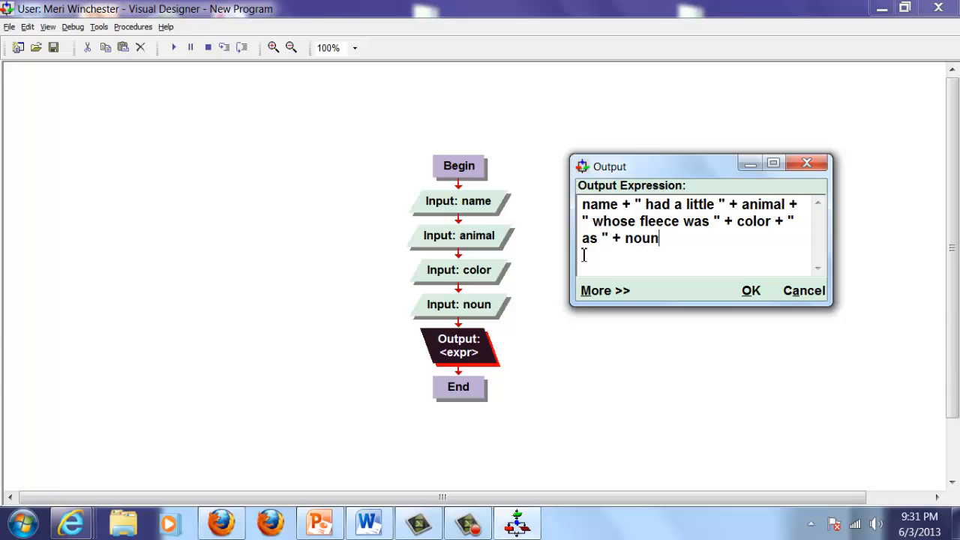
{"action": "type", "text": "+"}
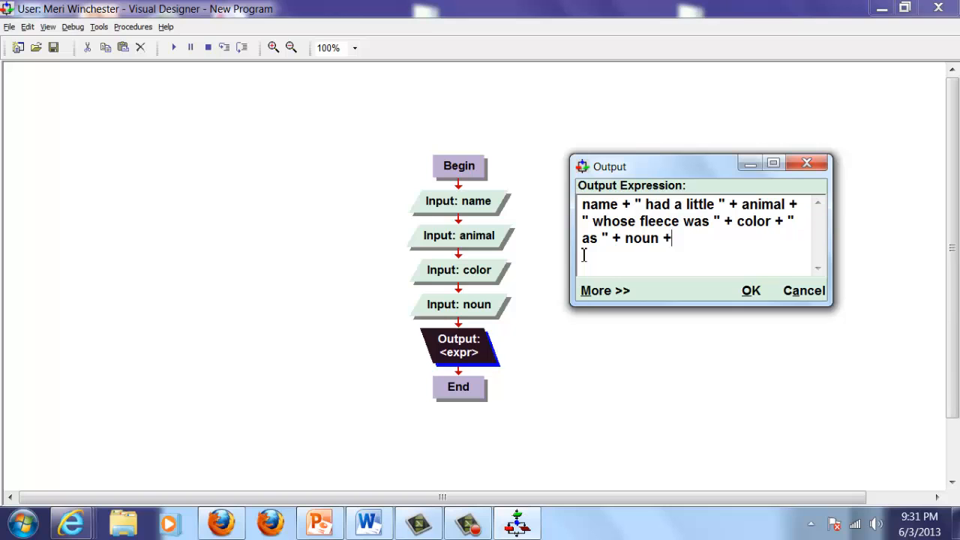
{"action": "type", "text": "\".\""}
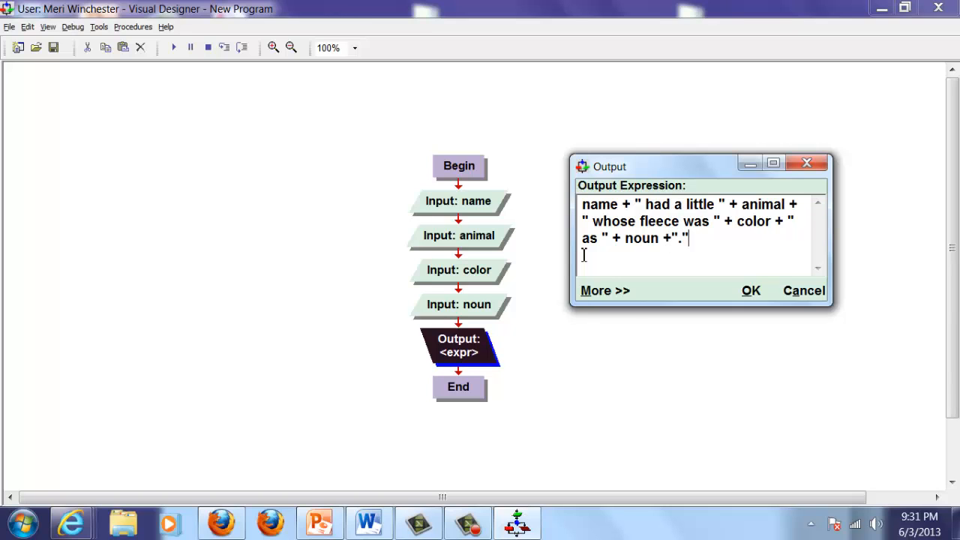
{"action": "left_click", "coordinate": [750, 291]}
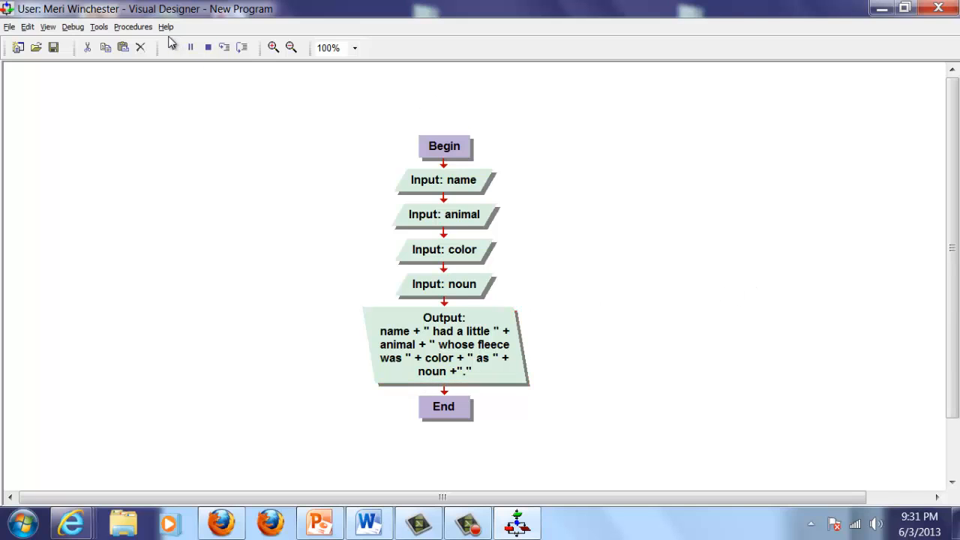
{"action": "left_click", "coordinate": [171, 47]}
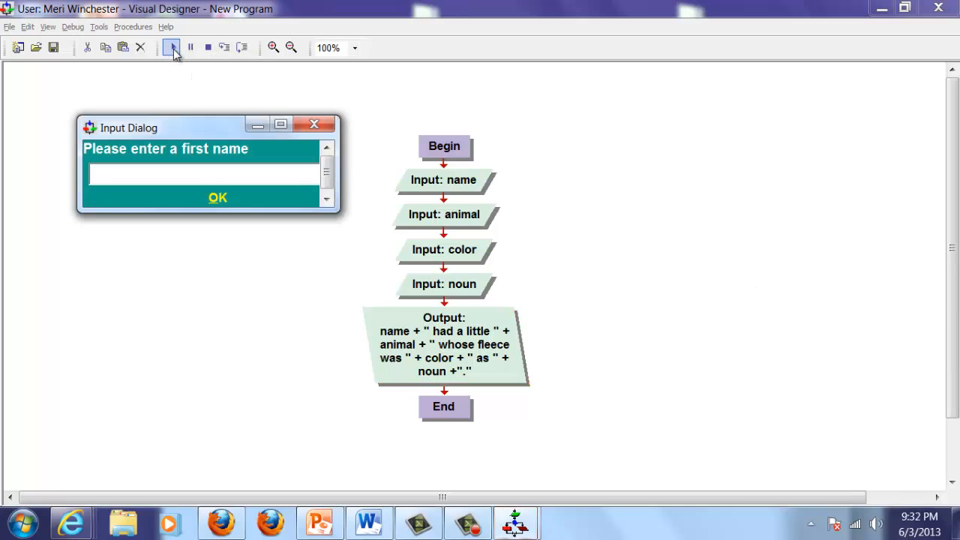
- Answer the first-name prompt with Sarah, dismissing the quotes warning, and submit it
{"action": "type", "text": "S"}
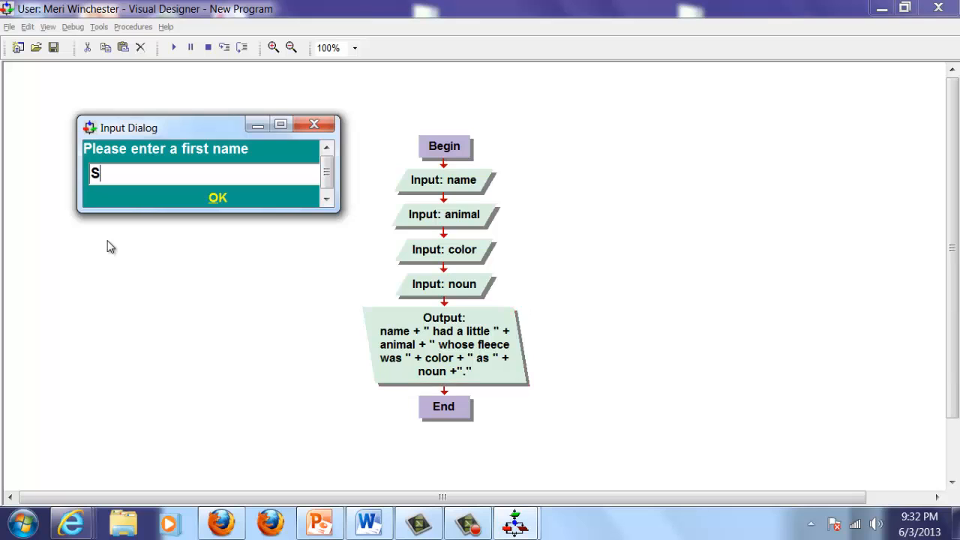
{"action": "type", "text": "arah"}
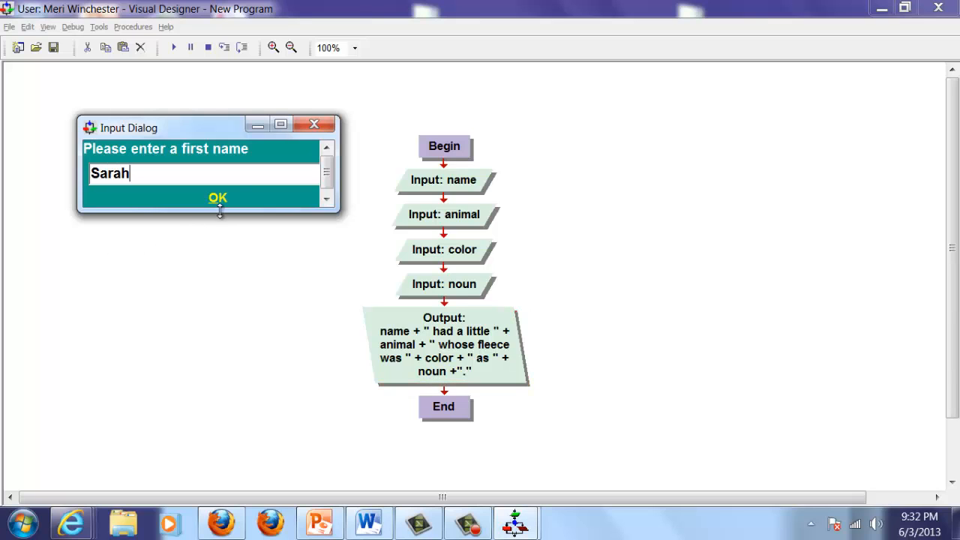
{"action": "left_click", "coordinate": [218, 198]}
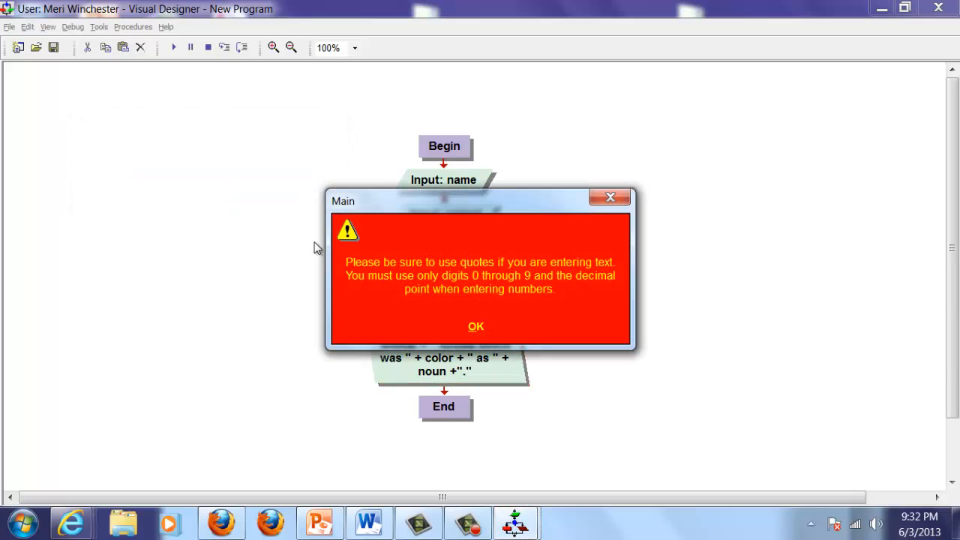
{"action": "mouse_move", "coordinate": [569, 249]}
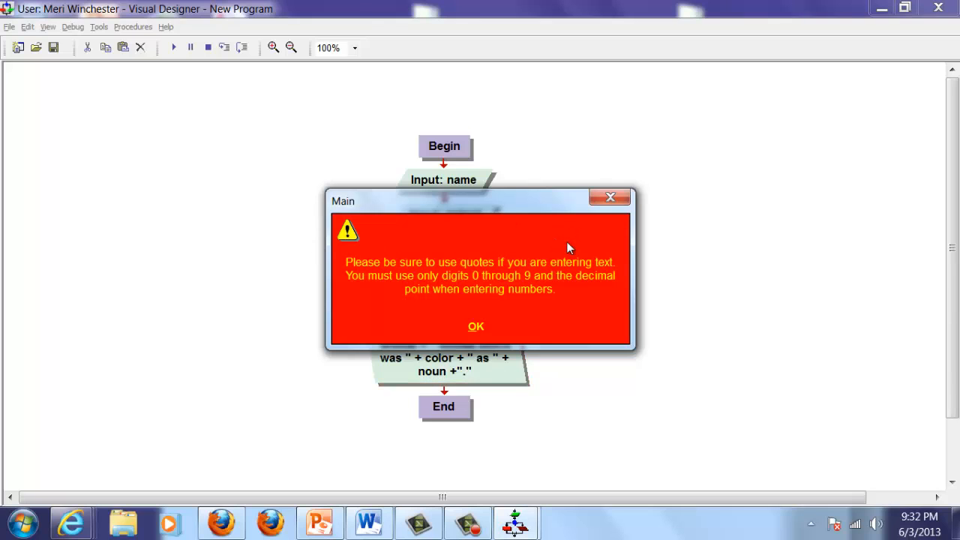
{"action": "mouse_move", "coordinate": [606, 210]}
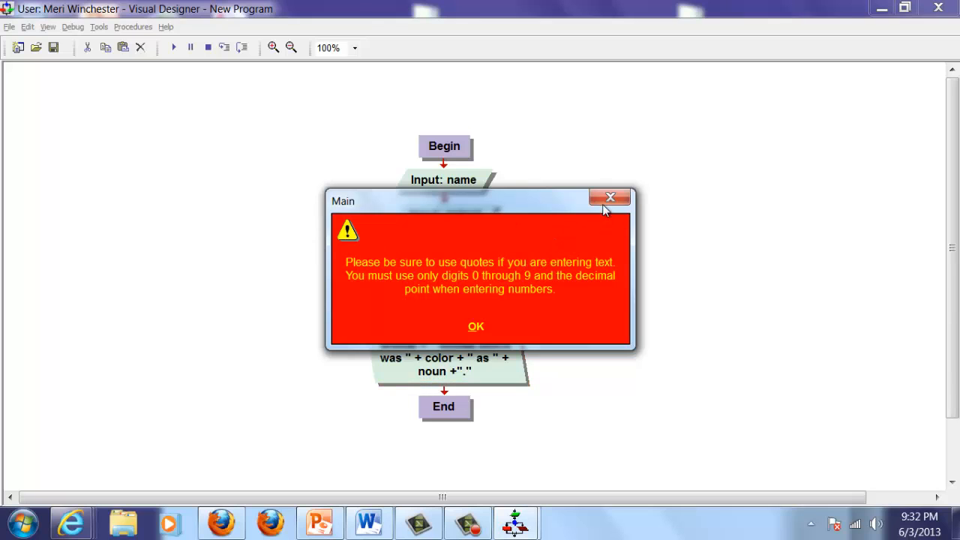
{"action": "left_click", "coordinate": [476, 325]}
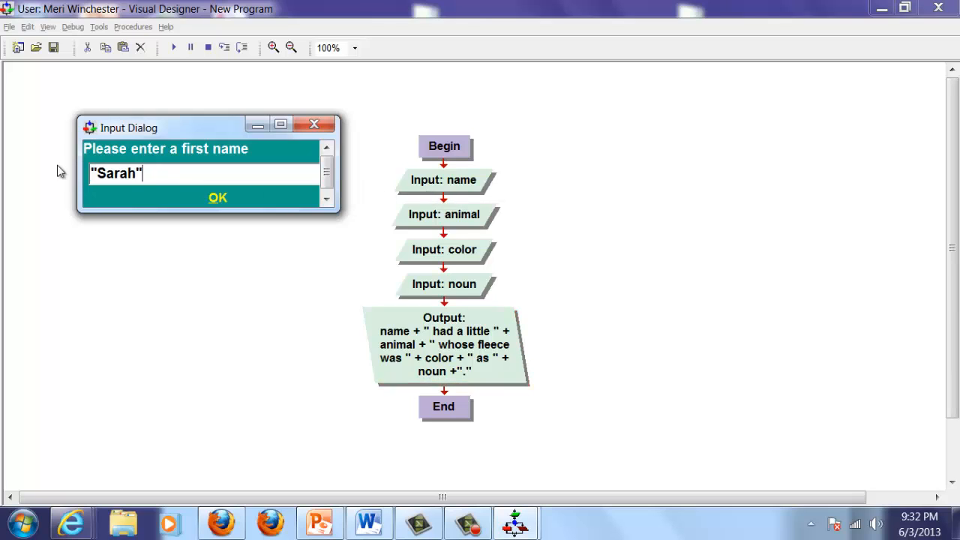
{"action": "mouse_move", "coordinate": [92, 183]}
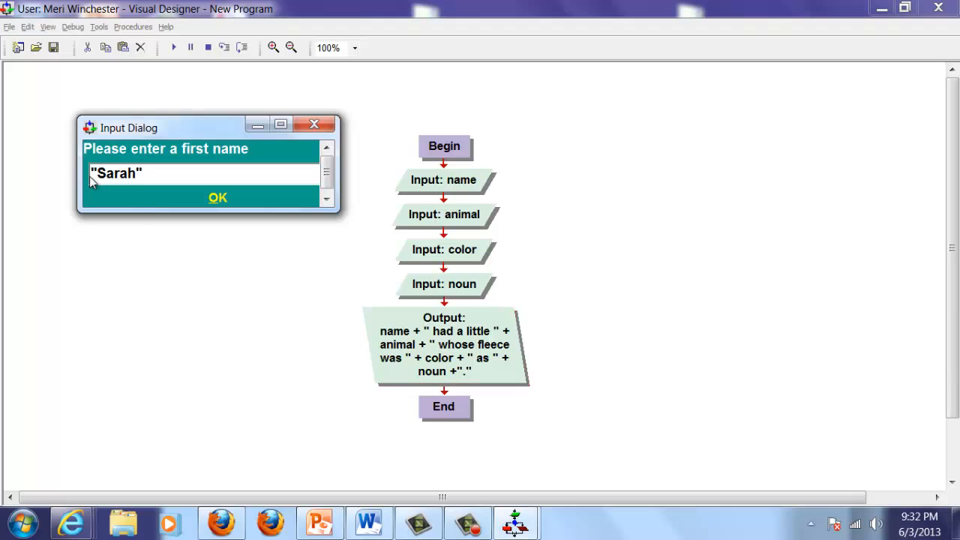
{"action": "left_click", "coordinate": [217, 198]}
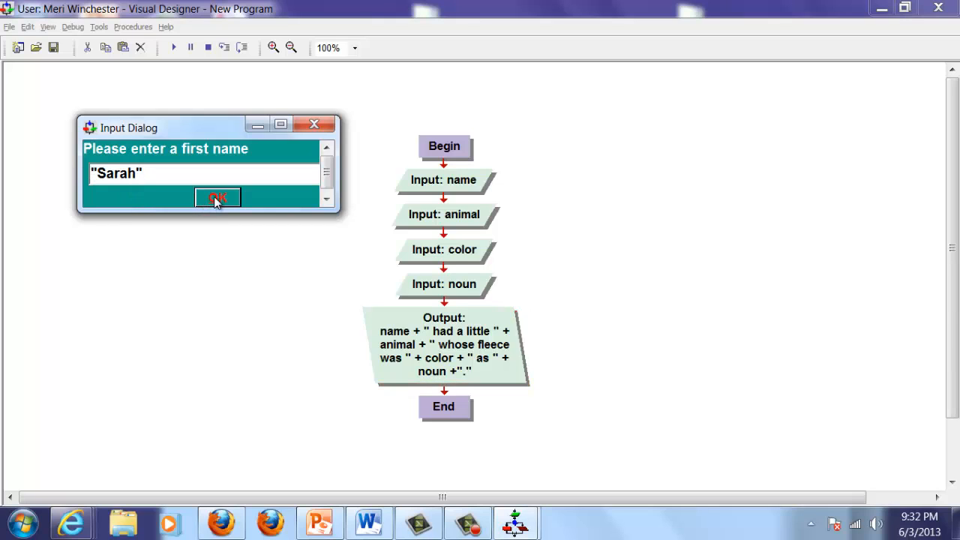
{"action": "left_click", "coordinate": [218, 198]}
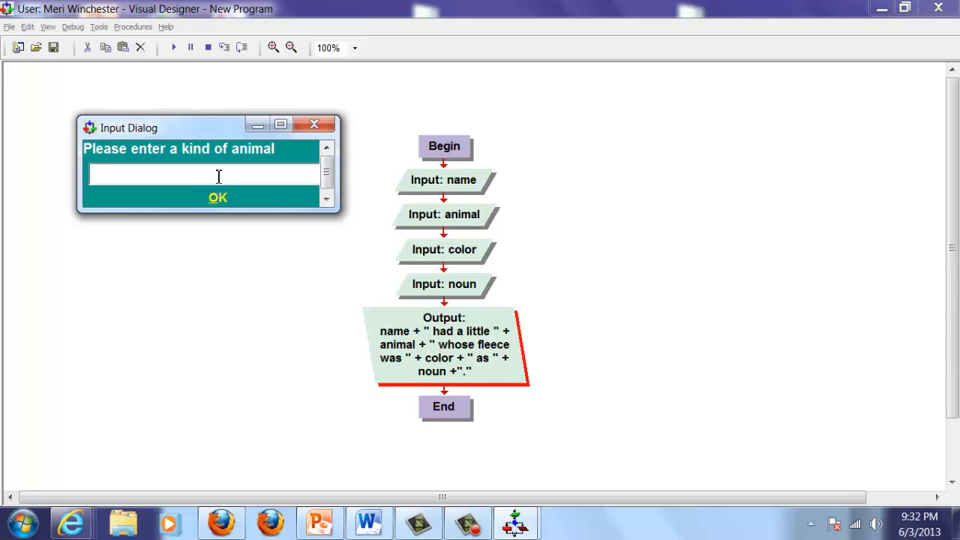
- Submit "turtle" as the animal, hit the execution error at the color Input, and dismiss it
{"action": "type", "text": "\"turt"}
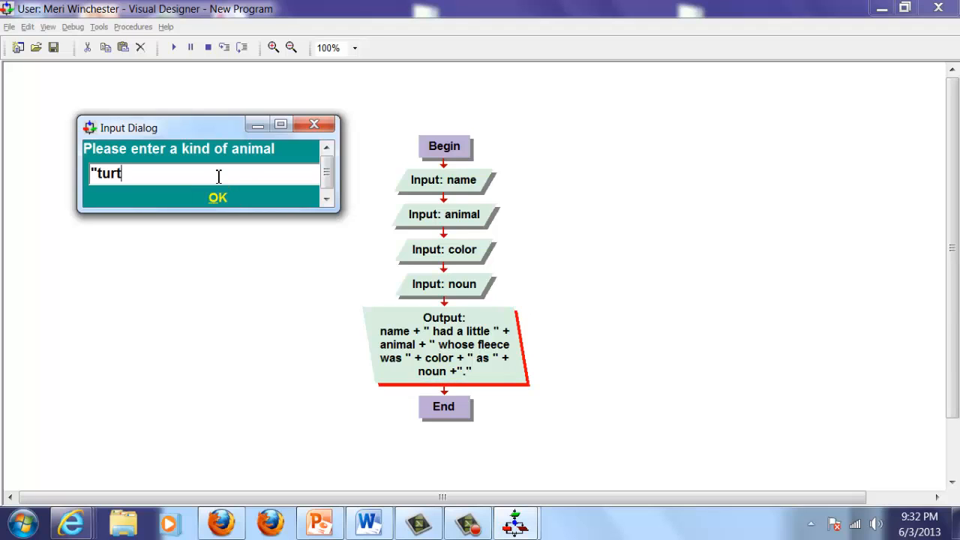
{"action": "type", "text": "le\""}
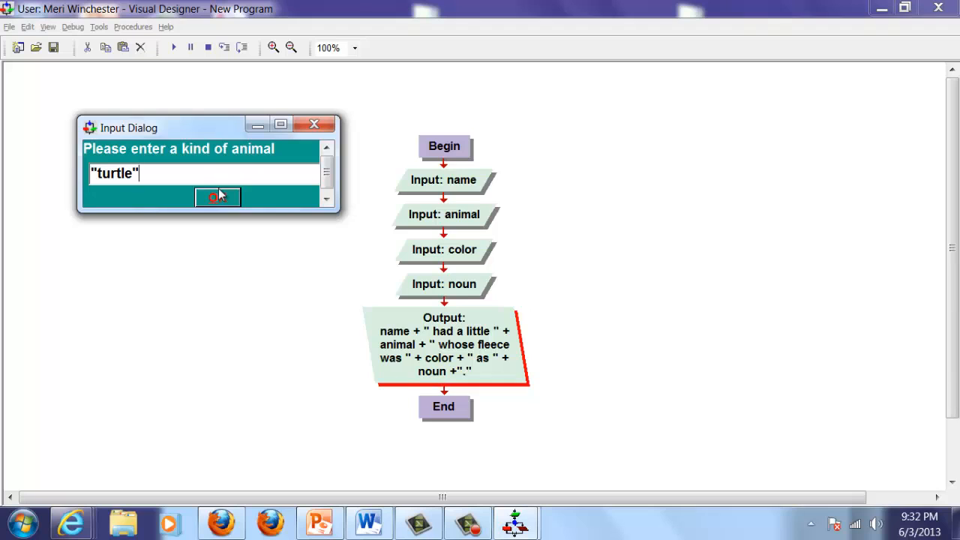
{"action": "left_click", "coordinate": [218, 197]}
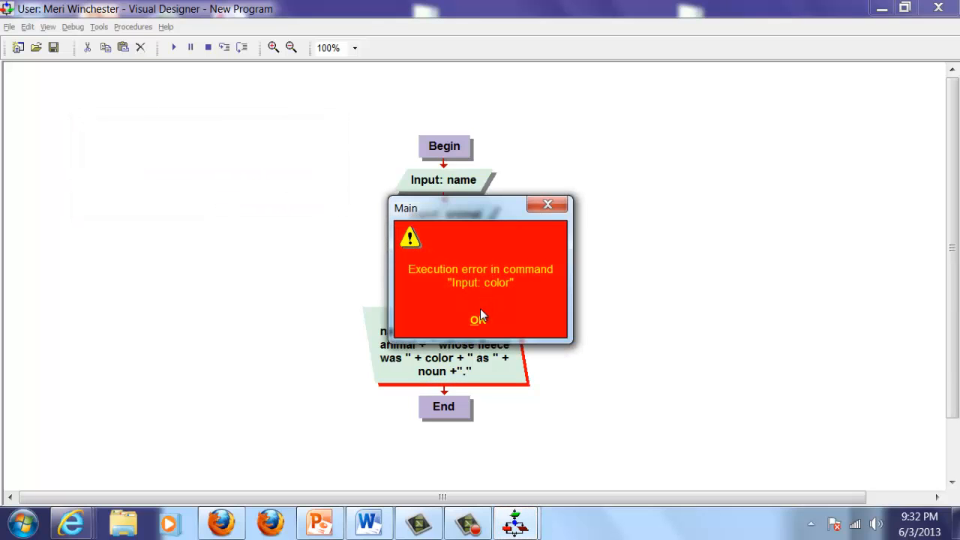
{"action": "left_click", "coordinate": [480, 318]}
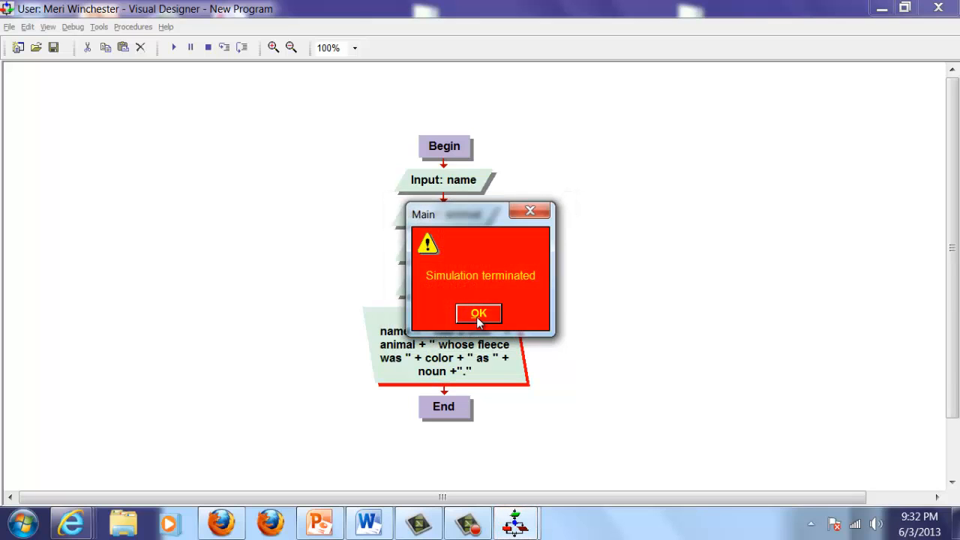
{"action": "left_click", "coordinate": [479, 314]}
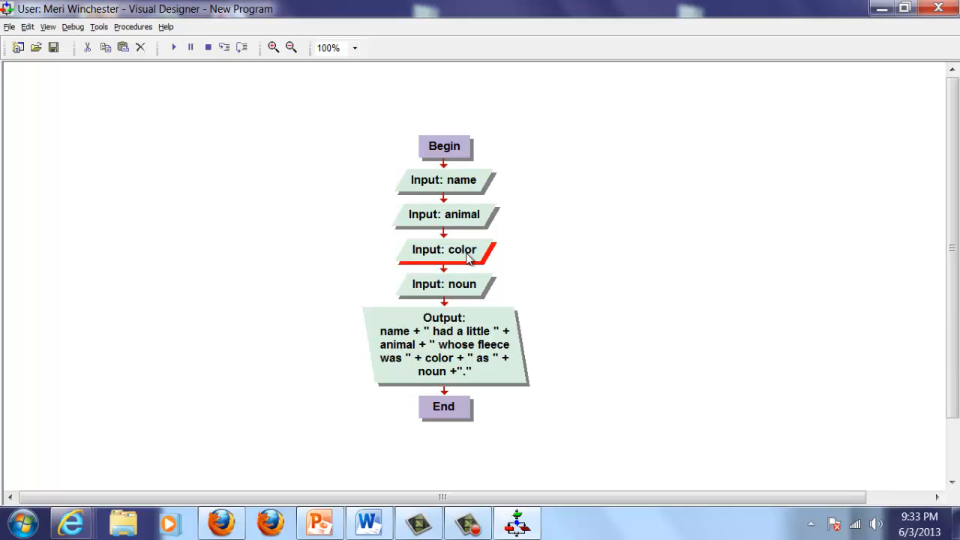
- Wrap the color Input prompt in quotes so it reads "Please enter a color"
{"action": "double_click", "coordinate": [444, 249]}
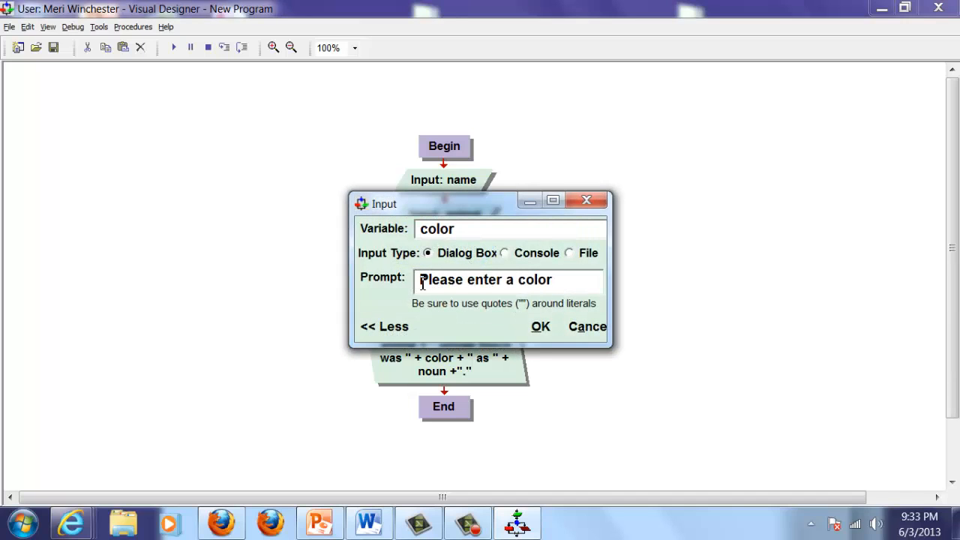
{"action": "type", "text": "\""}
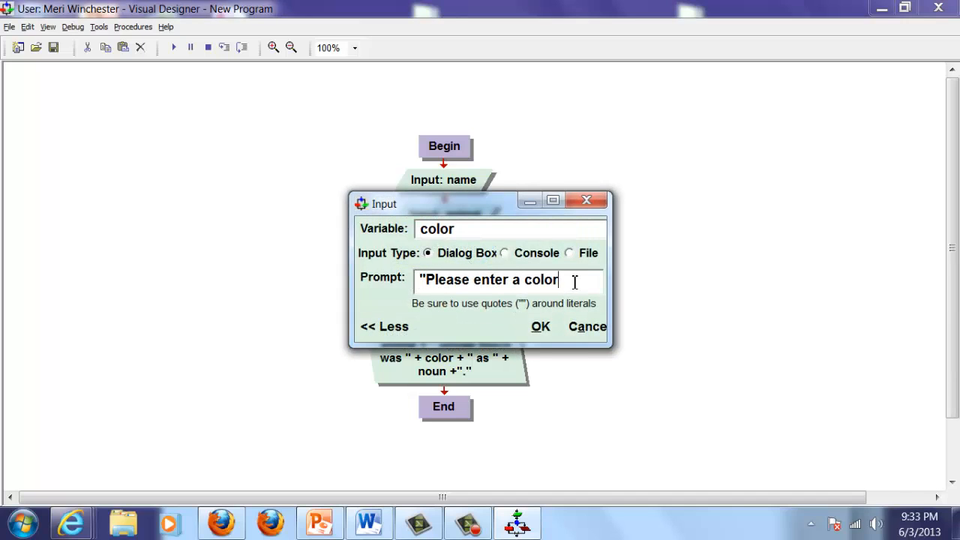
{"action": "type", "text": "\""}
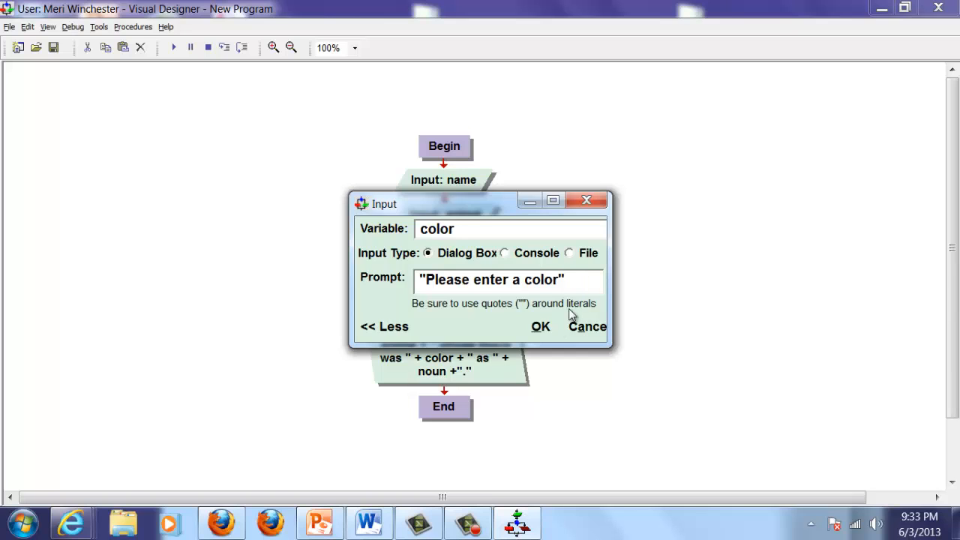
{"action": "left_click", "coordinate": [540, 327]}
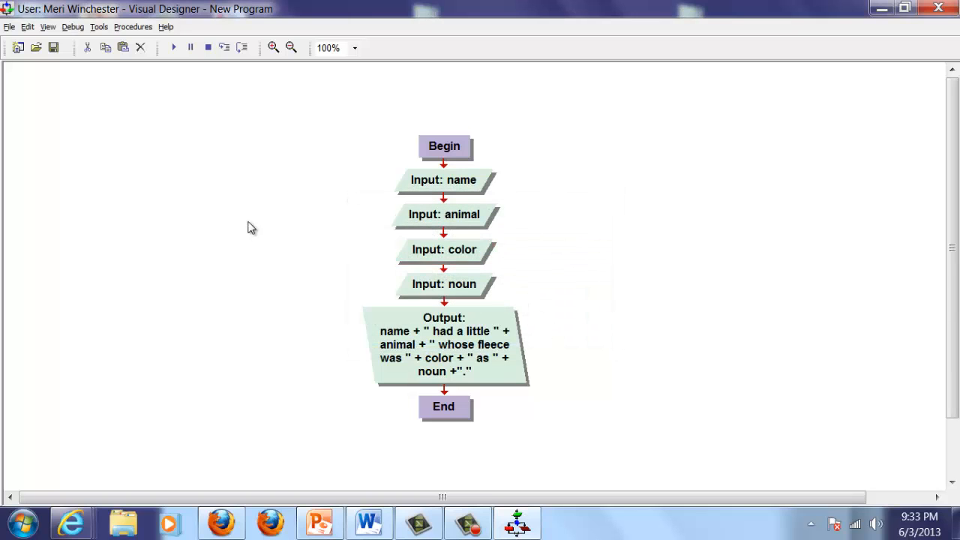
{"action": "mouse_move", "coordinate": [173, 47]}
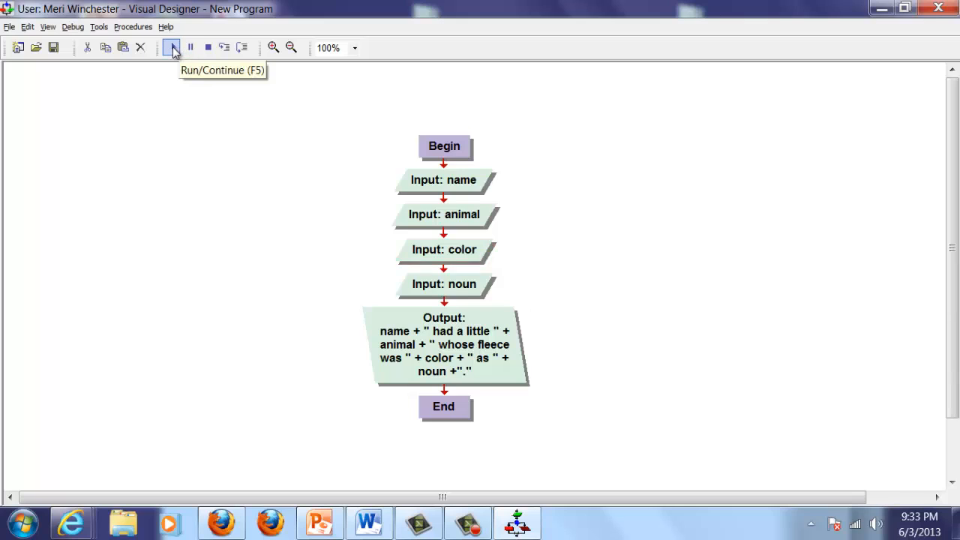
- Rerun the flowchart and answer "Sarah" for the name and "turtle" for the animal
{"action": "left_click", "coordinate": [171, 47]}
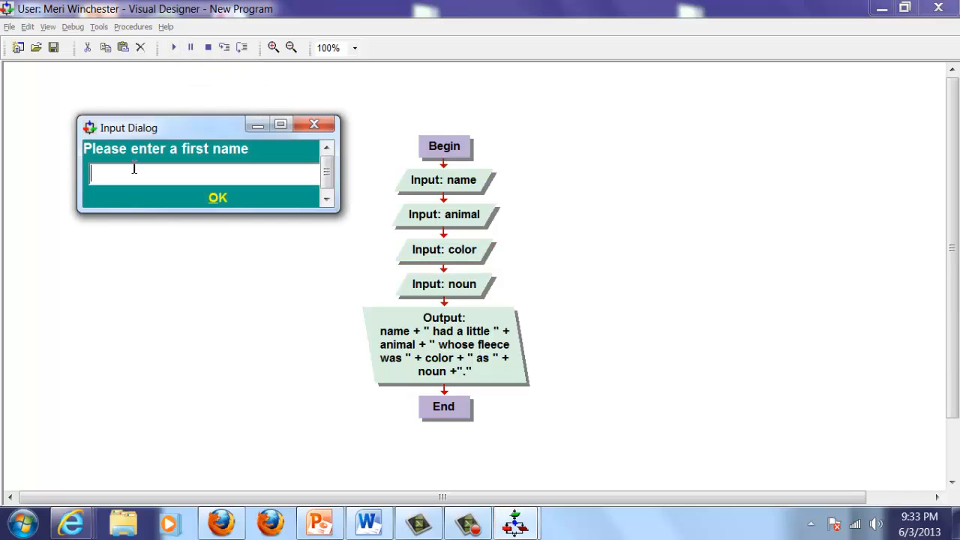
{"action": "type", "text": "Sara"}
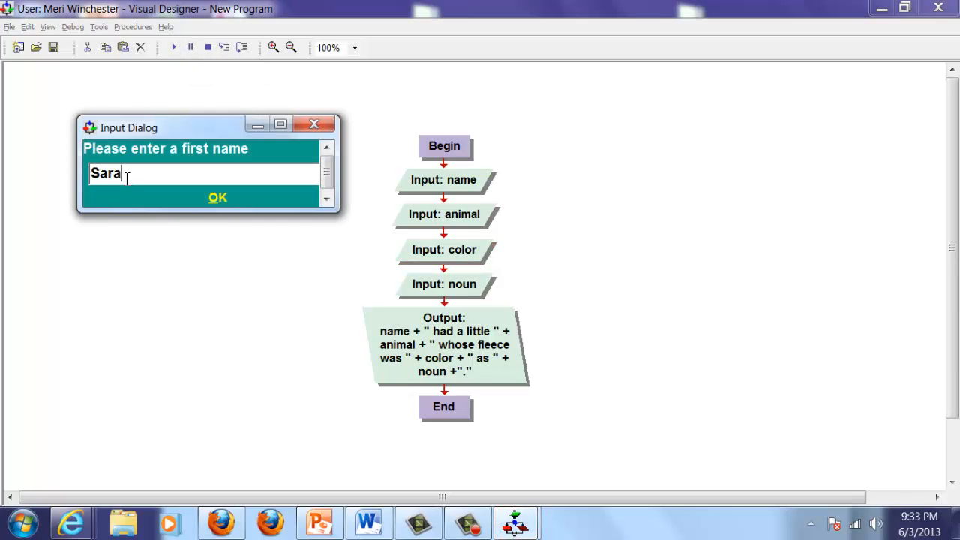
{"action": "type", "text": "\"S"}
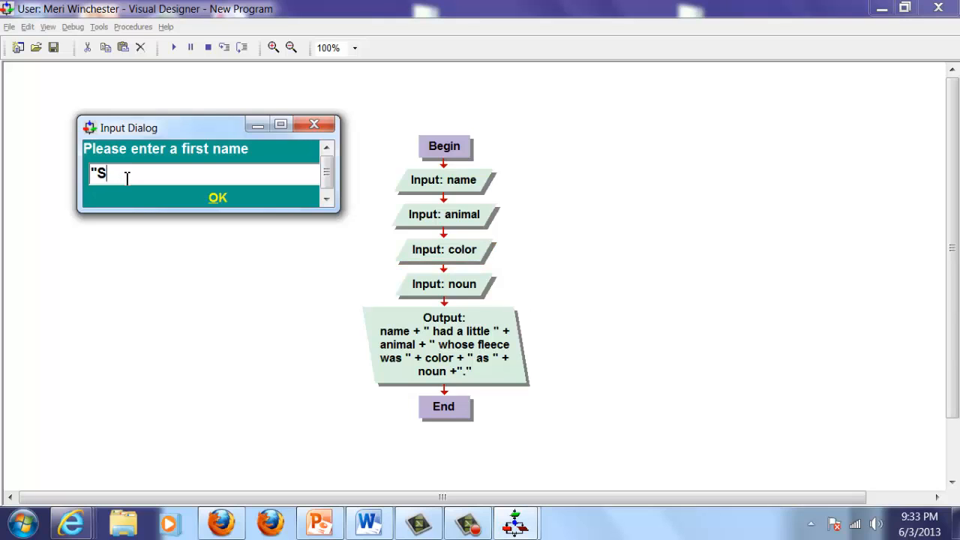
{"action": "type", "text": "arah\""}
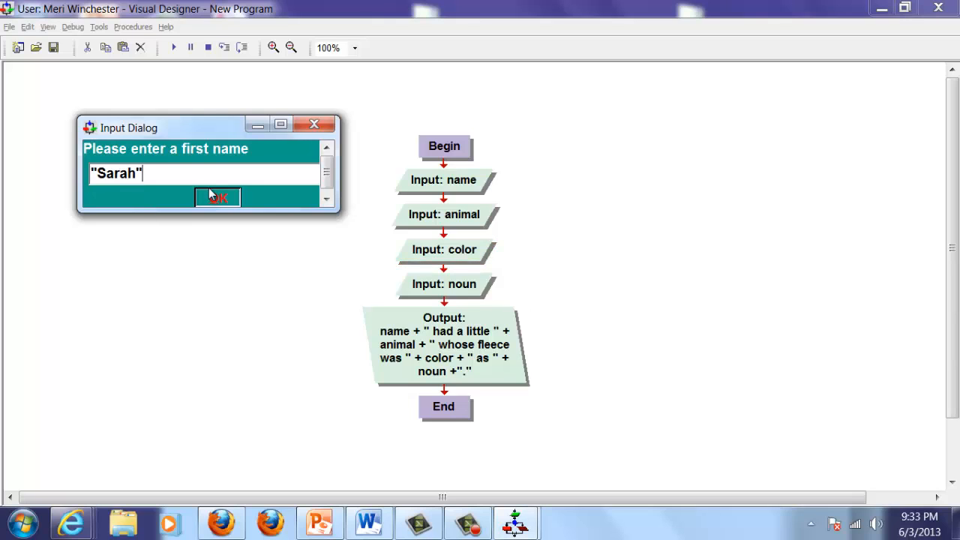
{"action": "left_click", "coordinate": [217, 198]}
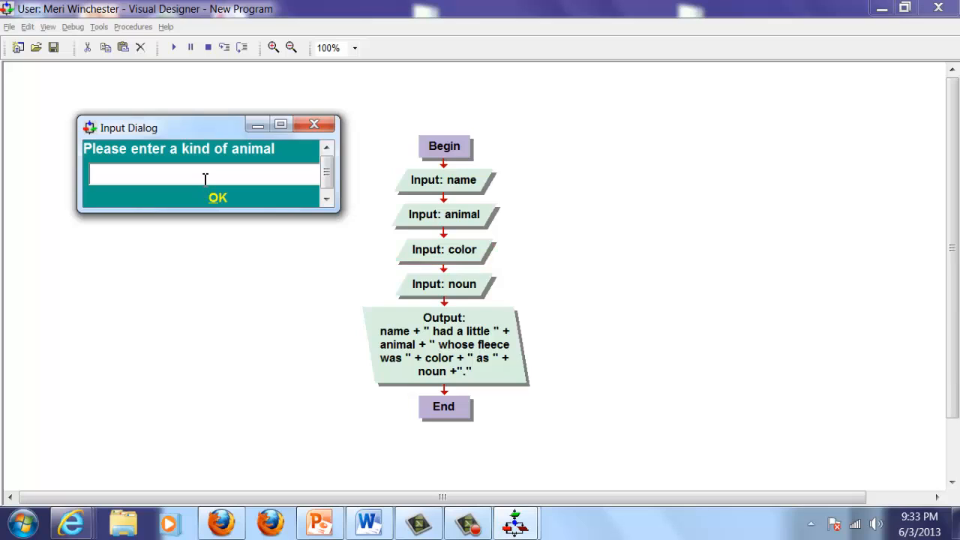
{"action": "type", "text": "\"tru"}
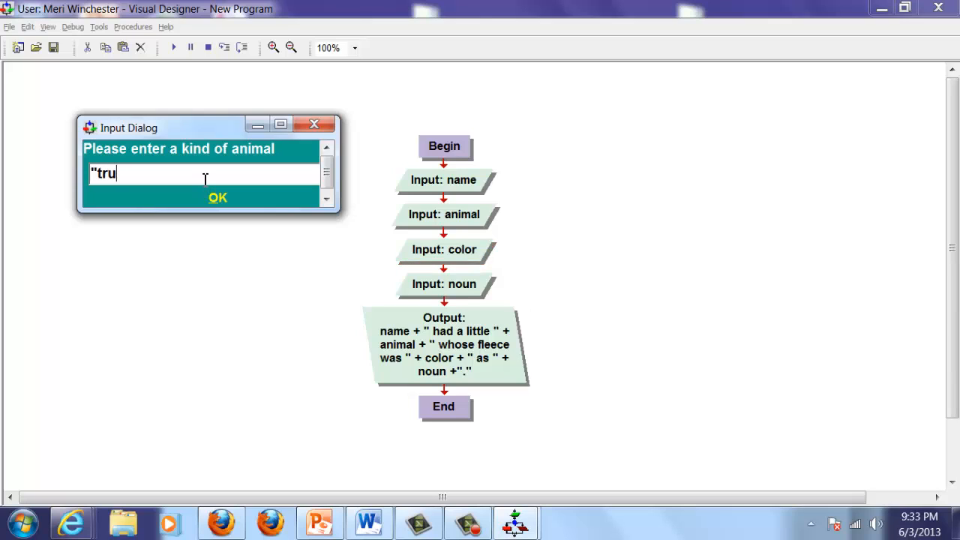
{"action": "type", "text": "tle\""}
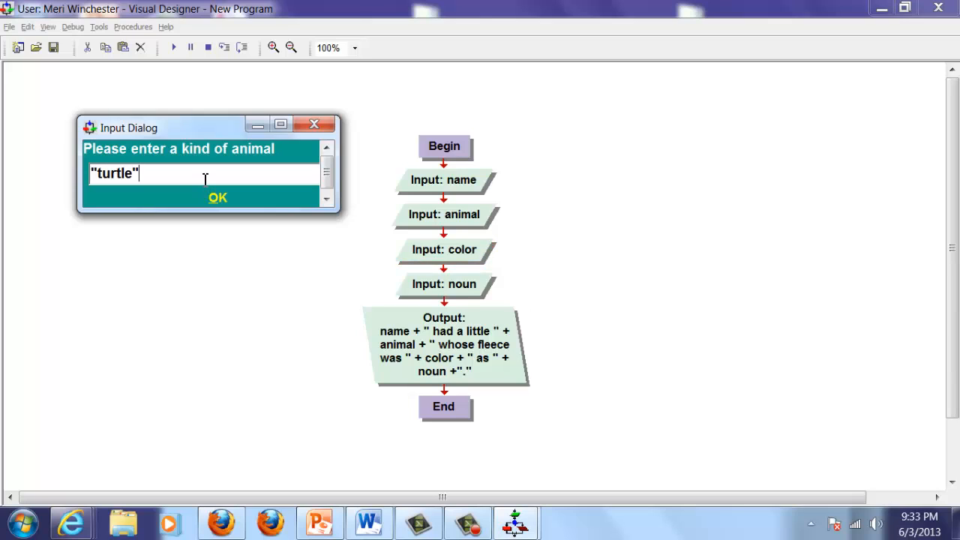
{"action": "left_click", "coordinate": [217, 198]}
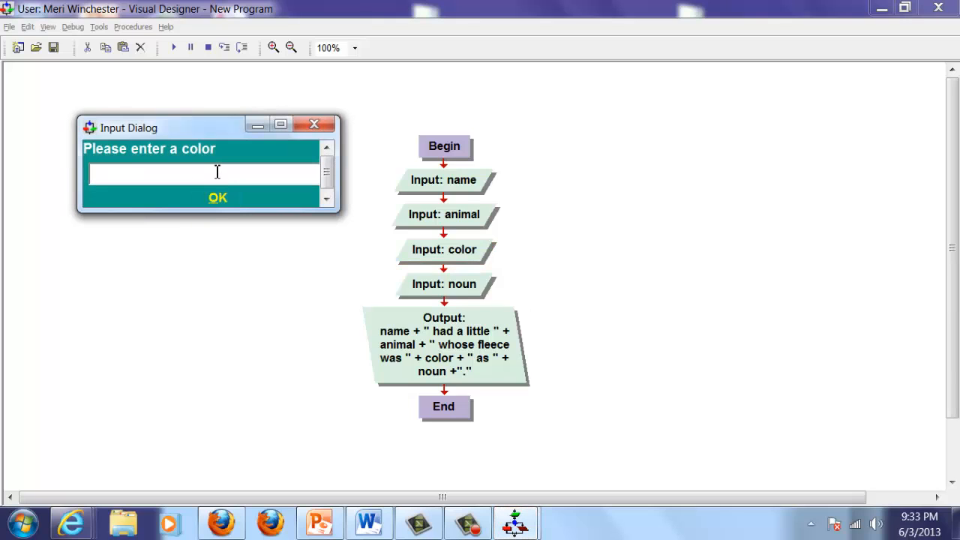
- Answer "pink" for the color and "chocolate" for the noun, producing Sarah's pink turtle sentence
{"action": "type", "text": "\"p"}
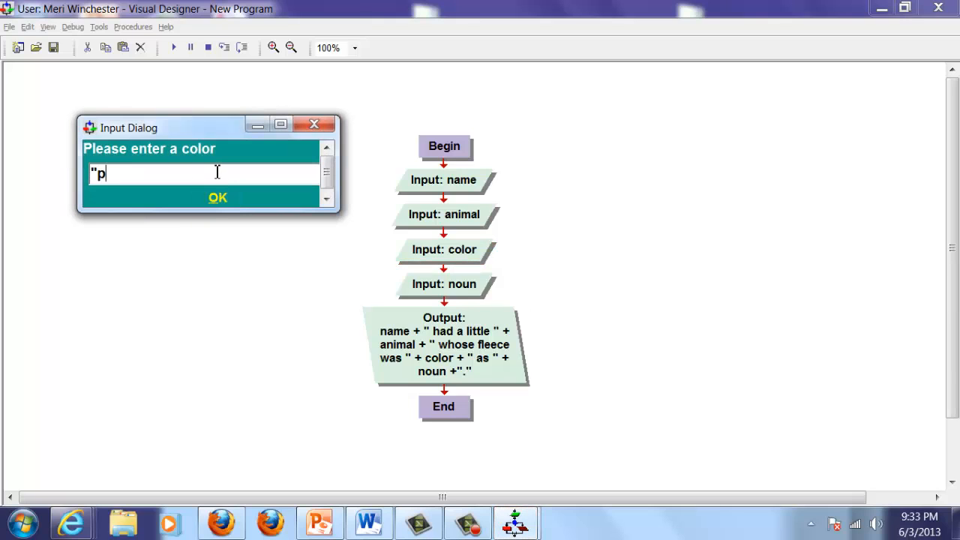
{"action": "type", "text": "ink\""}
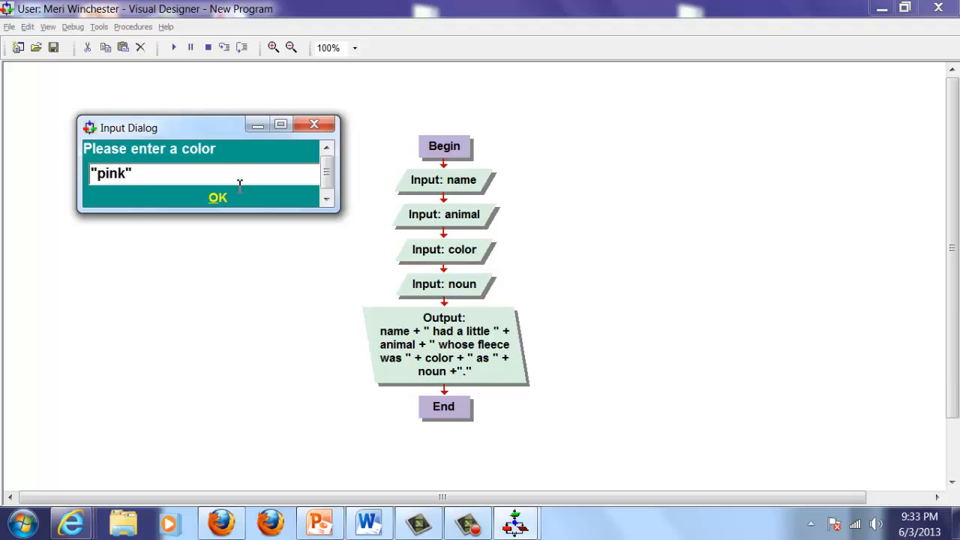
{"action": "left_click", "coordinate": [218, 198]}
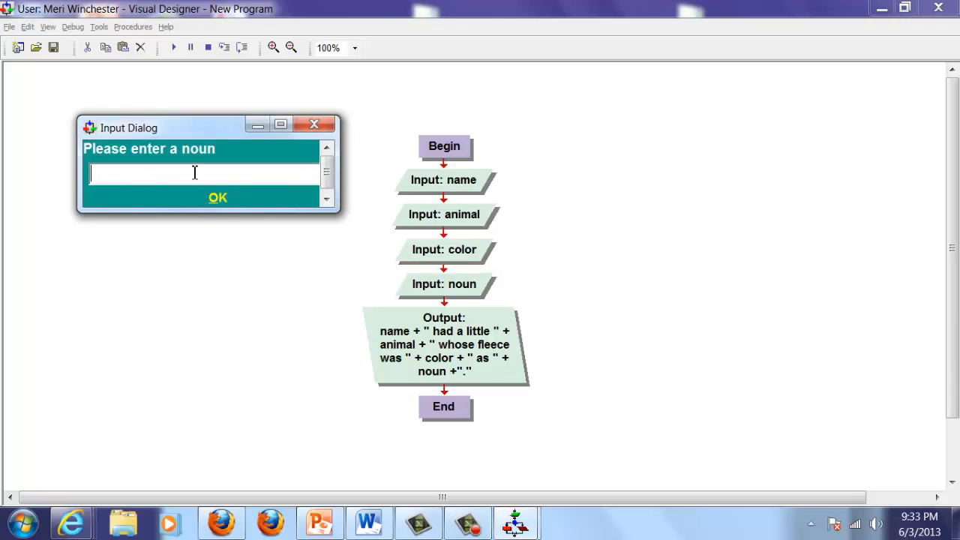
{"action": "type", "text": "cho"}
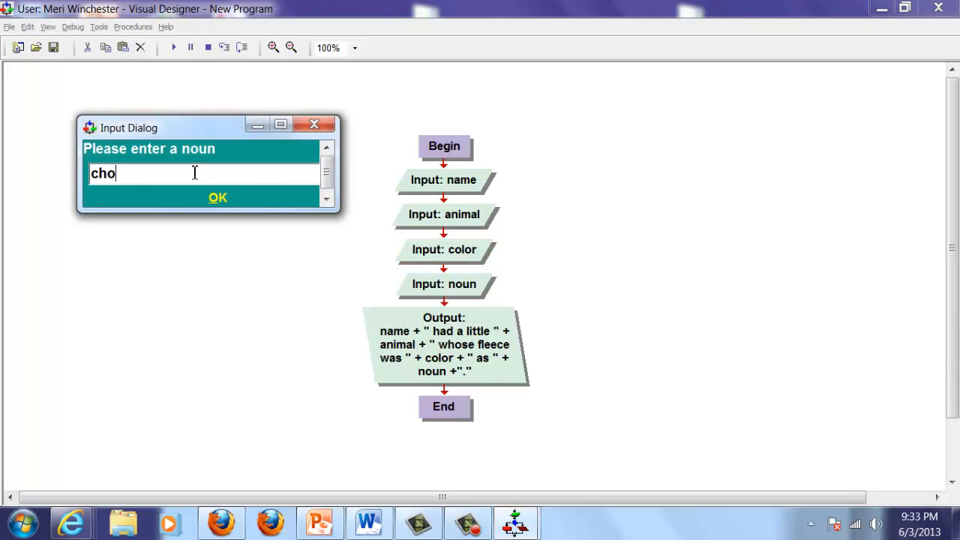
{"action": "type", "text": "colate"}
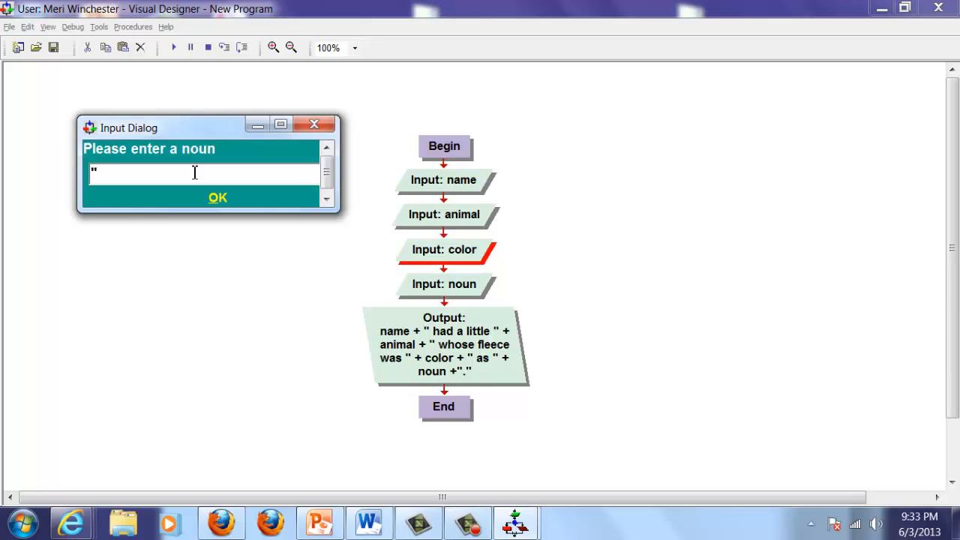
{"action": "type", "text": "cho"}
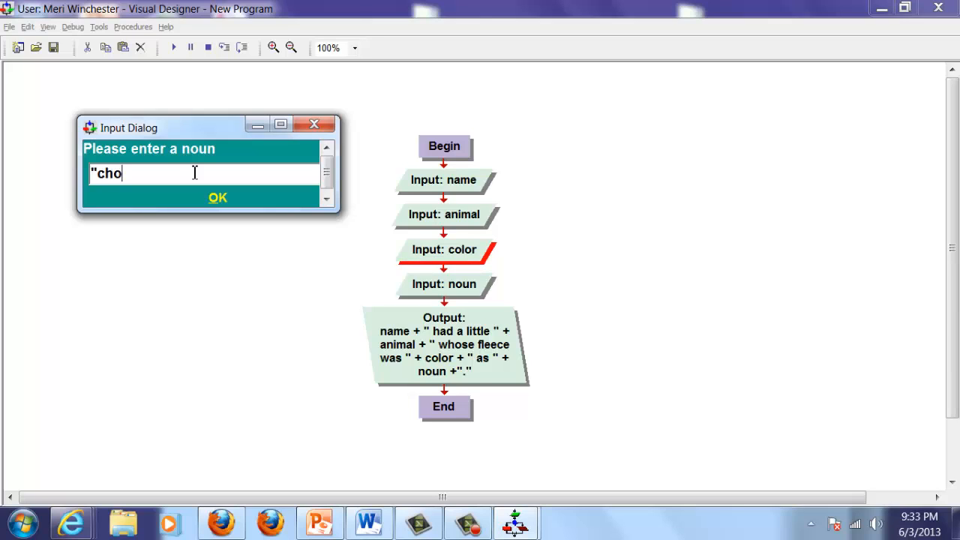
{"action": "type", "text": "colate\""}
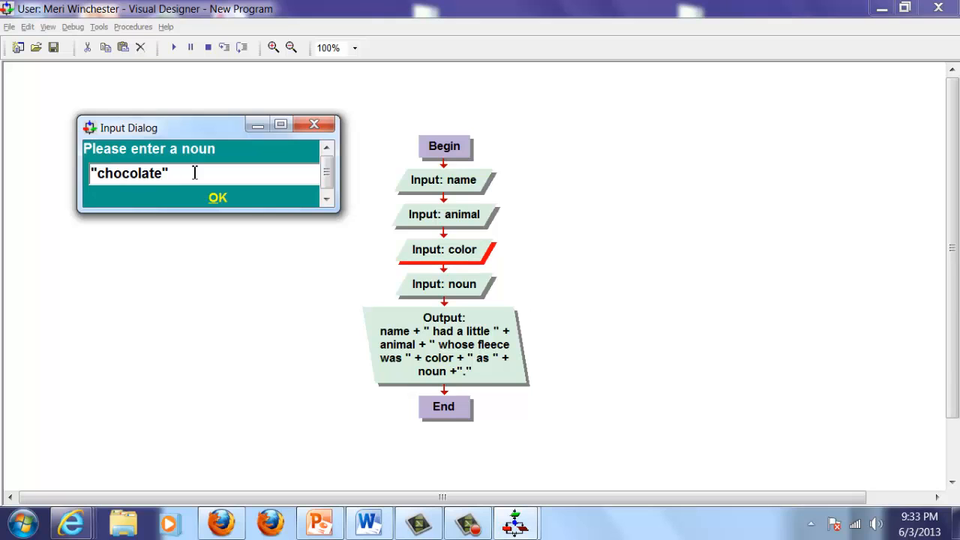
{"action": "left_click", "coordinate": [217, 198]}
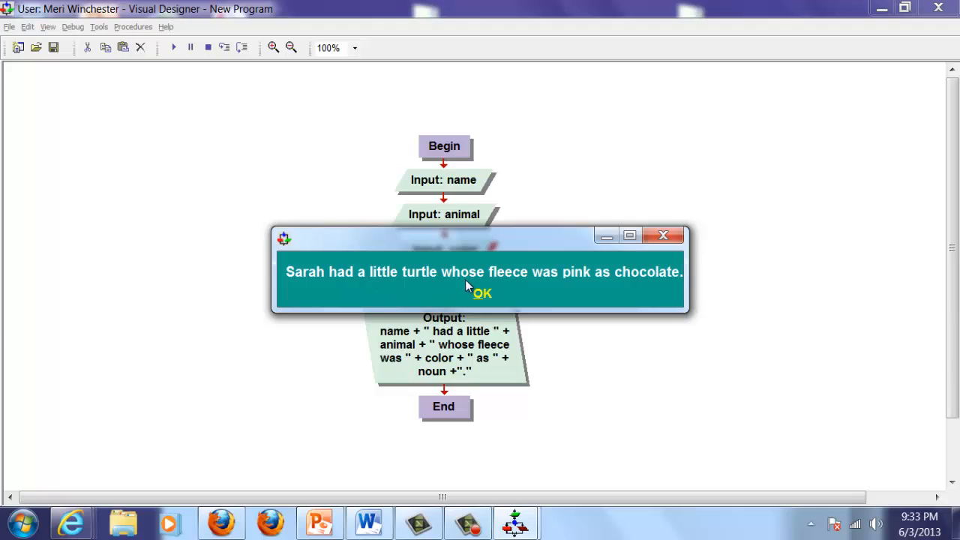
{"action": "mouse_move", "coordinate": [488, 288]}
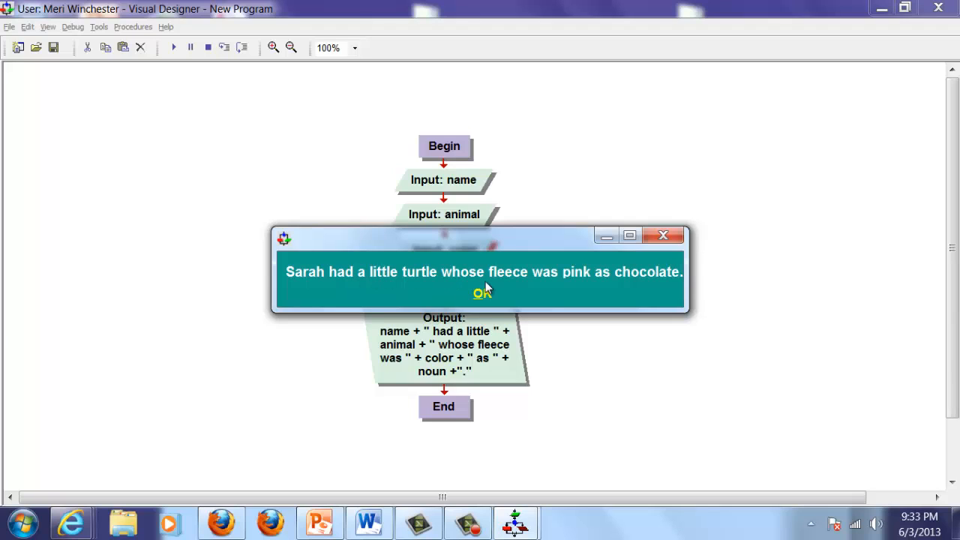